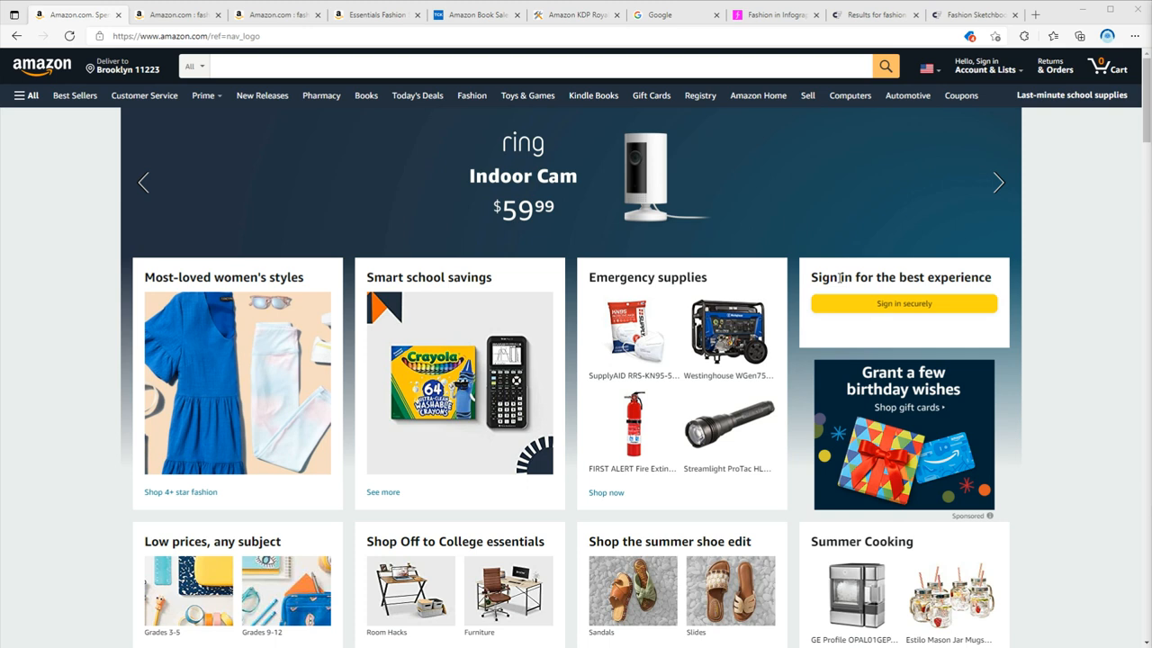
Browse the sketchbook's interior previews, ending on the Shoes and Size Equivalents spread
click(997, 182)
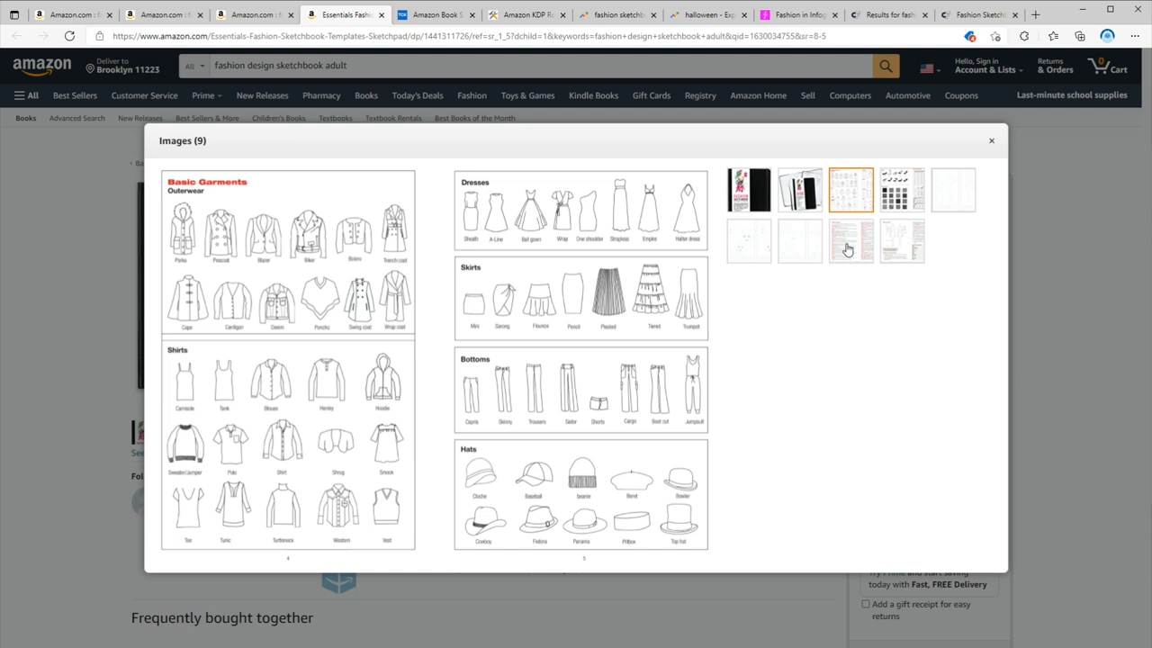
mouse_move(312, 339)
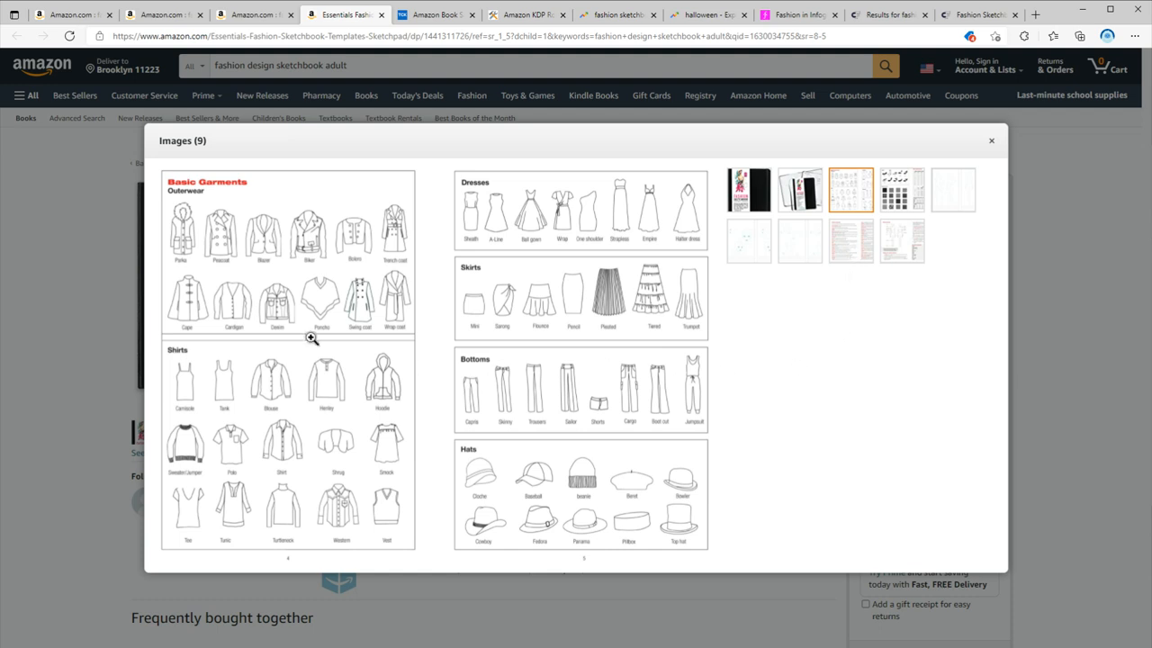
mouse_move(716, 489)
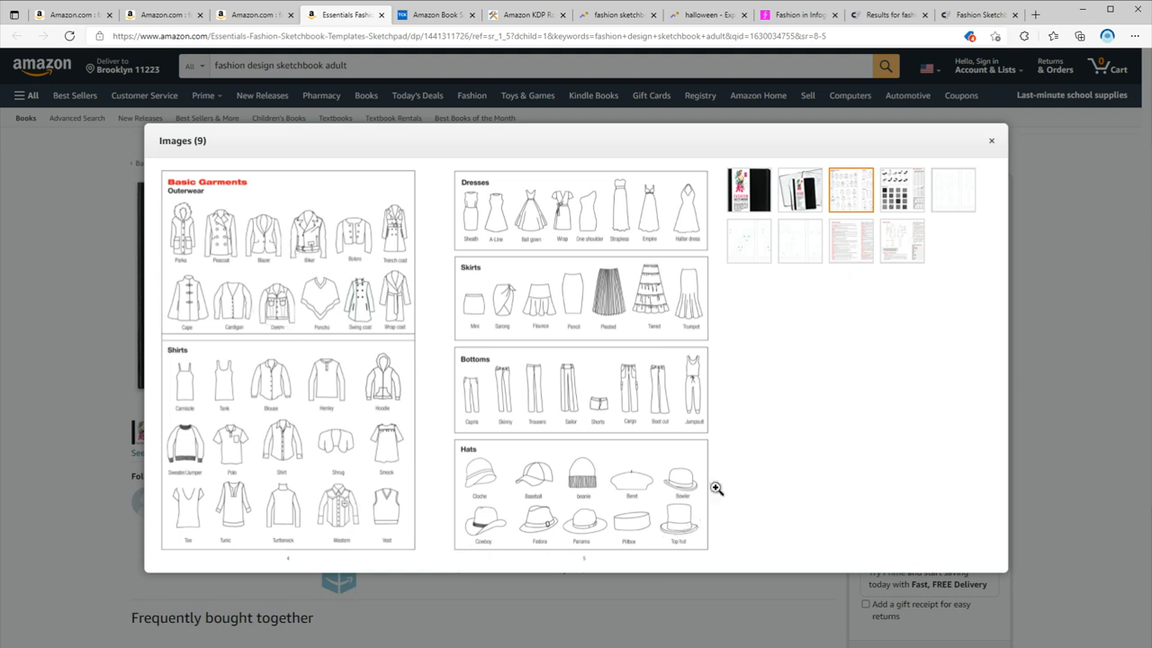
mouse_move(758, 345)
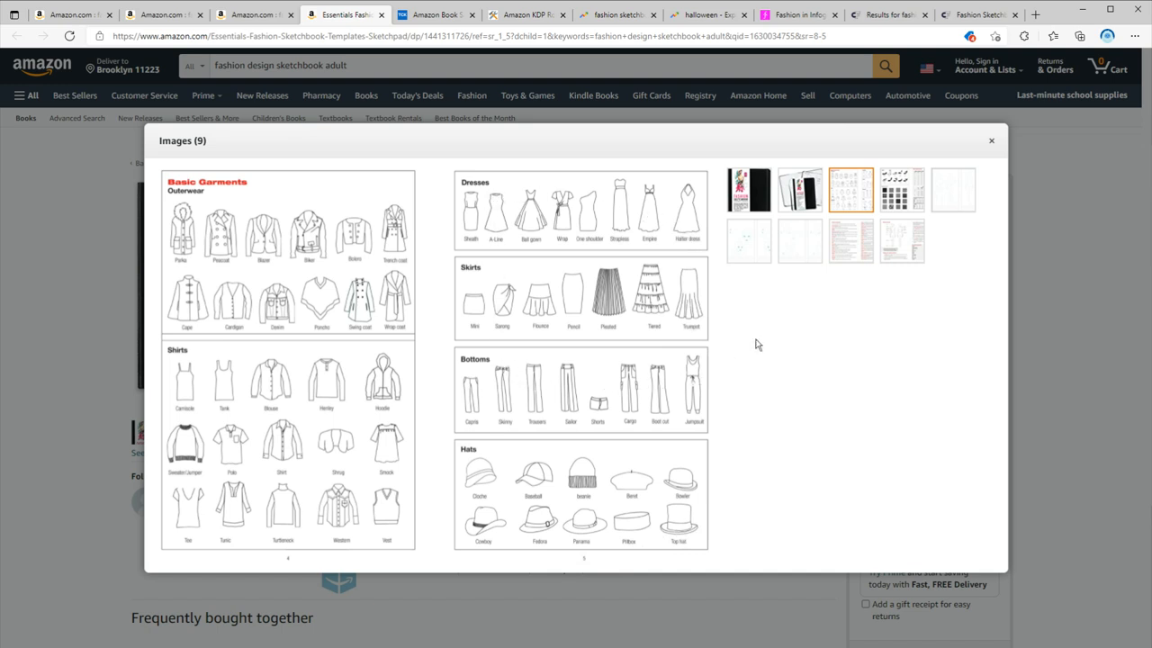
click(902, 190)
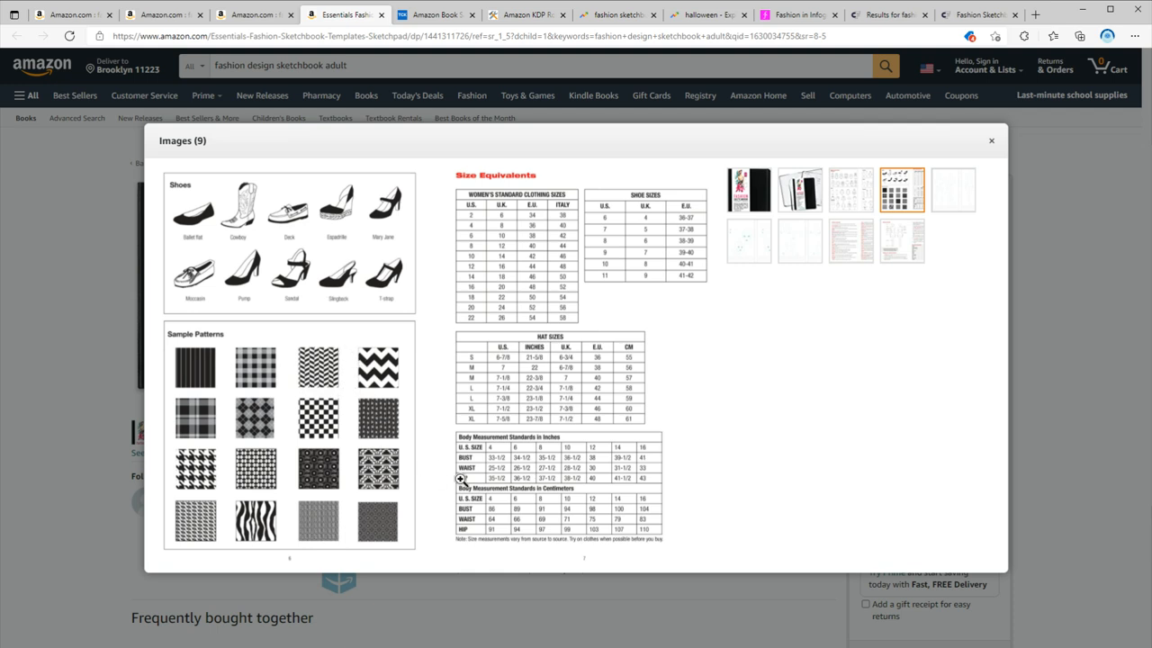
mouse_move(679, 511)
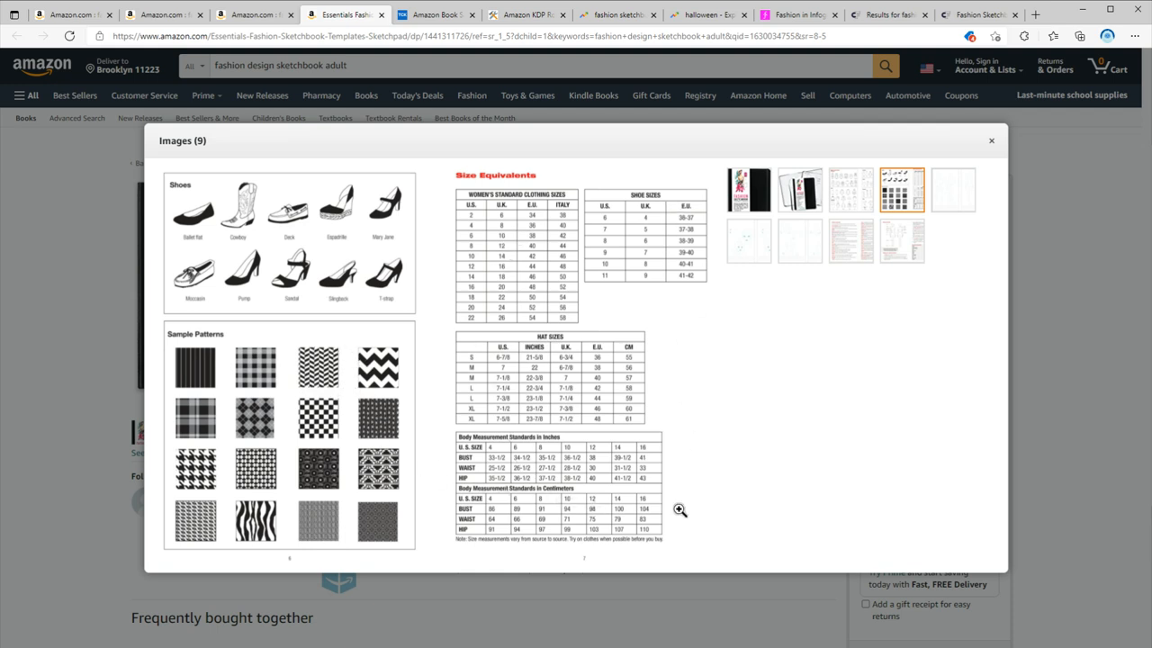
mouse_move(679, 509)
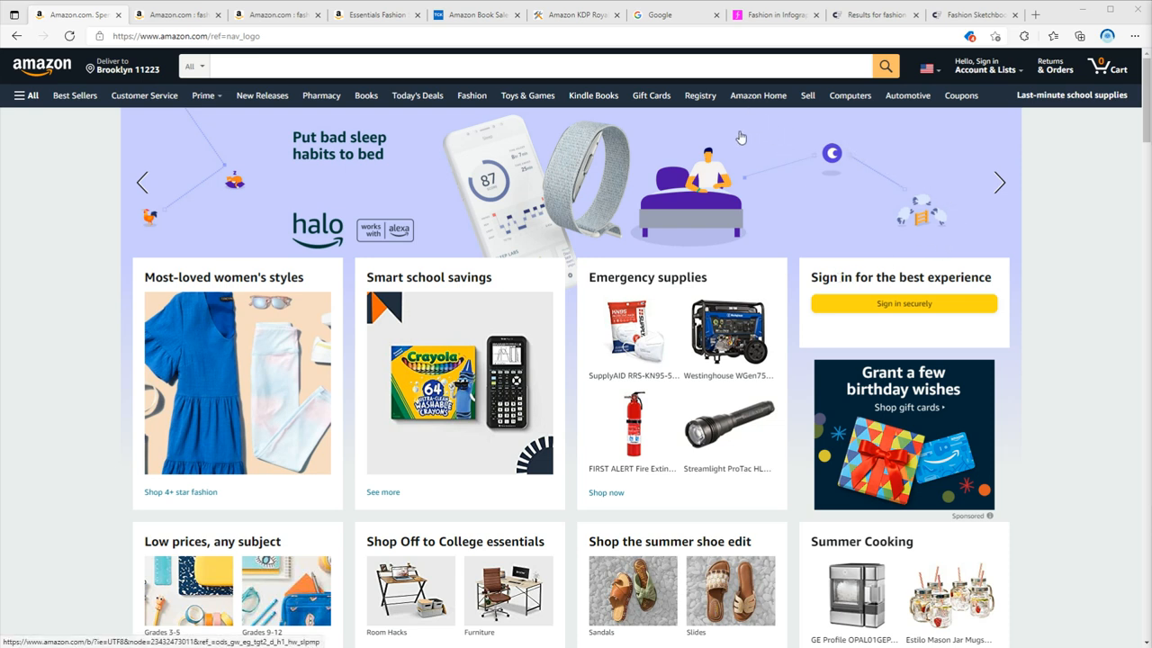
mouse_move(697, 180)
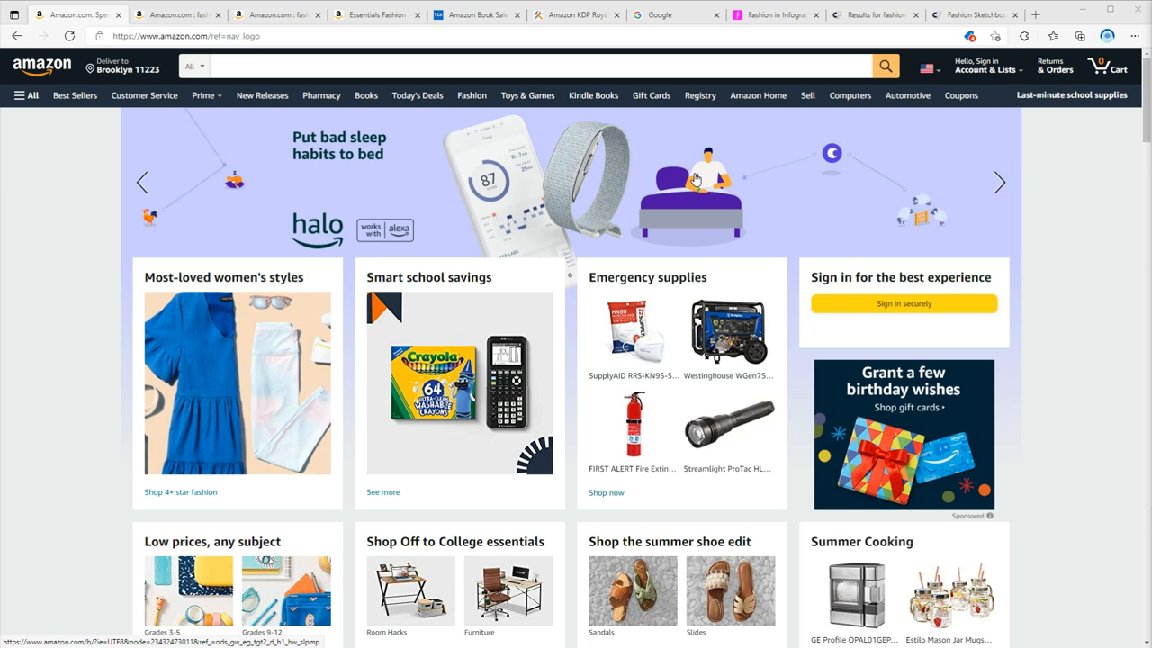
mouse_move(693, 177)
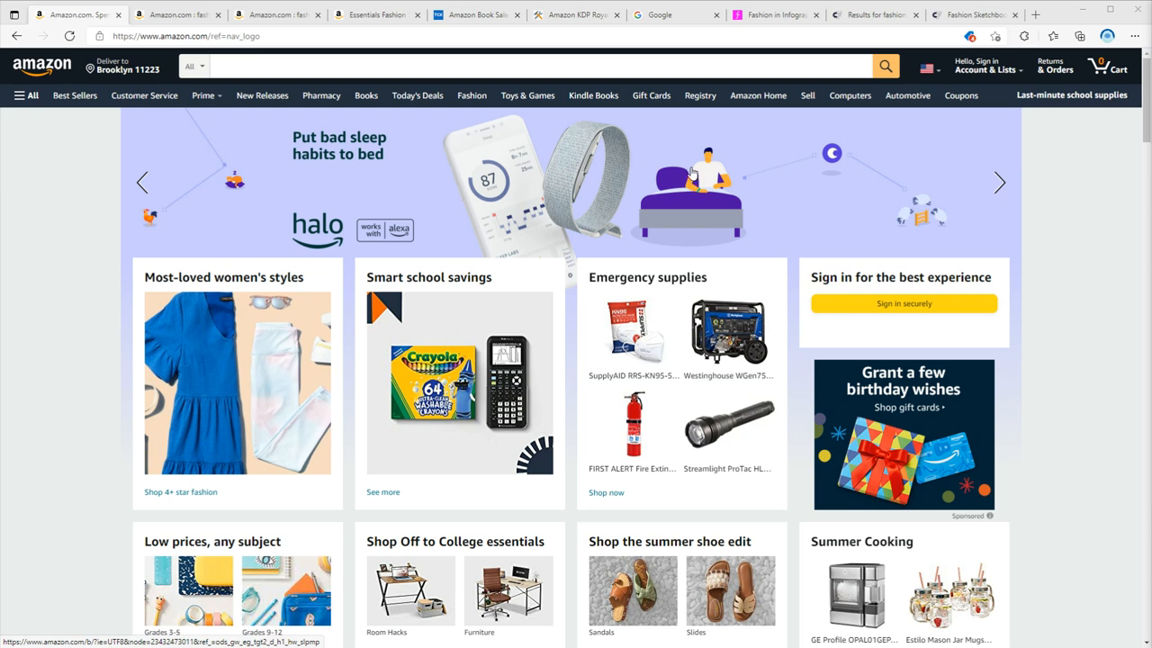
mouse_move(688, 169)
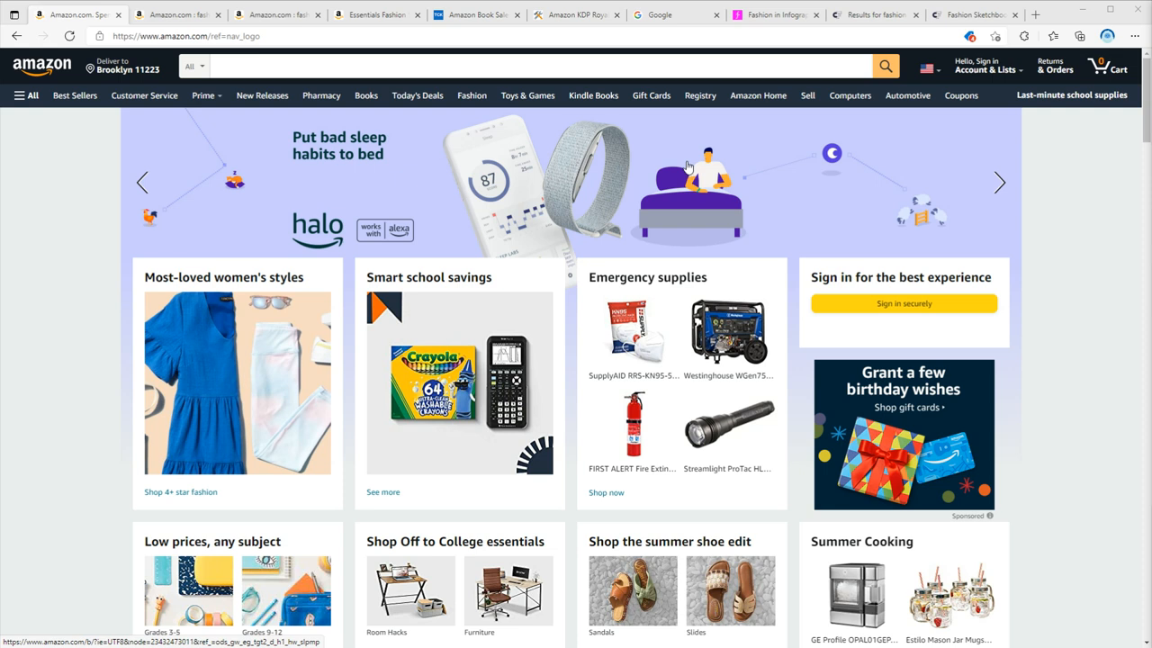
mouse_move(689, 167)
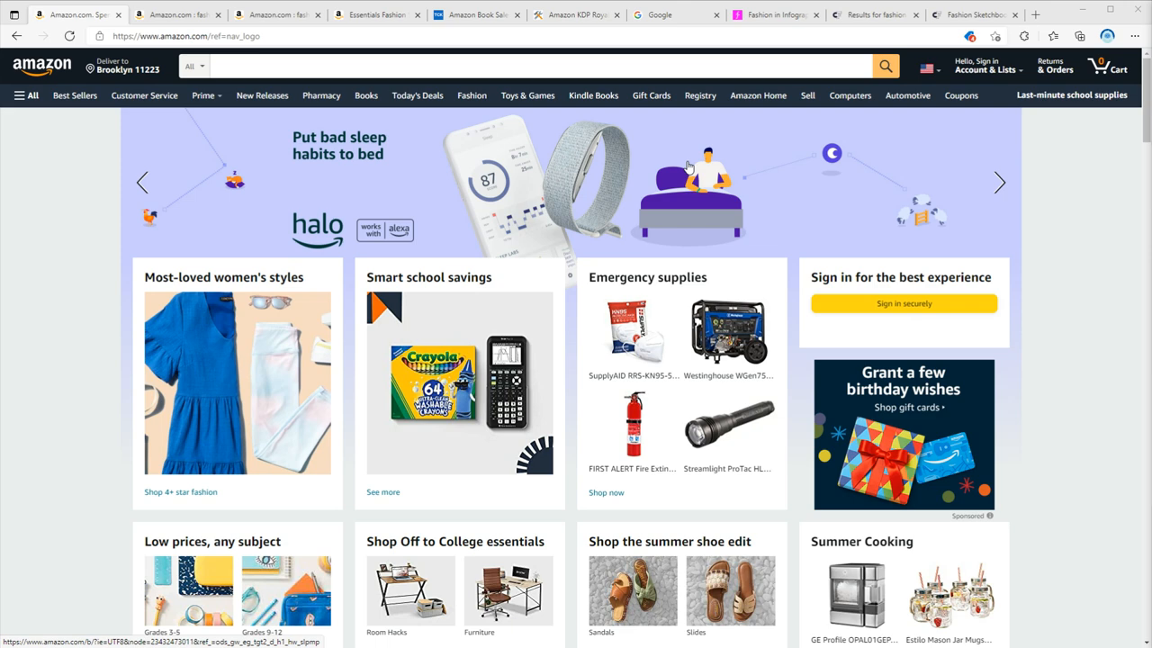
Search Amazon for 'fashion sketchbook'
click(540, 65)
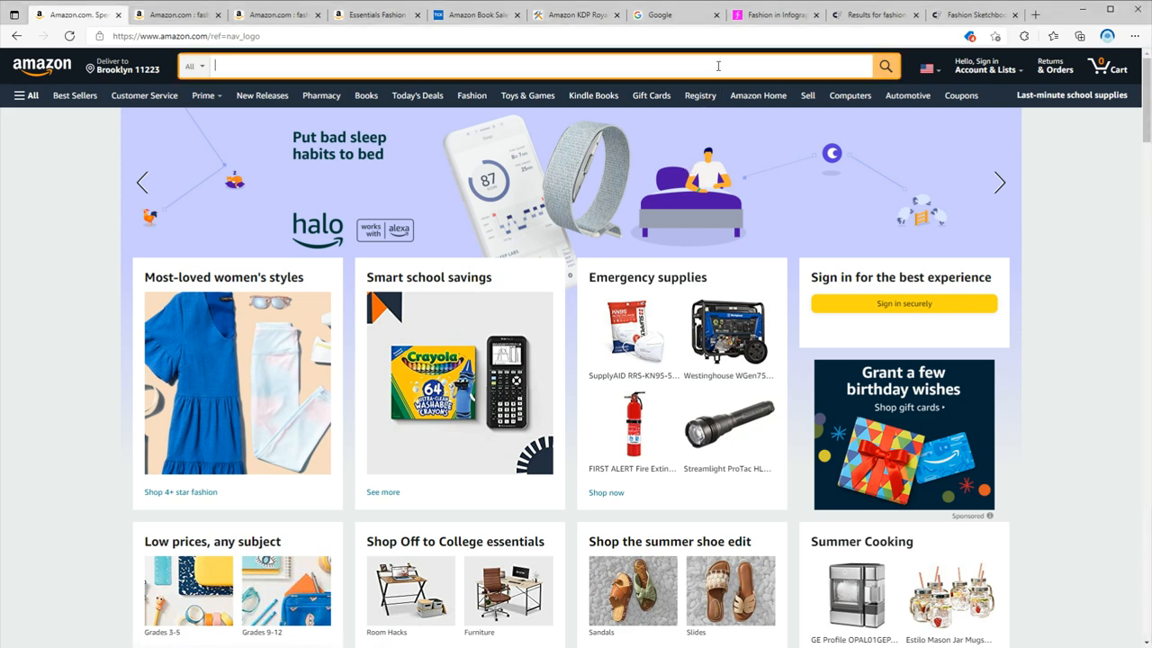
text(fashion sketchbook)
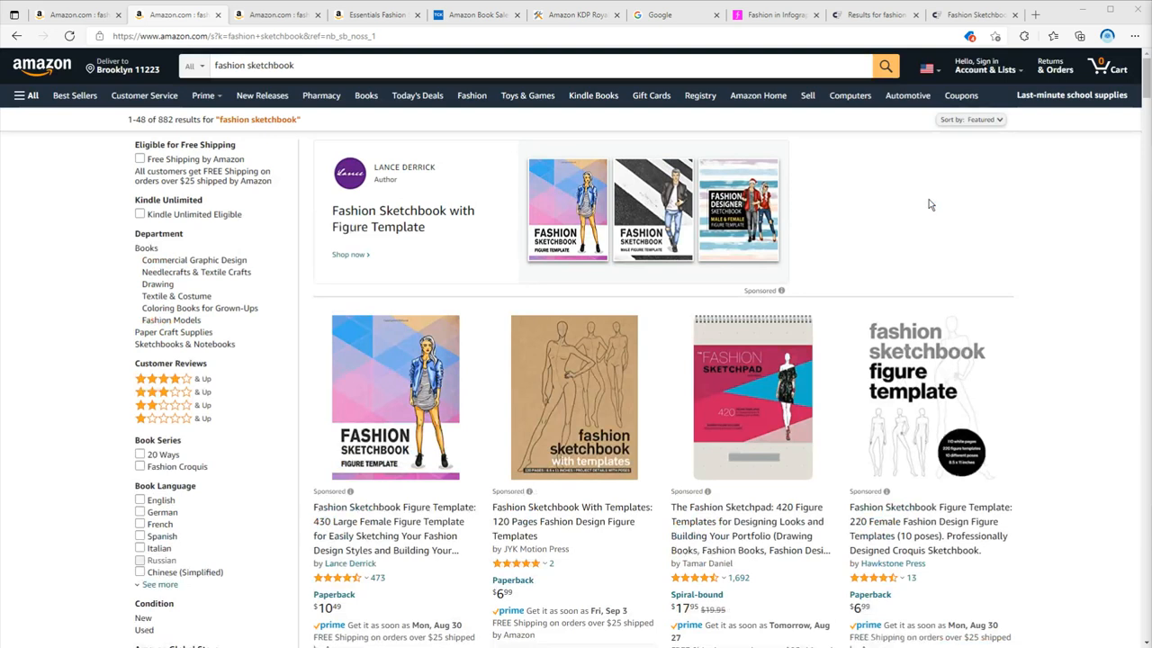
mouse_move(651, 175)
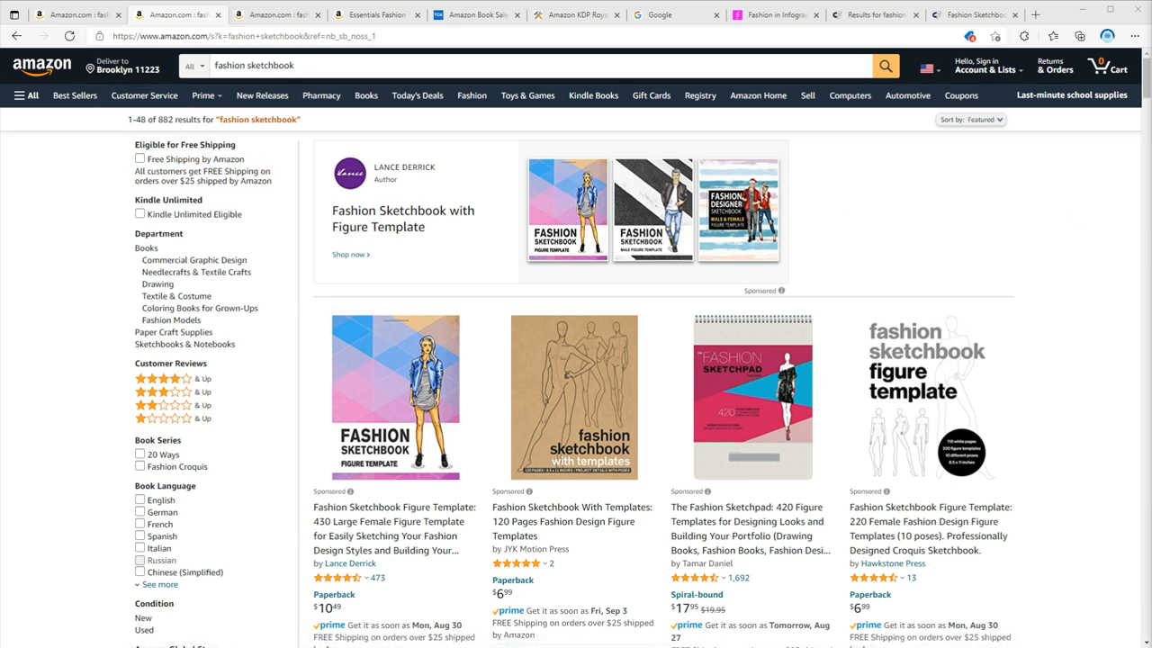
mouse_move(643, 228)
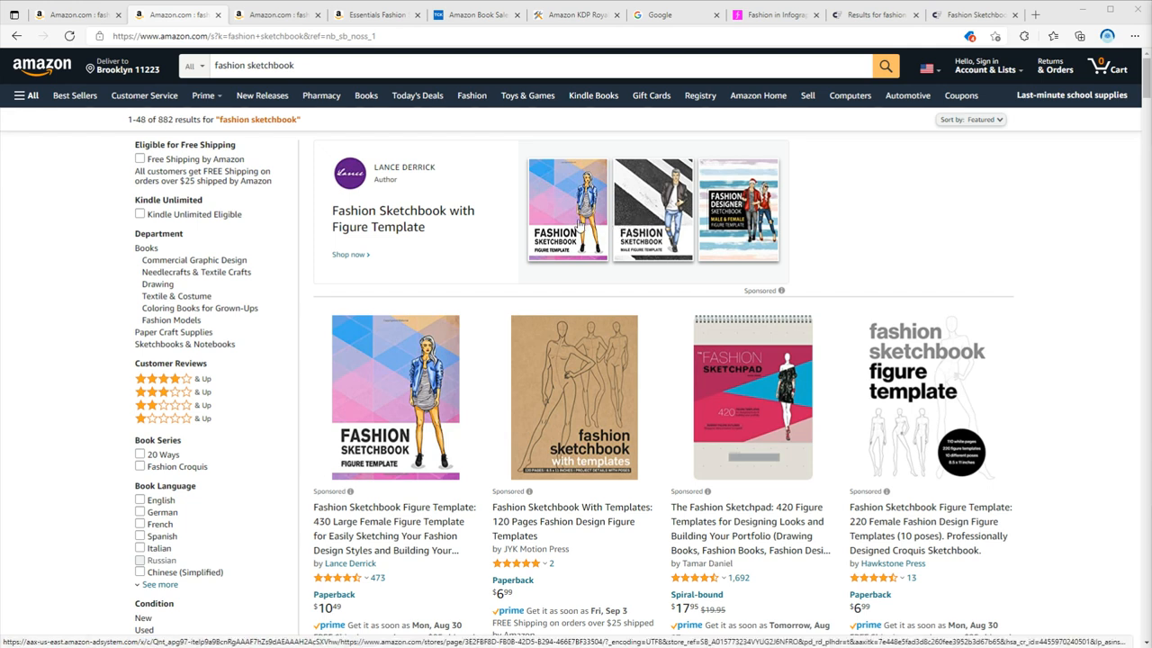
mouse_move(402, 219)
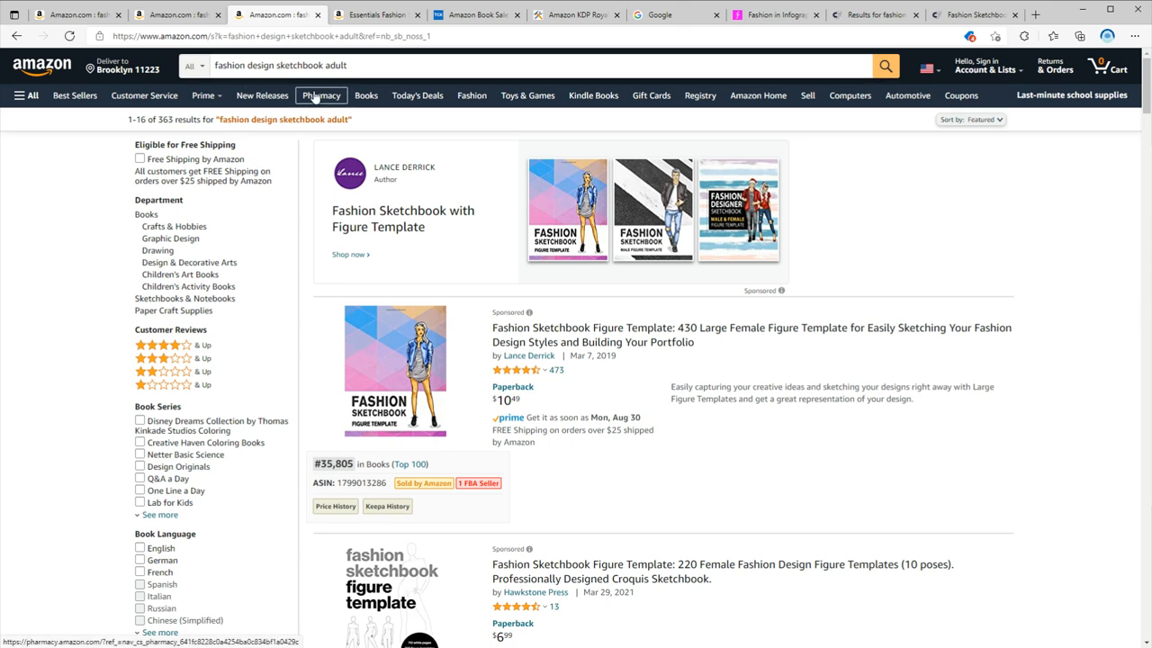
mouse_move(146, 137)
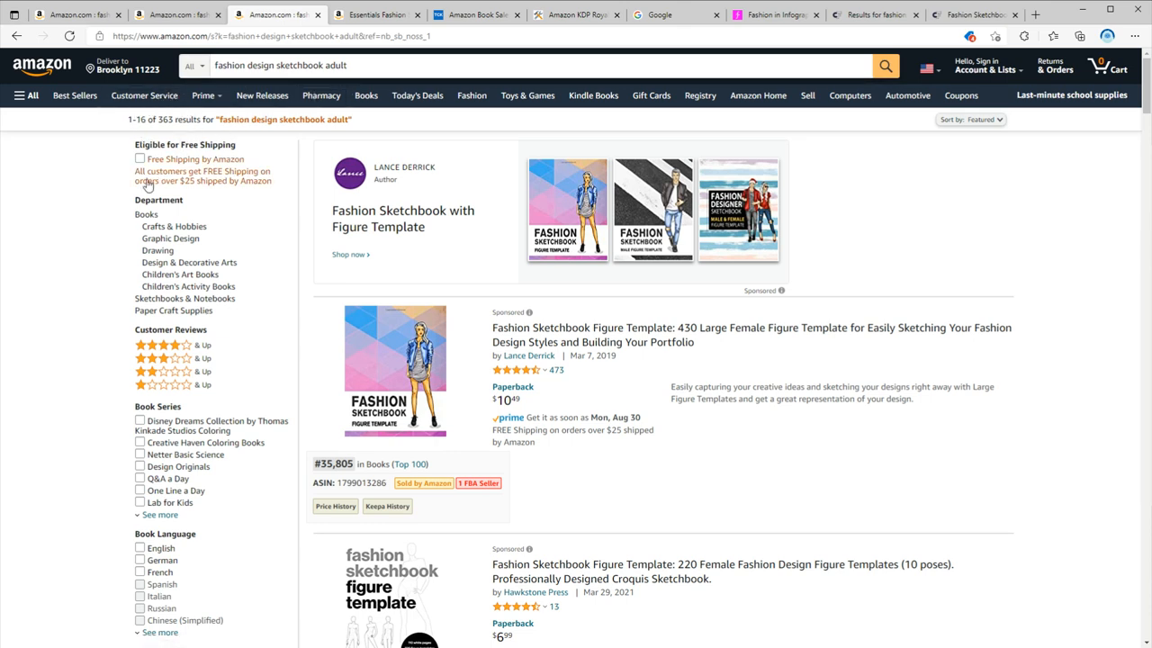
mouse_move(88, 183)
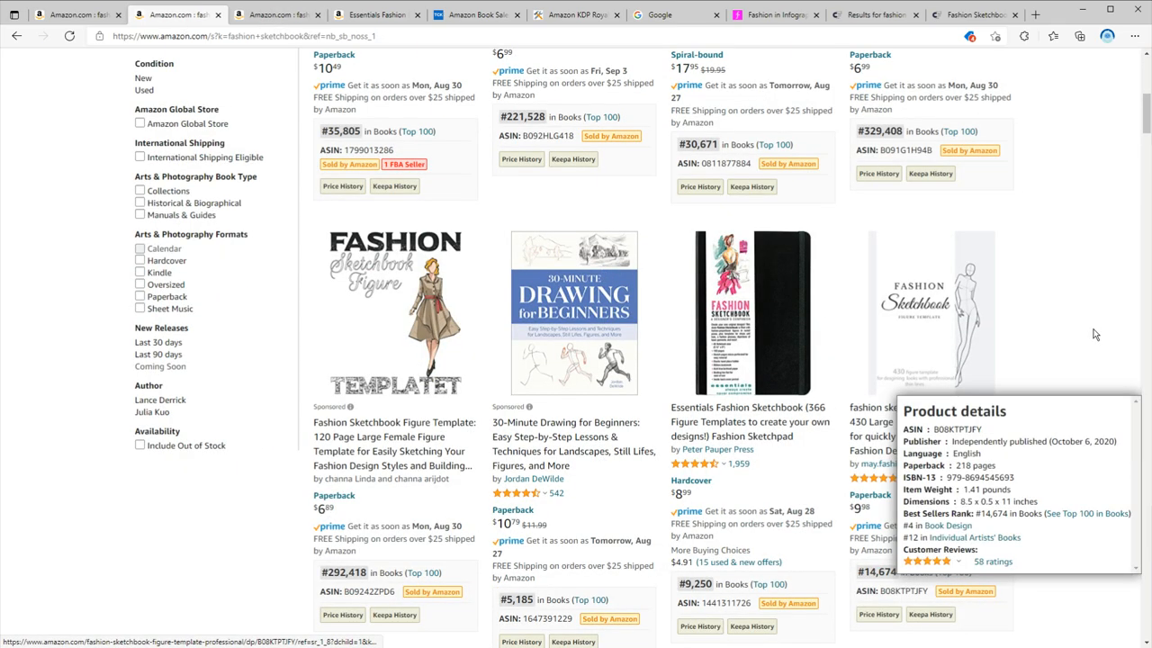
mouse_move(1096, 335)
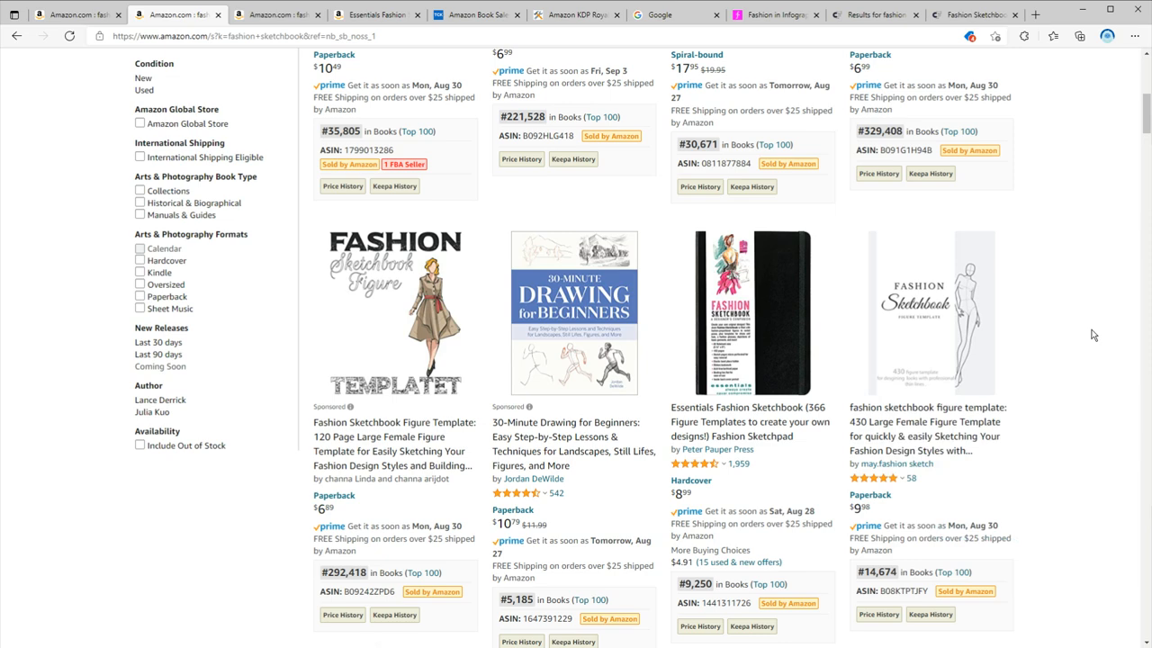
Compare result BSR badges and open the Essentials Fashion Sketchbook listing ($8.99 hardcover)
scroll(down, 3)
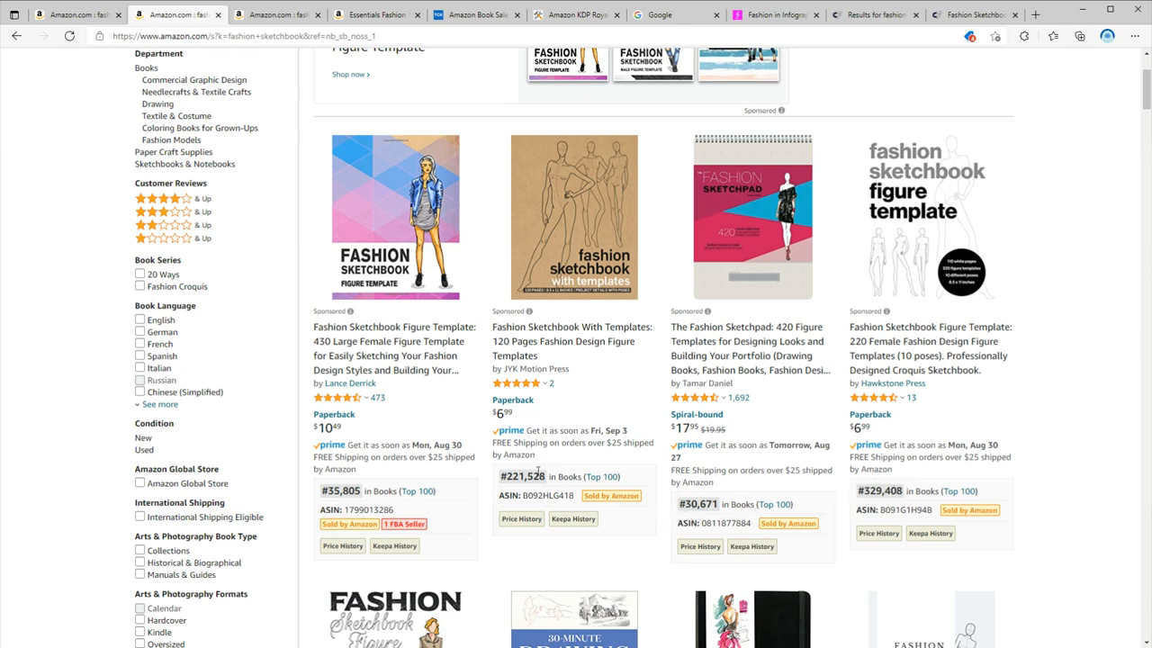
scroll(down, 3)
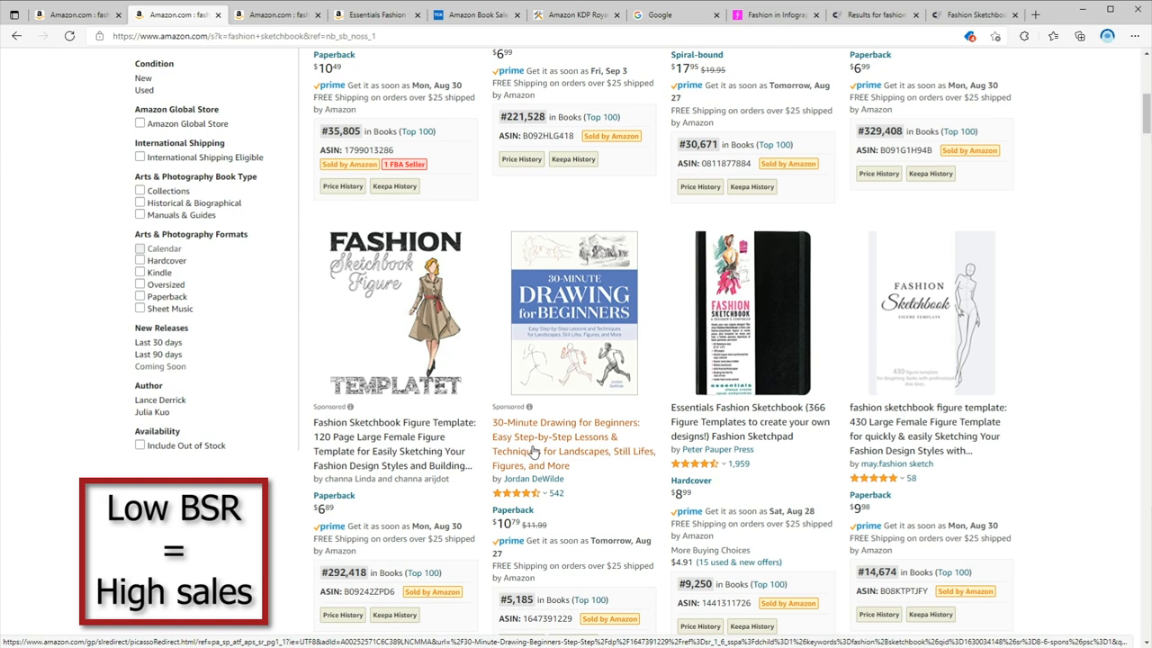
mouse_move(756, 292)
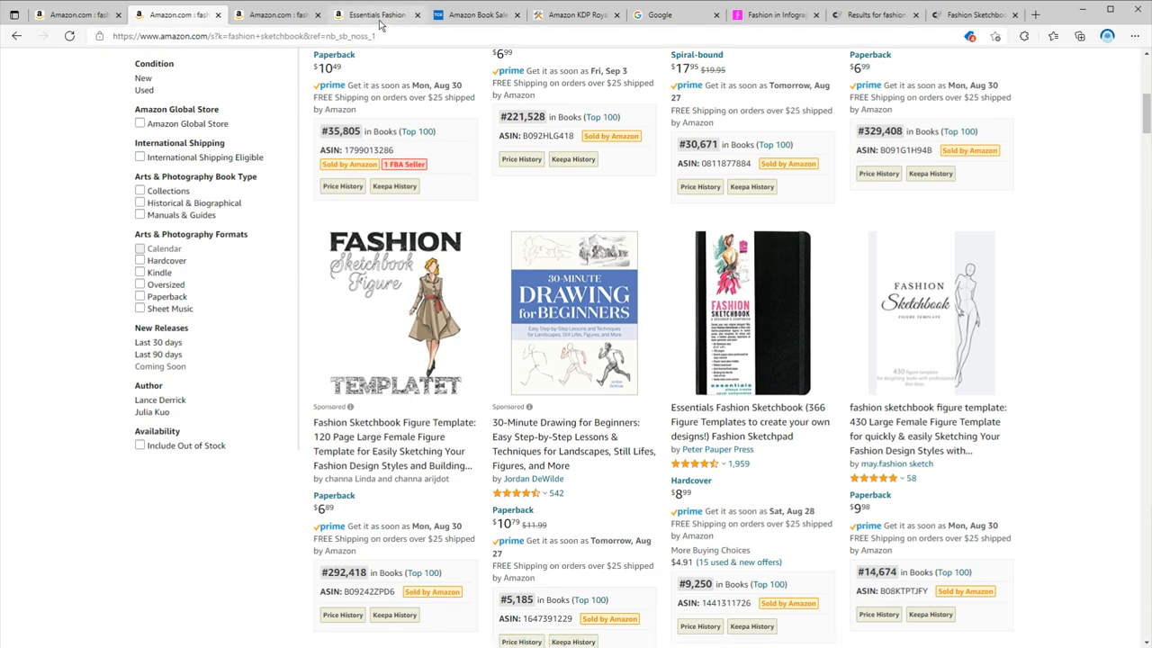
click(750, 414)
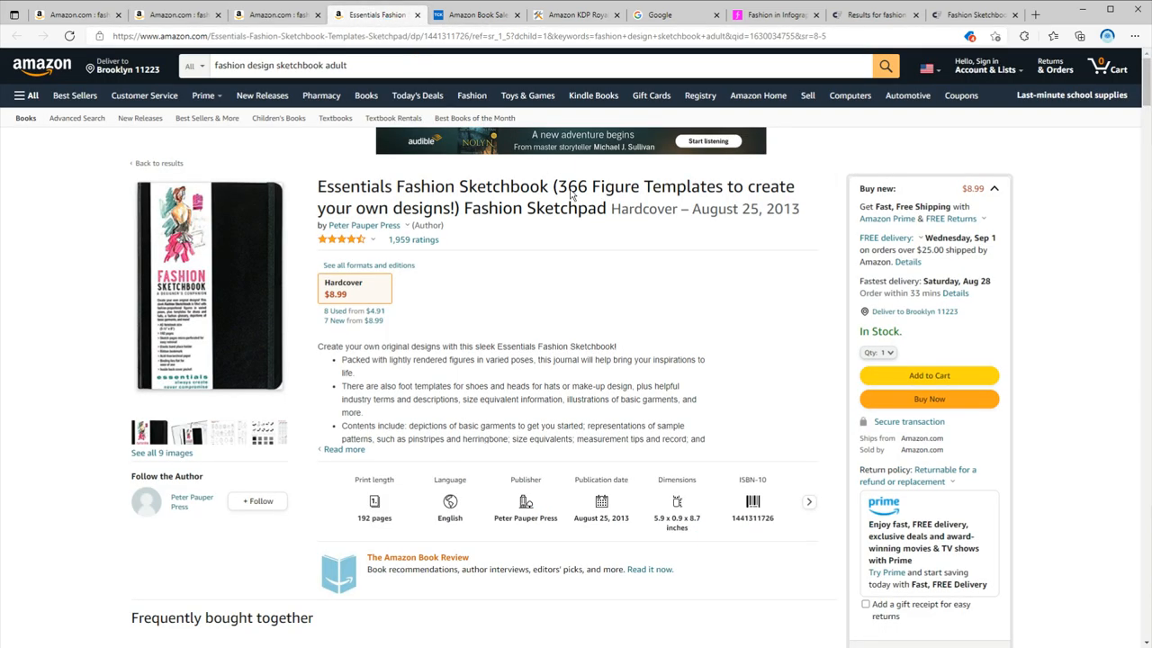
mouse_move(709, 322)
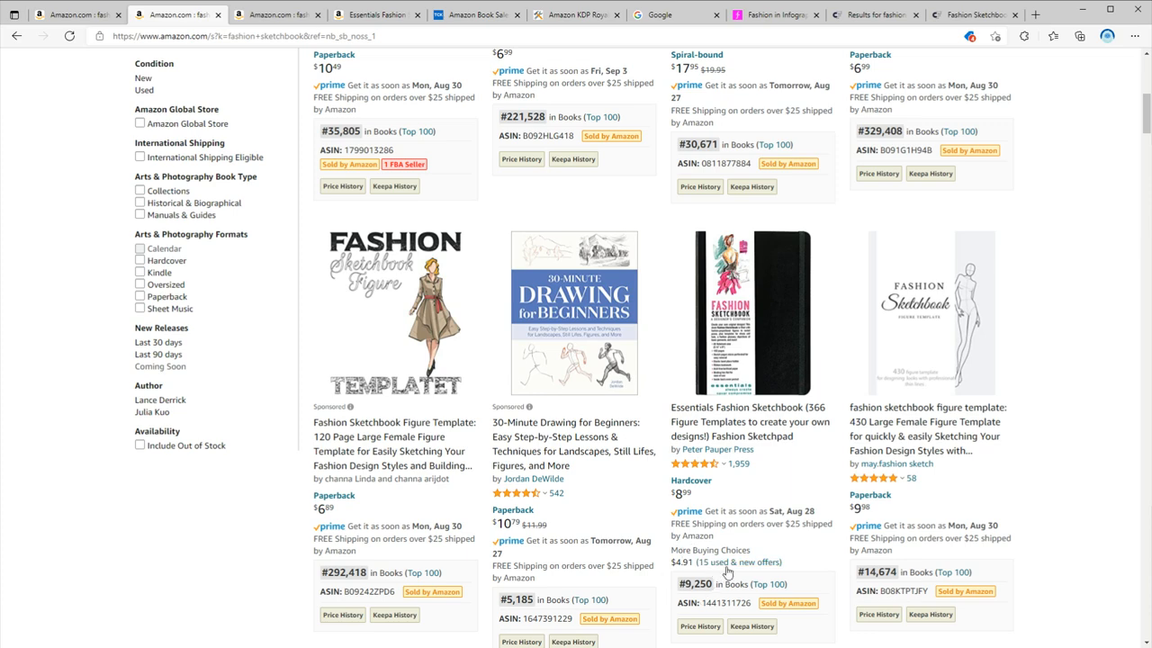
mouse_move(677, 604)
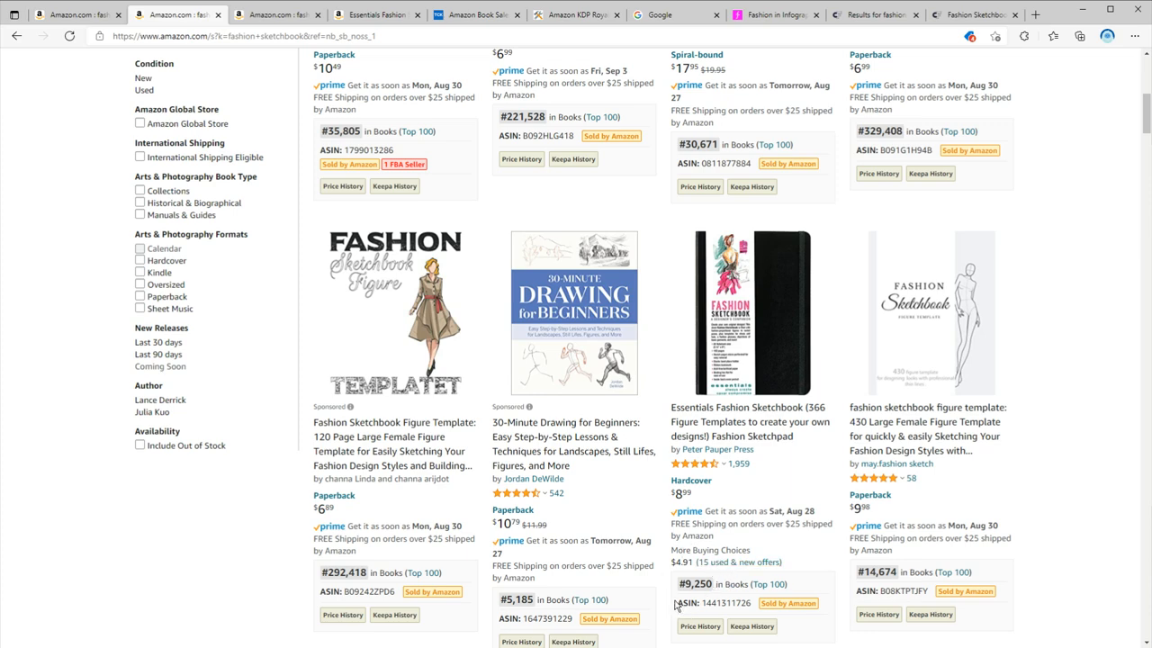
Enter the sketchbook's BSR into the TCK Book Sales Calculator
click(477, 14)
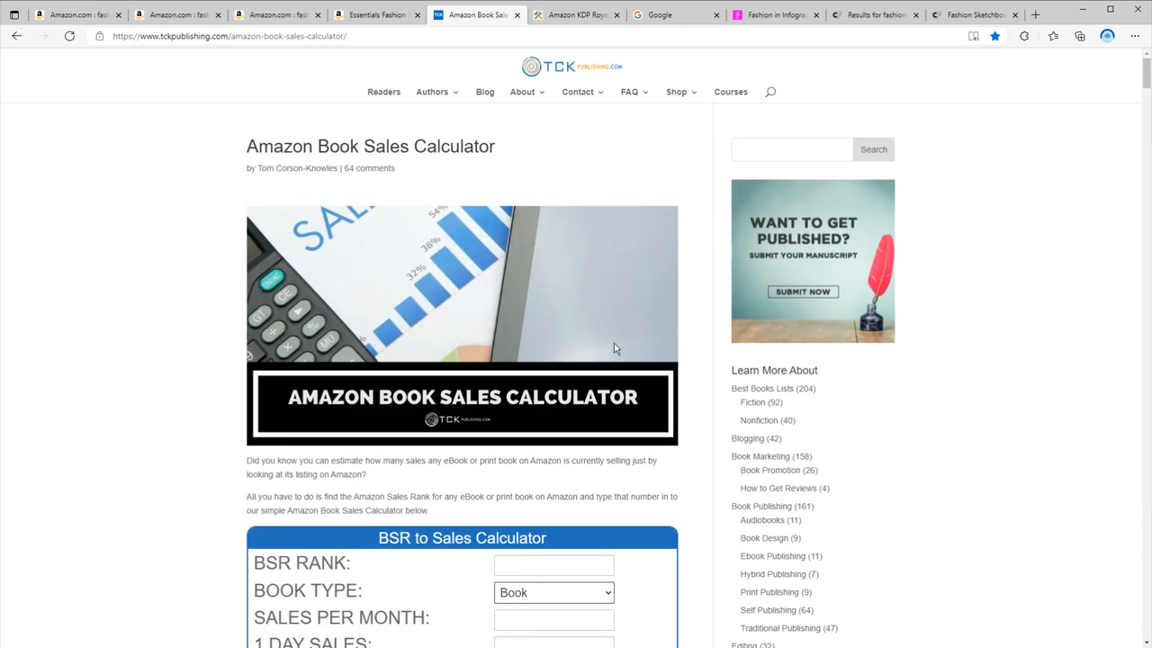
text(9)
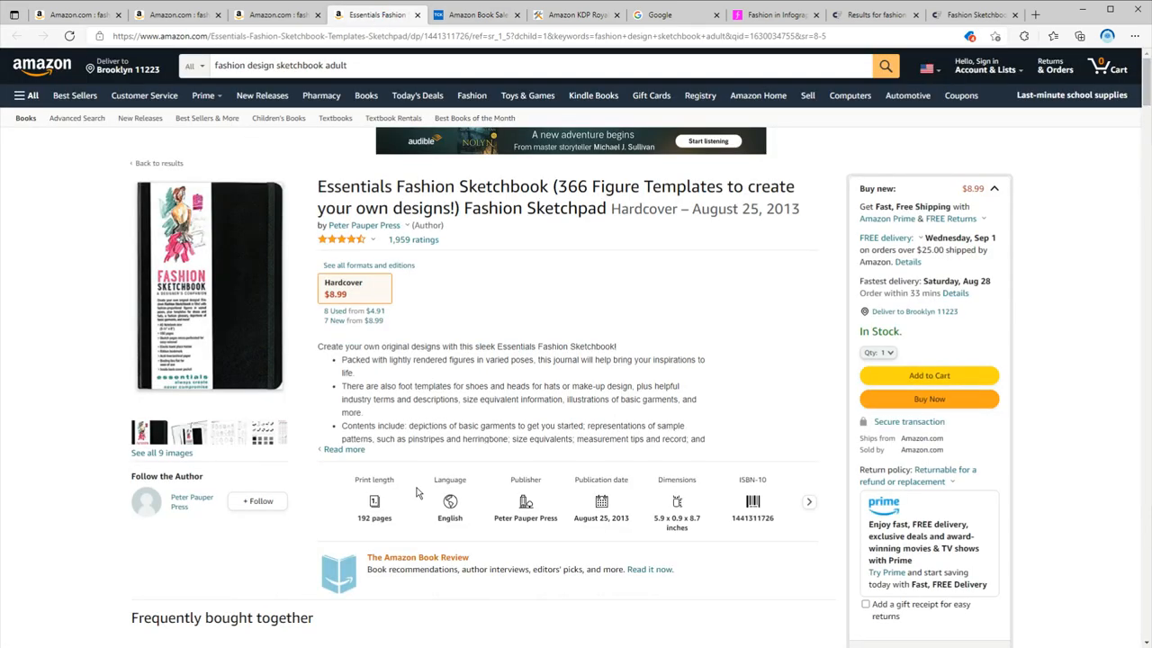
mouse_move(388, 537)
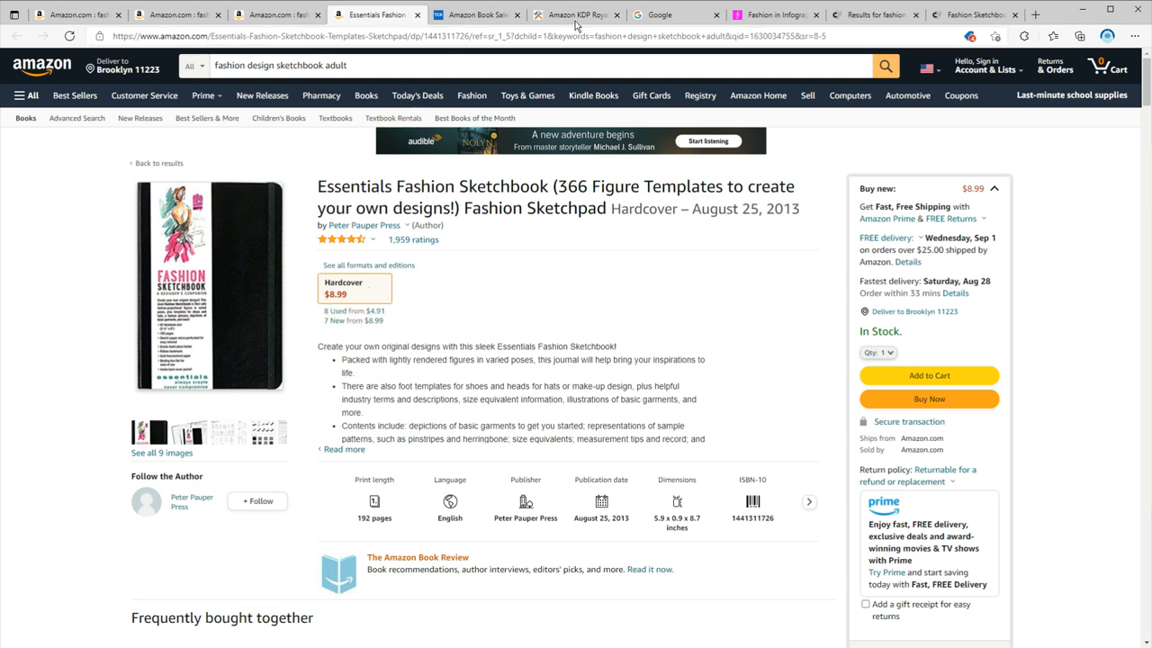
Calculate KDP royalty for 192 pages at $8.99, yielding $2.24
click(576, 14)
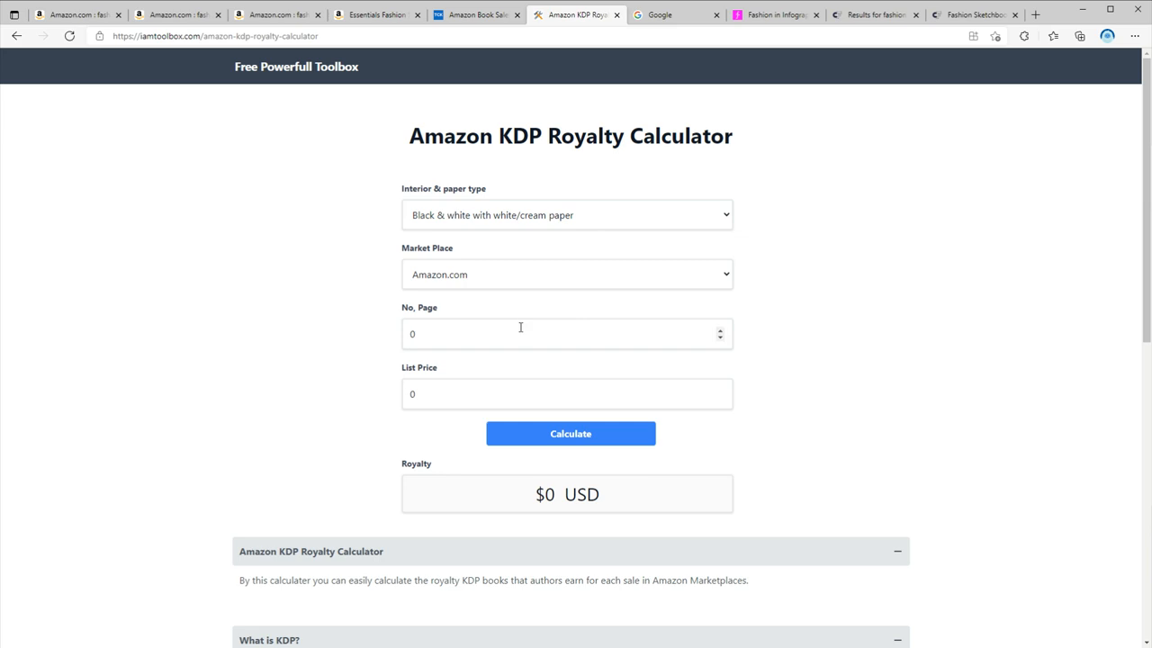
text(192)
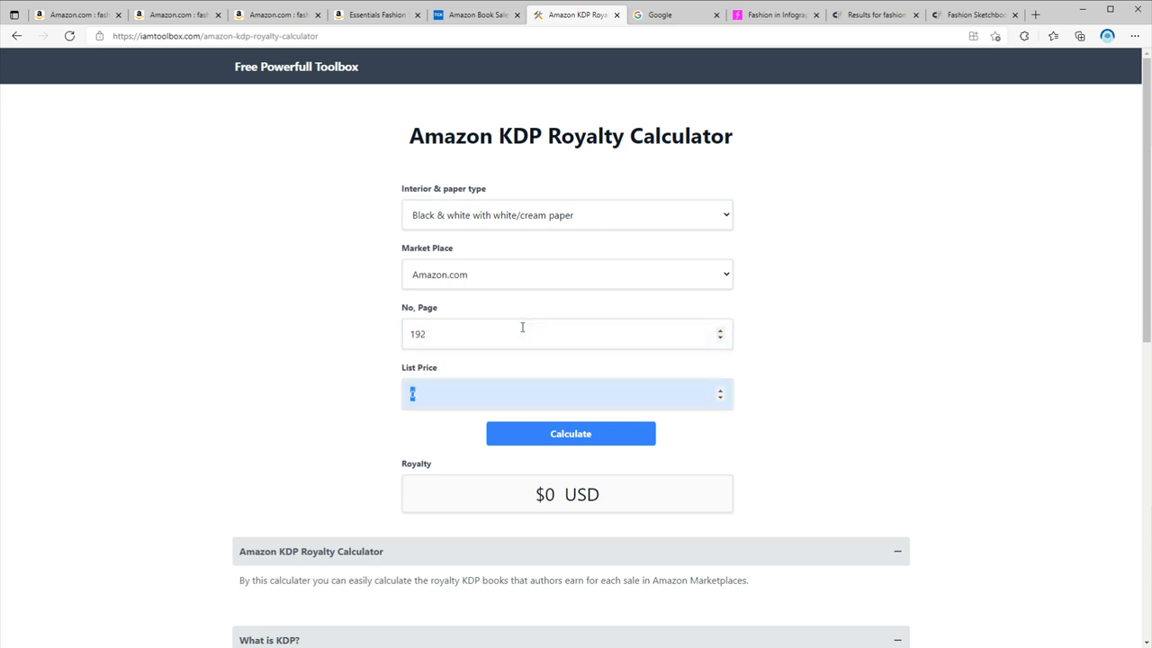
text(8.99)
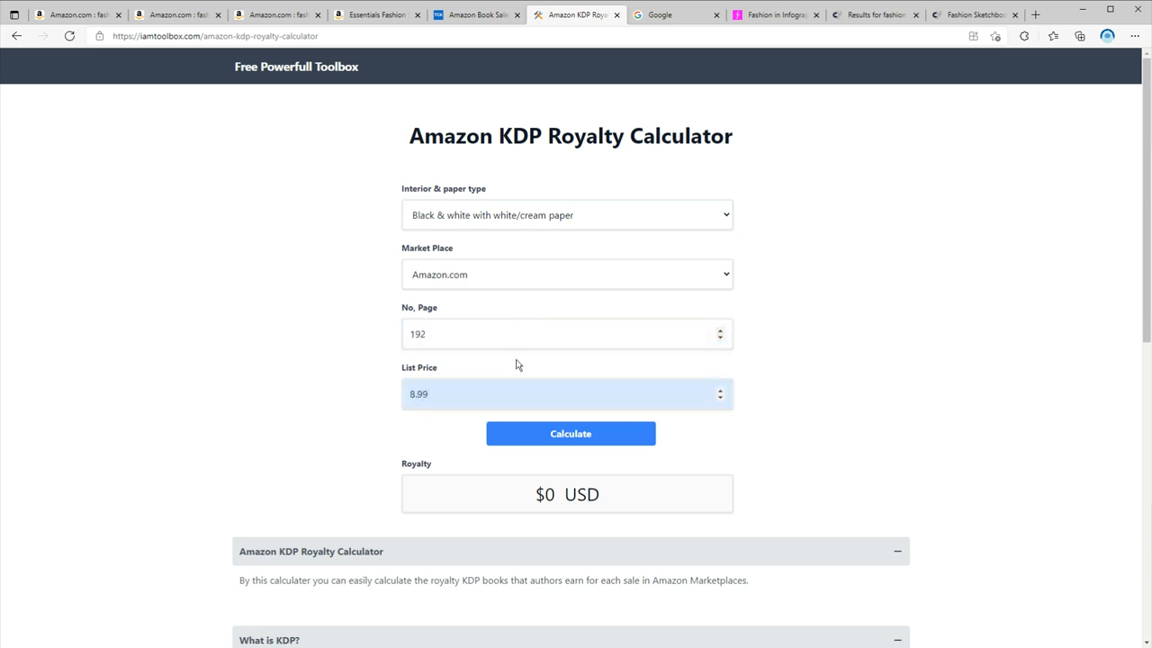
click(570, 433)
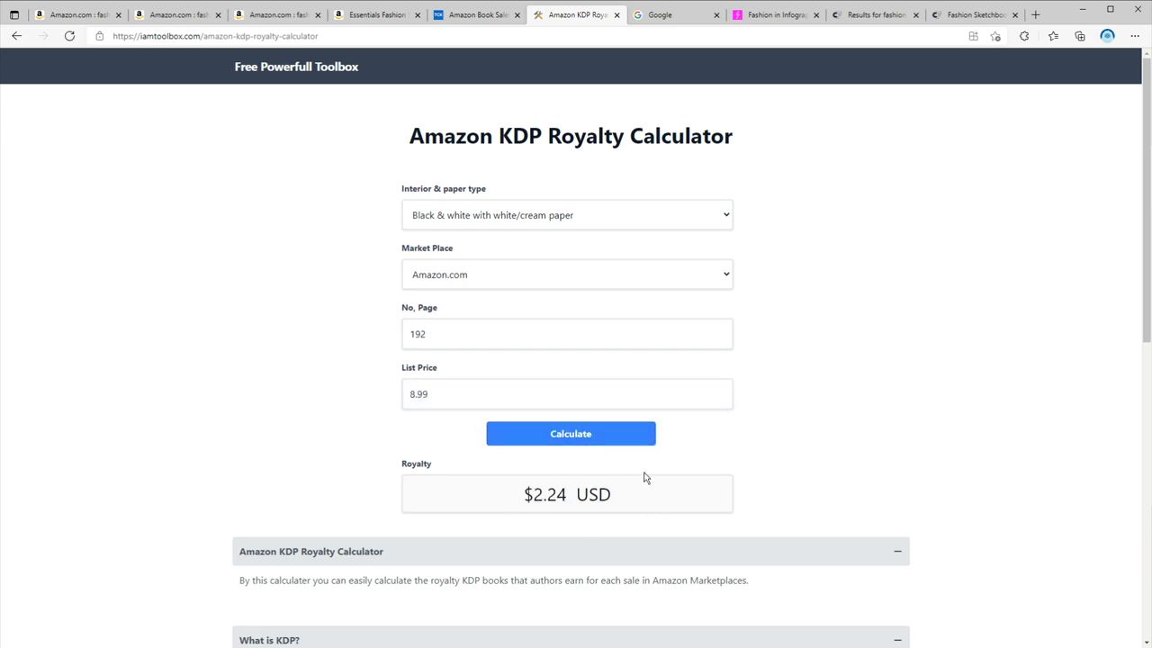
mouse_move(506, 511)
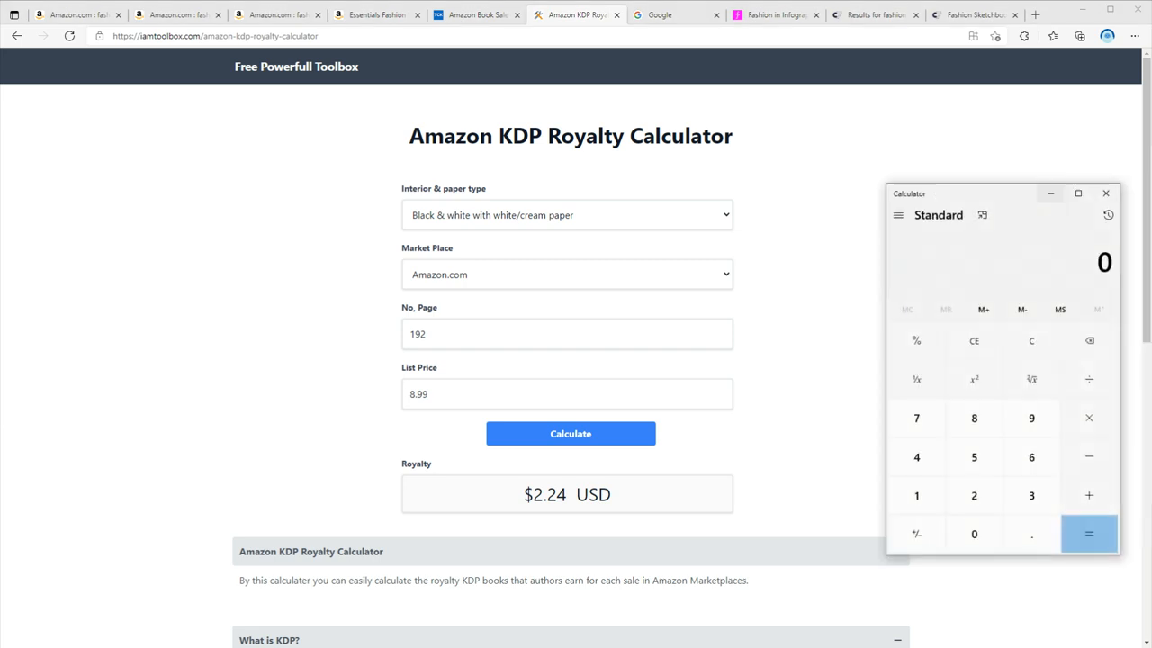
Compute 2.24 × 399 in Windows Calculator, giving 893.76
click(974, 495)
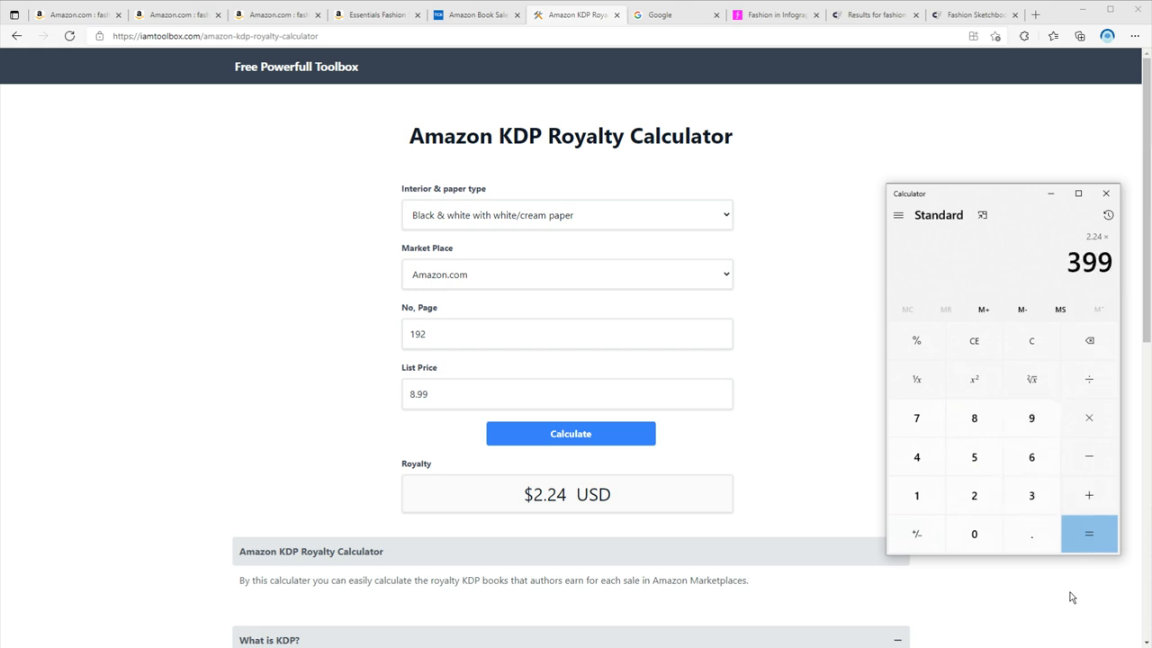
click(1089, 534)
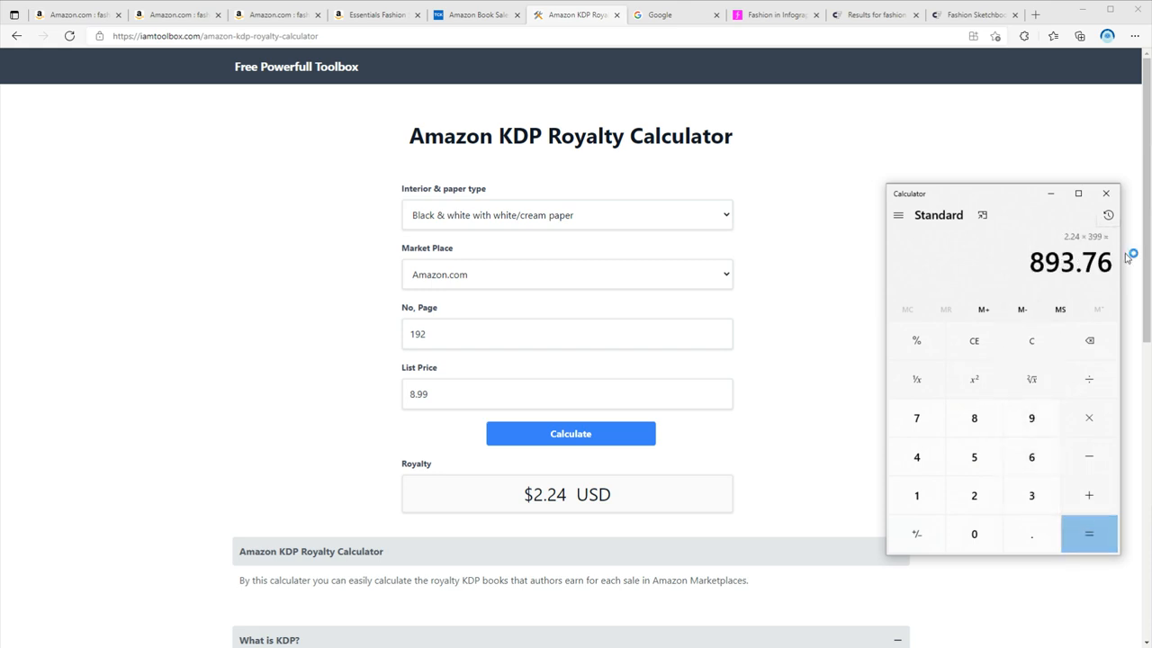
mouse_move(1021, 309)
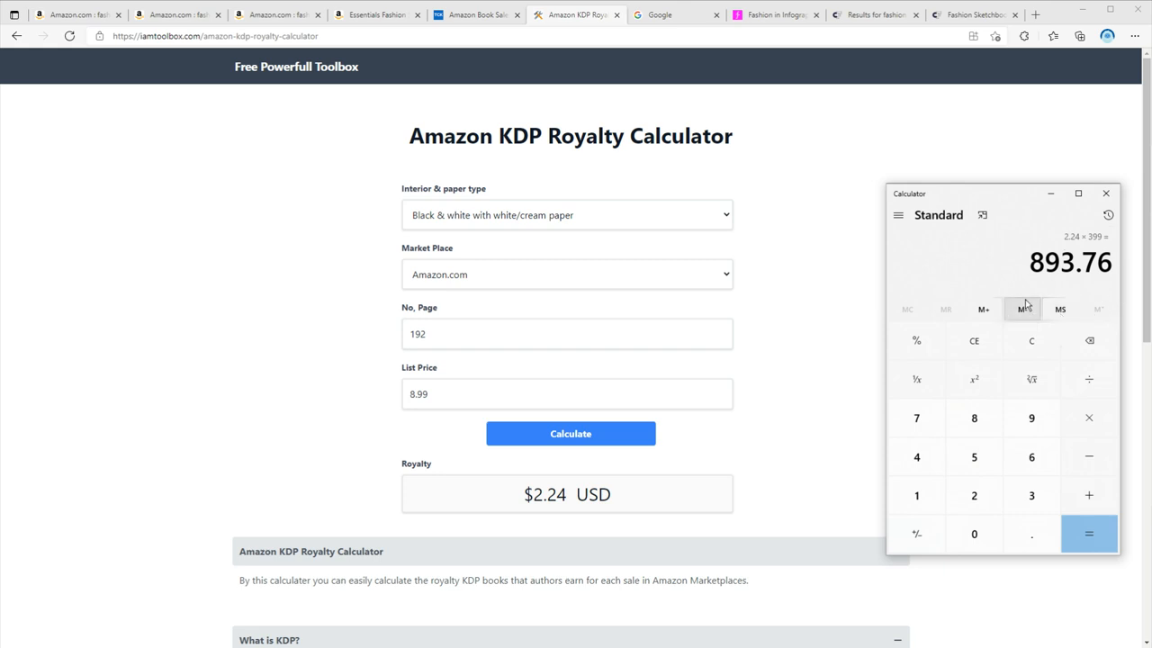
mouse_move(1024, 309)
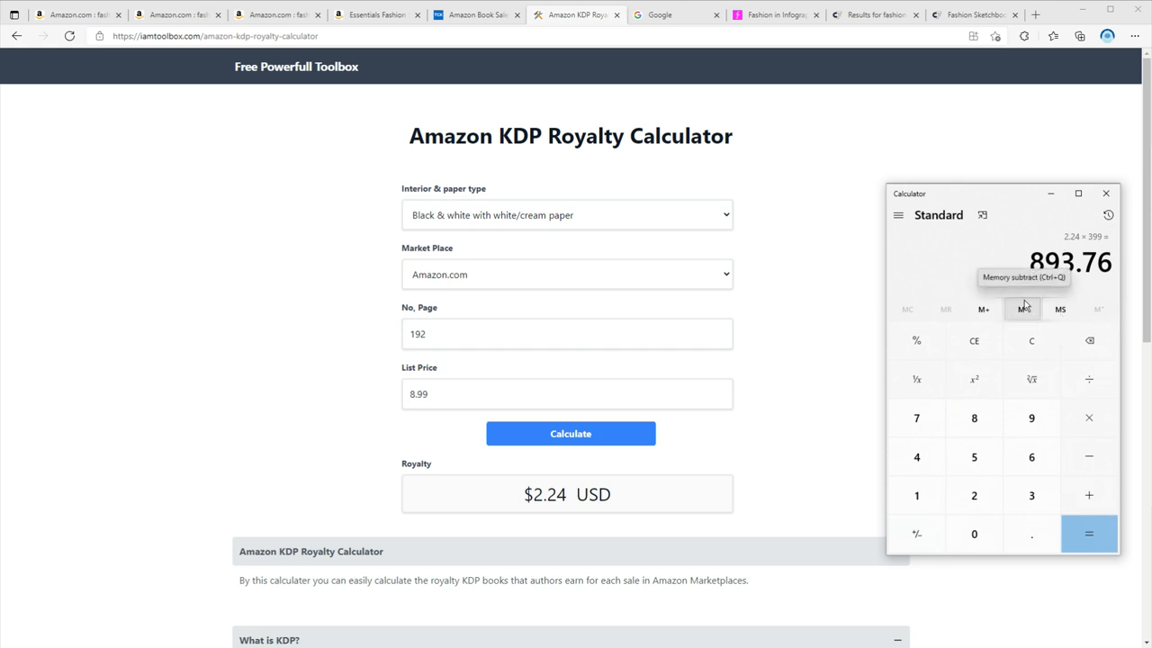
mouse_move(795, 310)
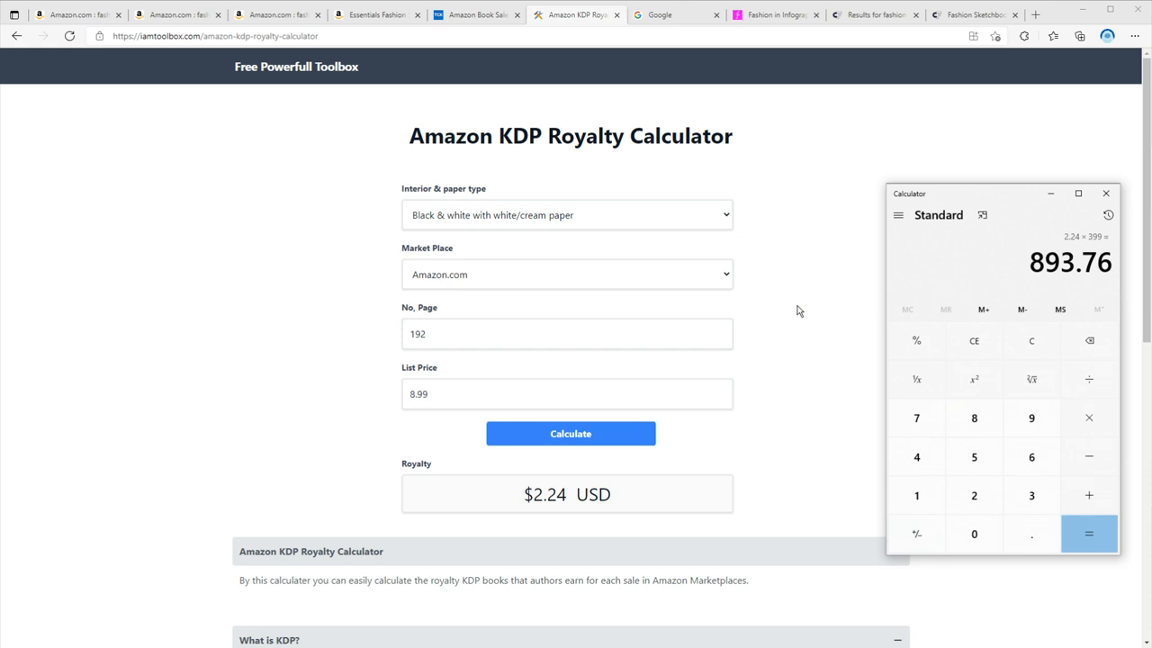
mouse_move(762, 312)
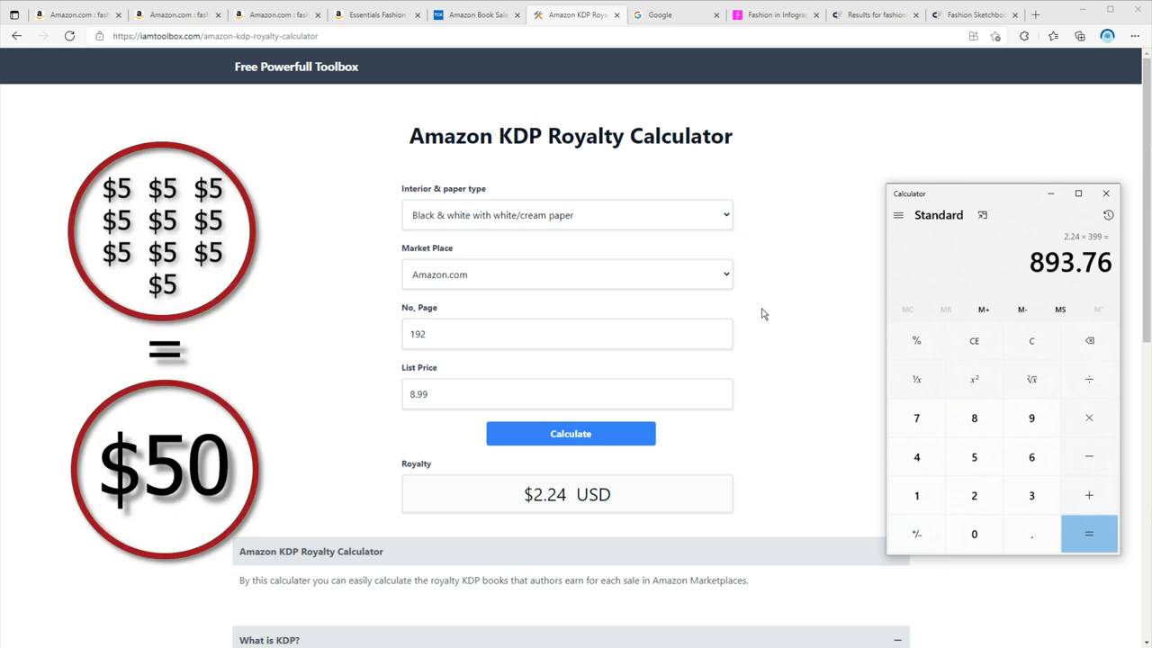
mouse_move(765, 317)
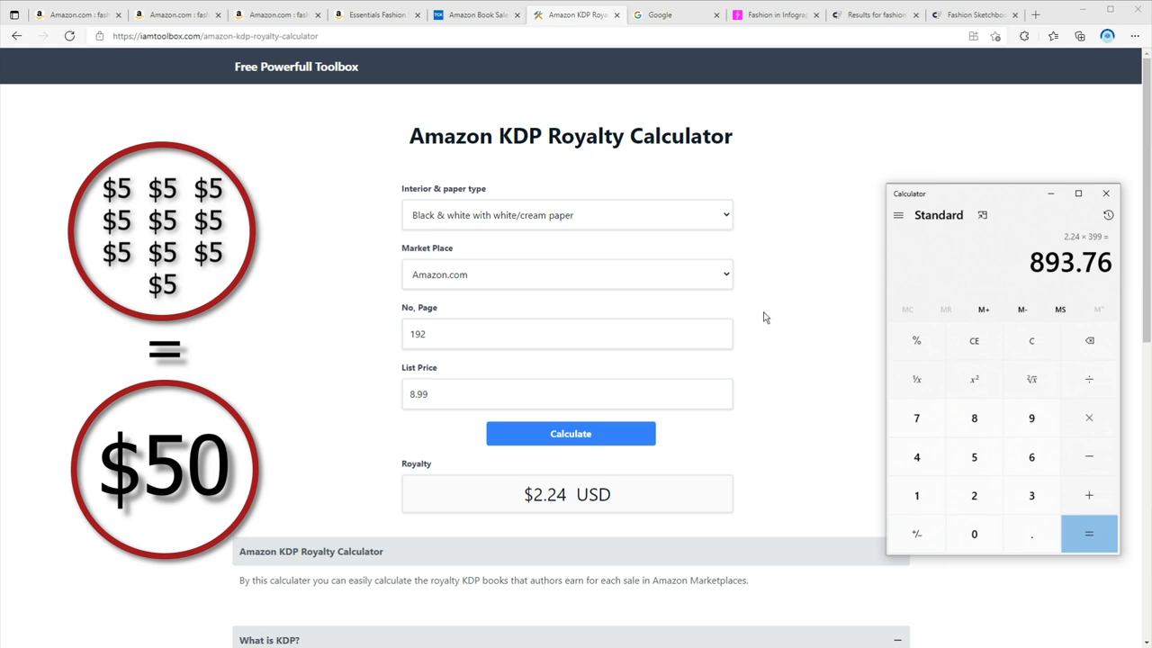
mouse_move(766, 316)
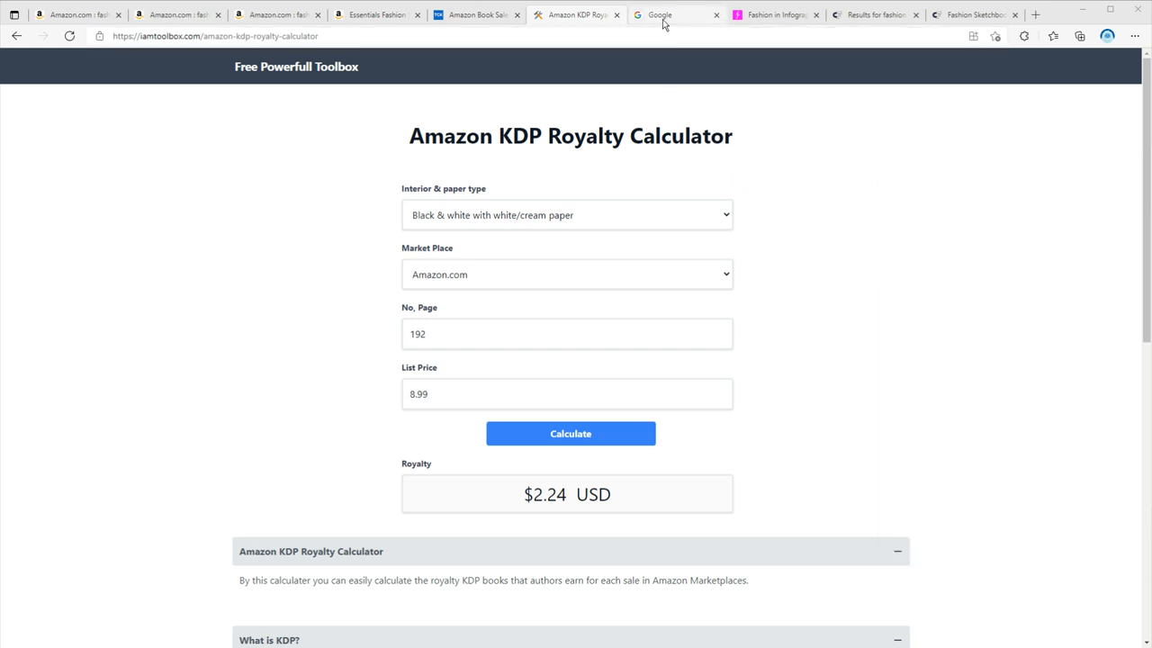
Find Google Trends via Google and search 'fashion sketchbook' there
click(675, 14)
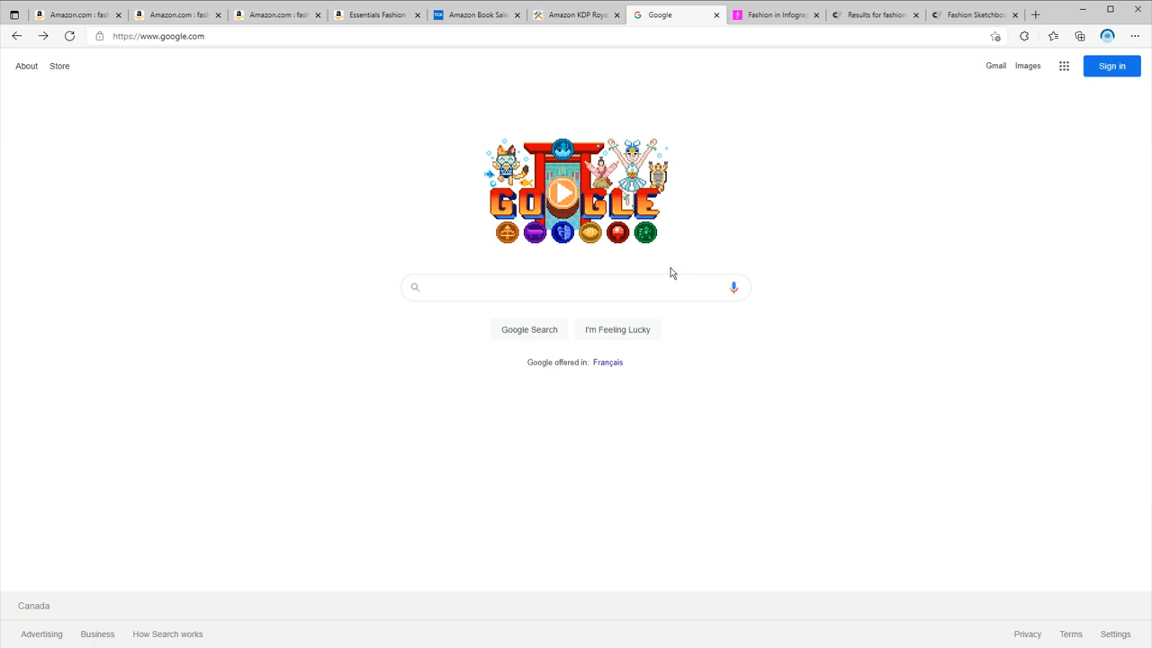
text(google trends)
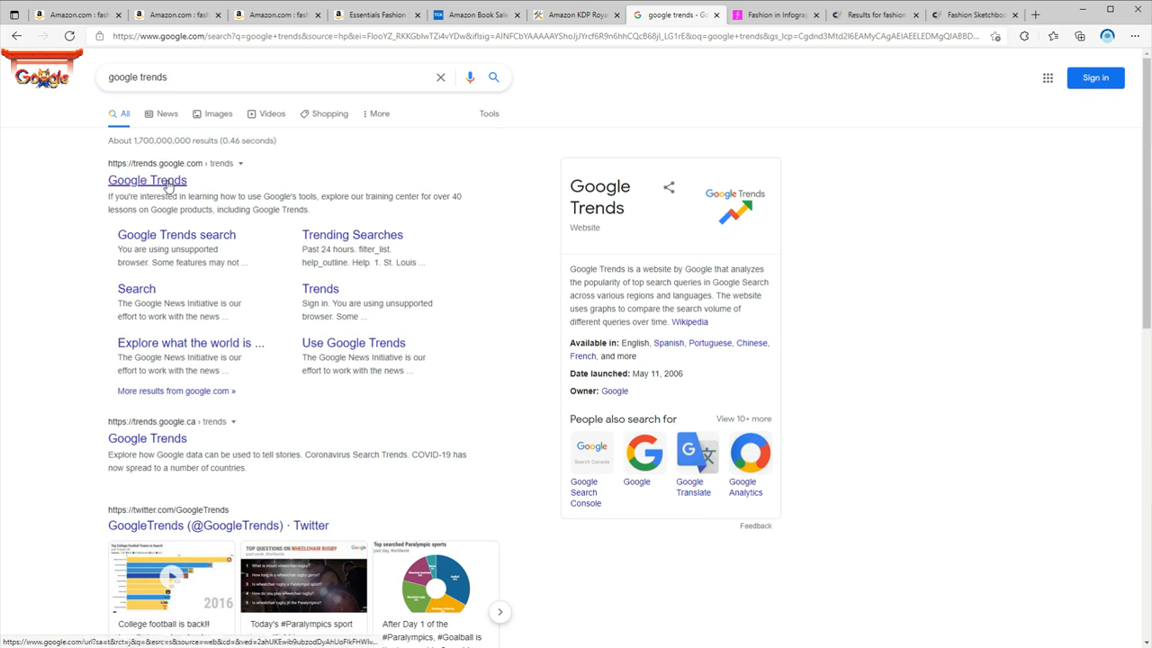
click(147, 179)
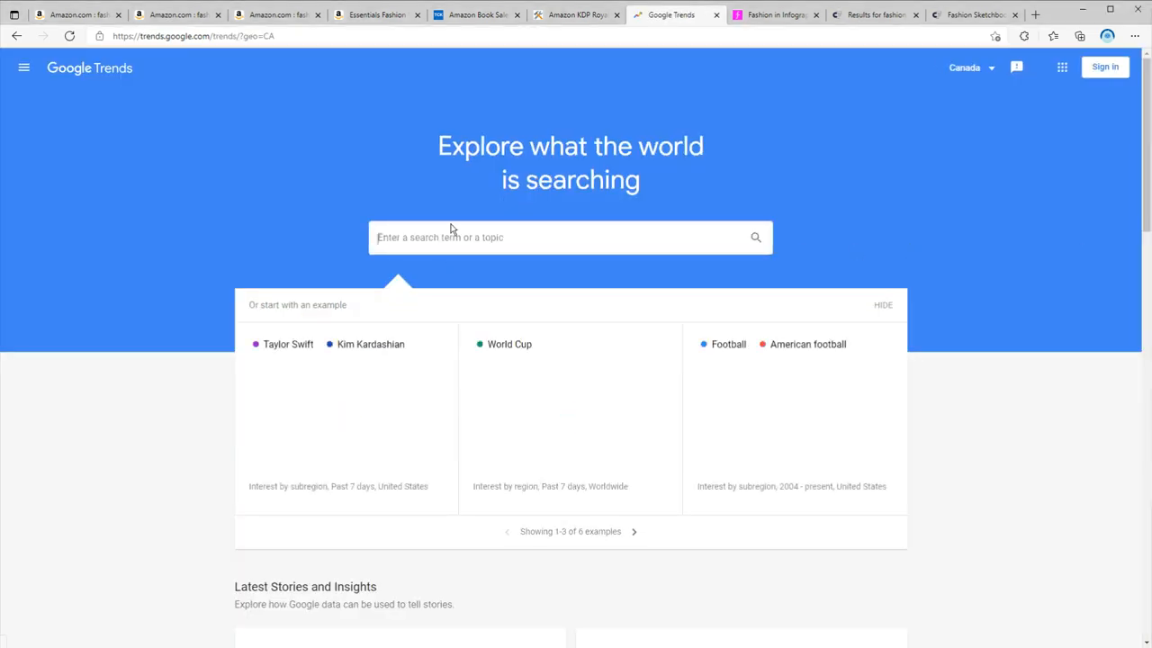
text(fashion sketchbook)
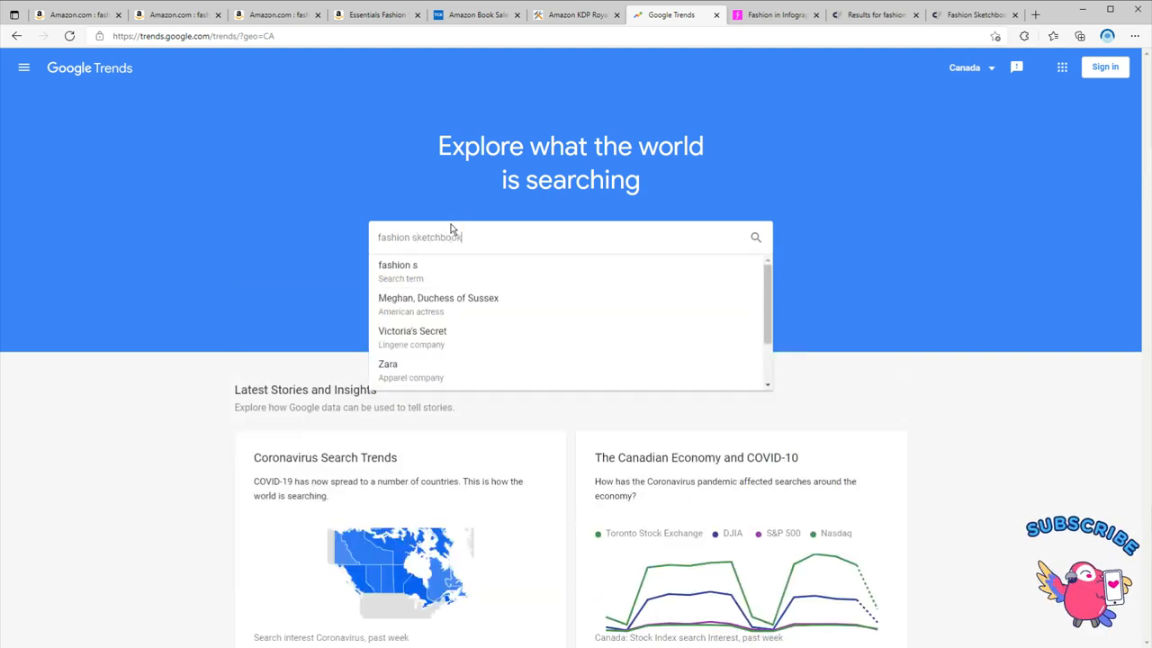
key(Enter)
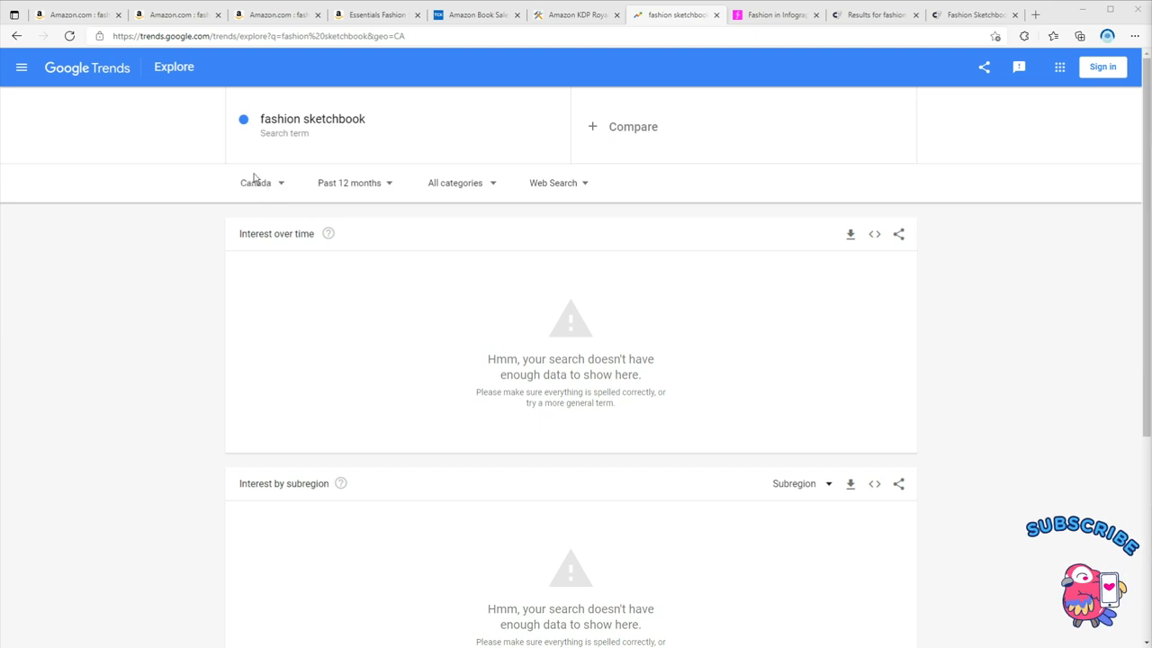
Set the Trends region to Worldwide and the time range to Past 5 years
click(256, 183)
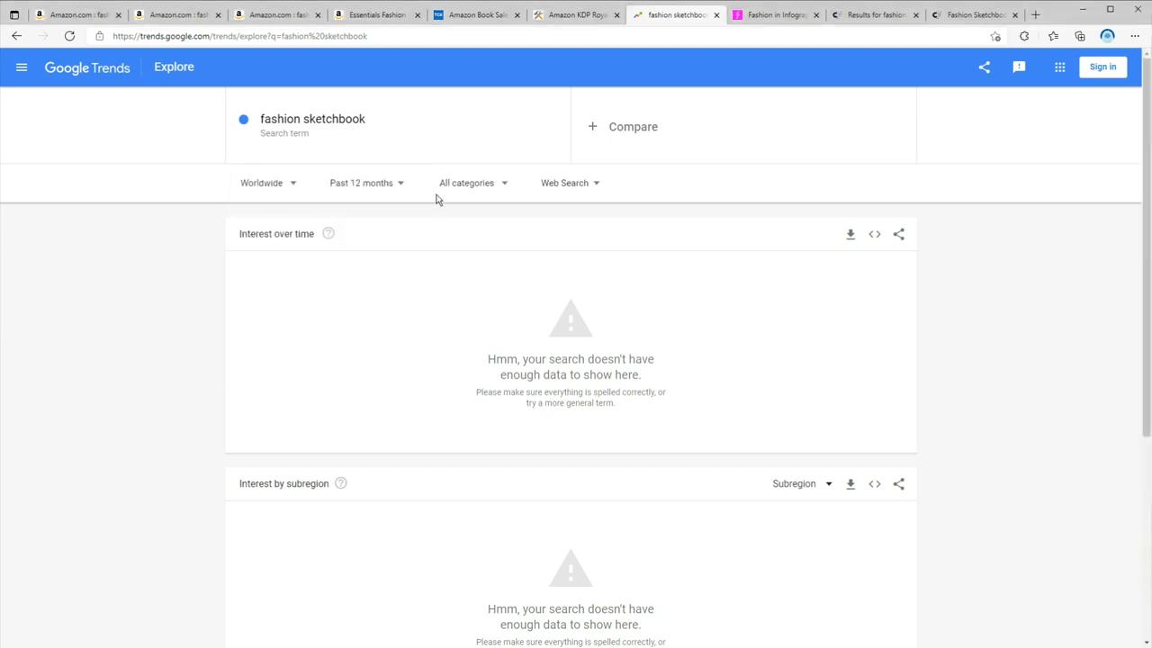
click(361, 182)
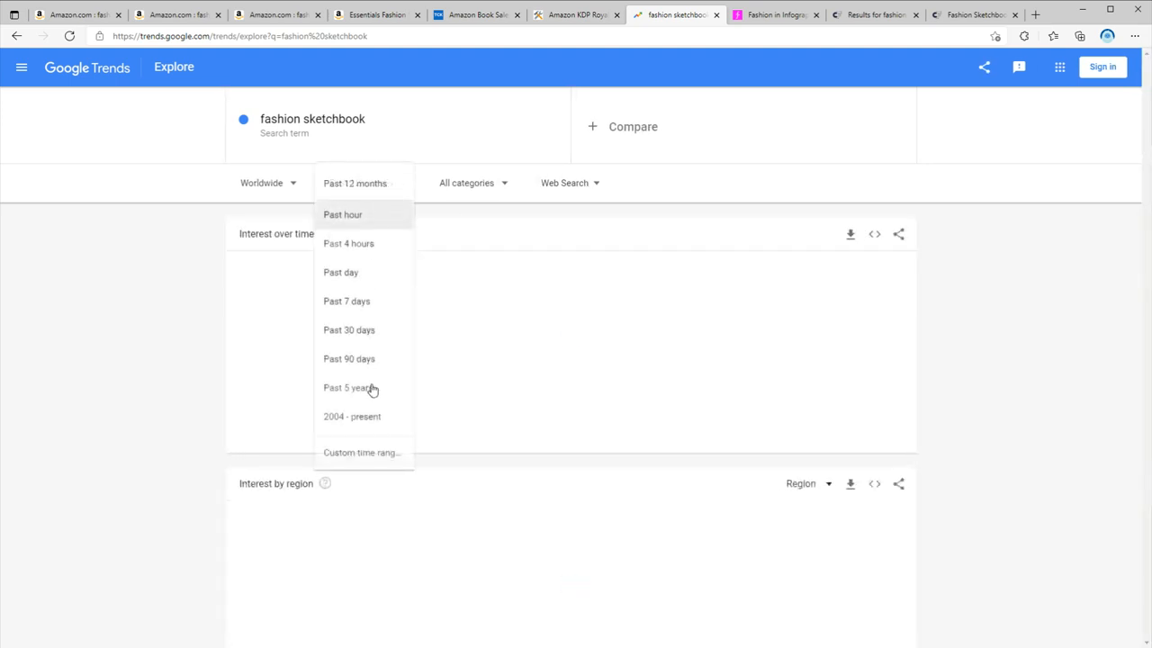
click(348, 387)
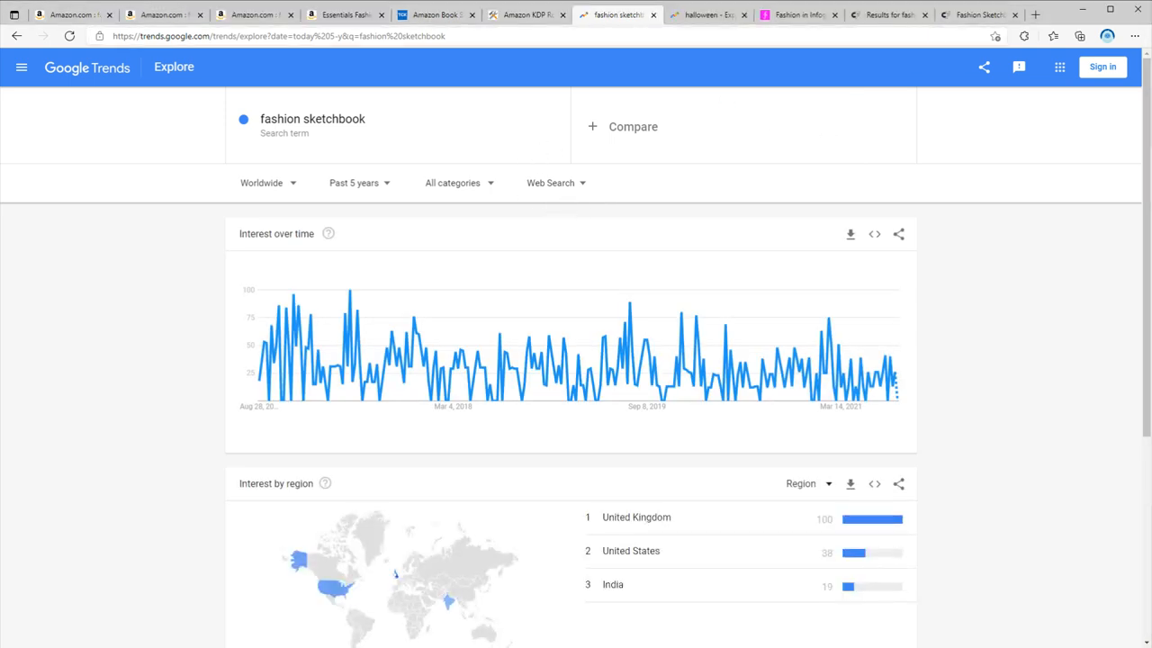
mouse_move(882, 389)
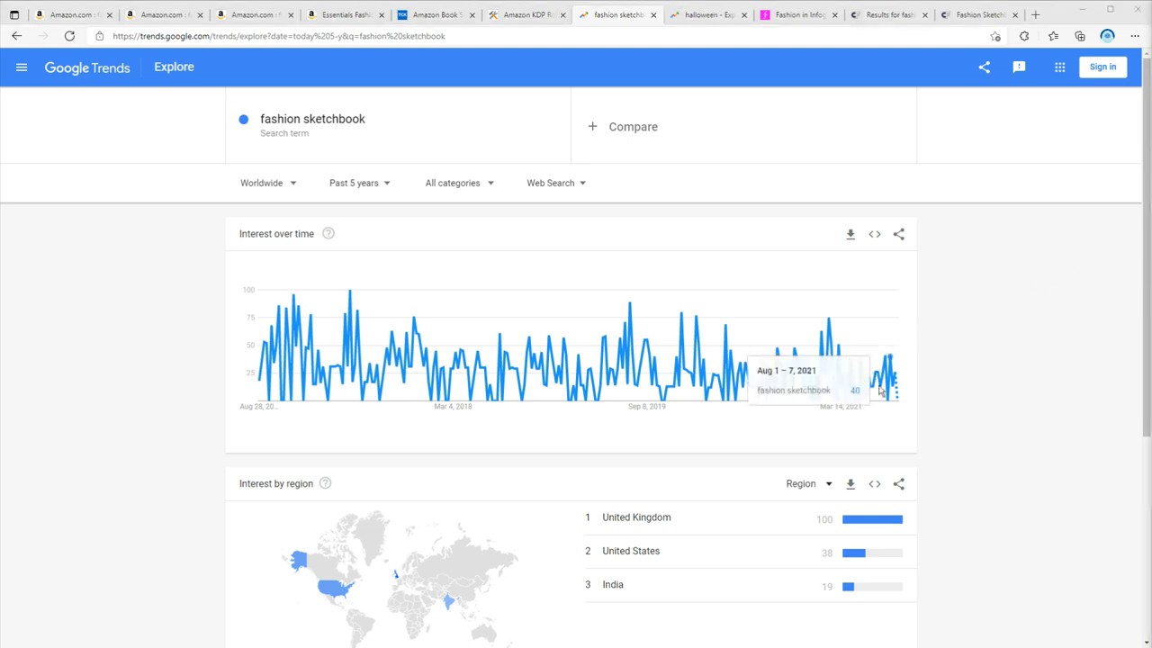
mouse_move(727, 79)
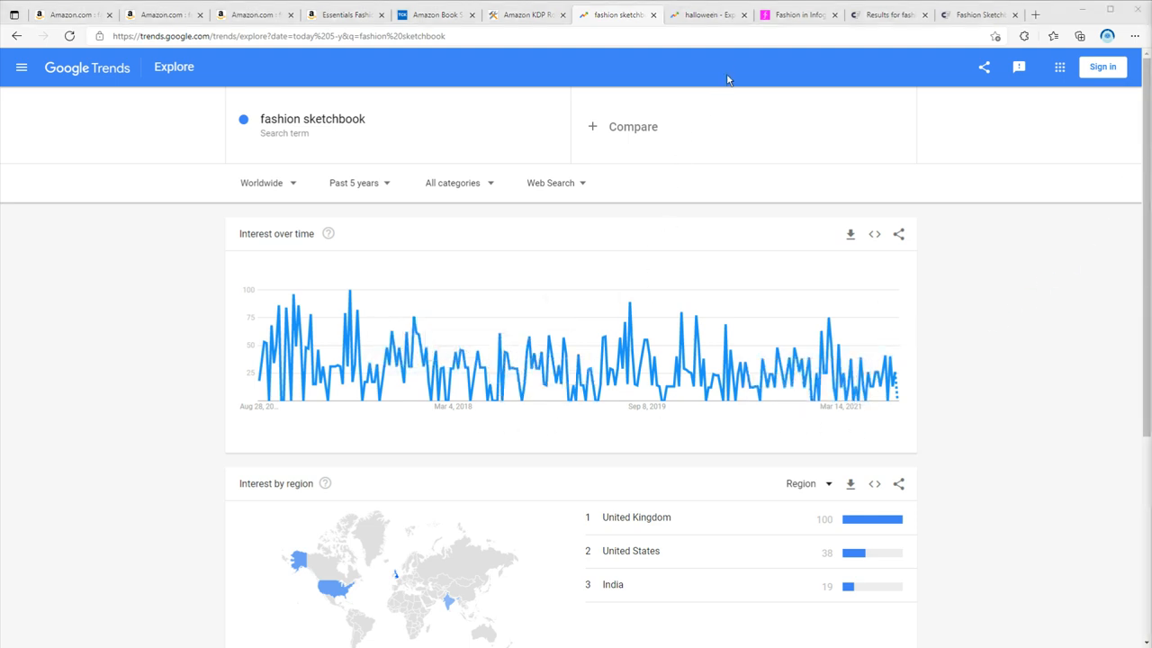
Compare the 'halloween' trend tab, then return to the fashion sketchbook chart
click(706, 14)
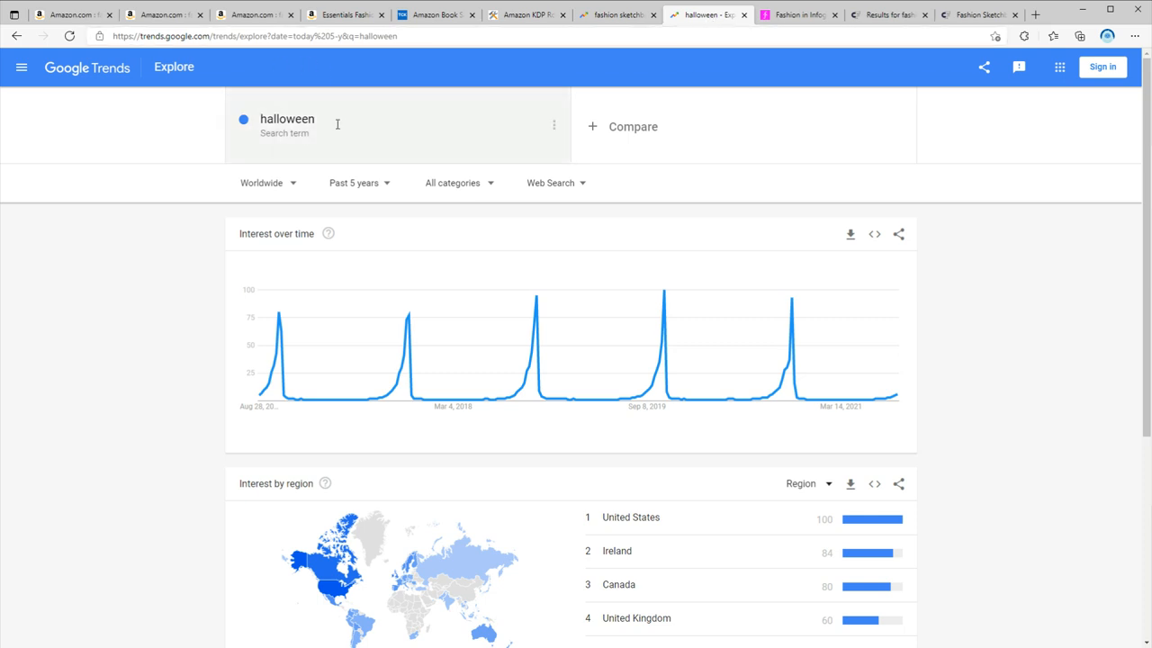
mouse_move(372, 399)
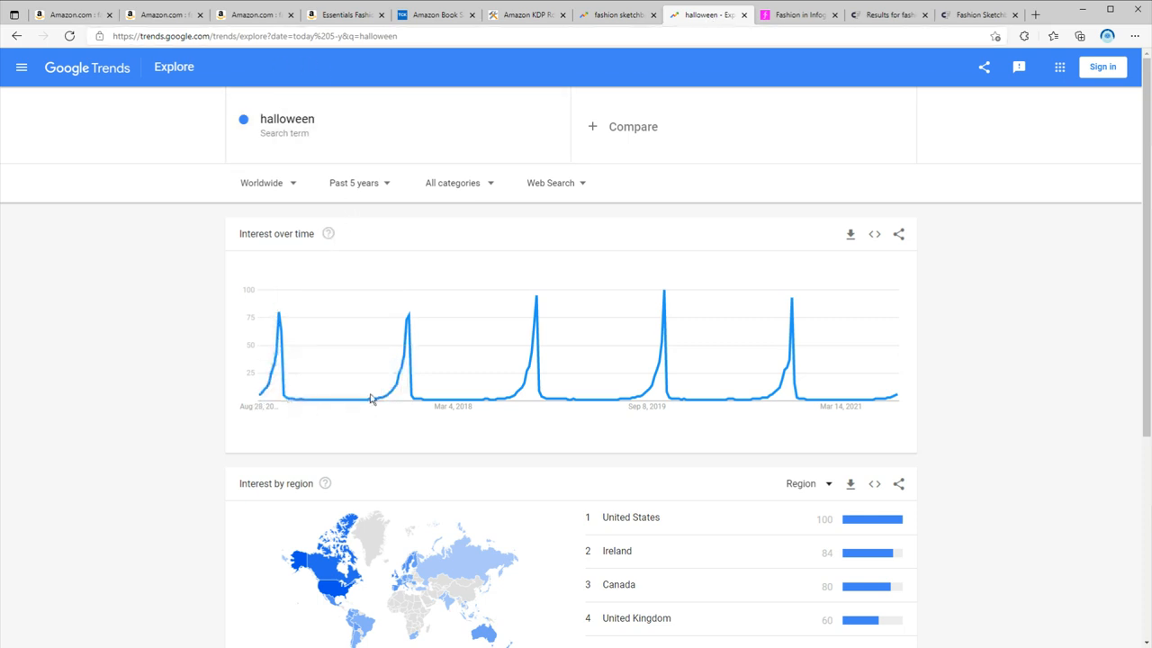
mouse_move(536, 301)
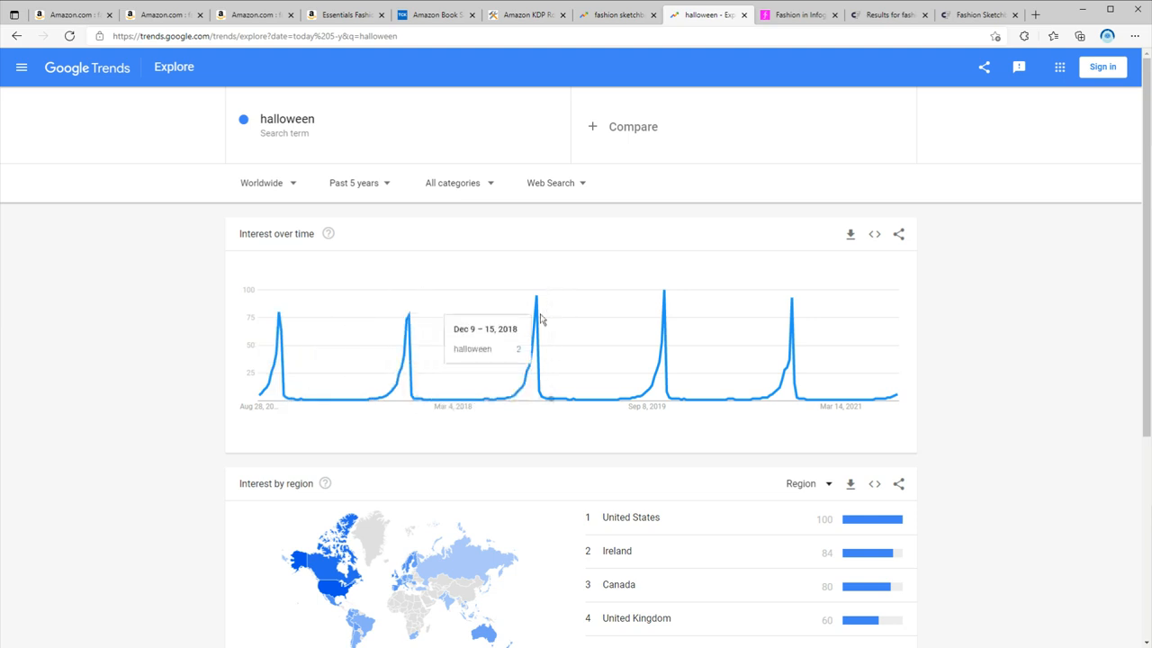
mouse_move(764, 416)
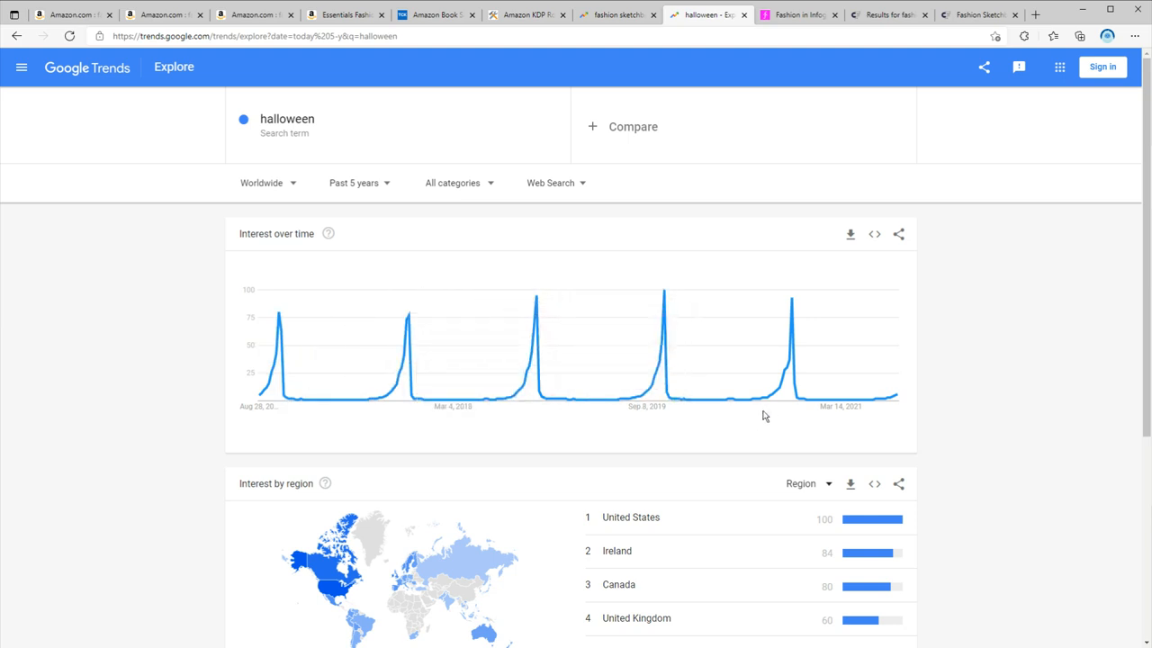
mouse_move(980, 392)
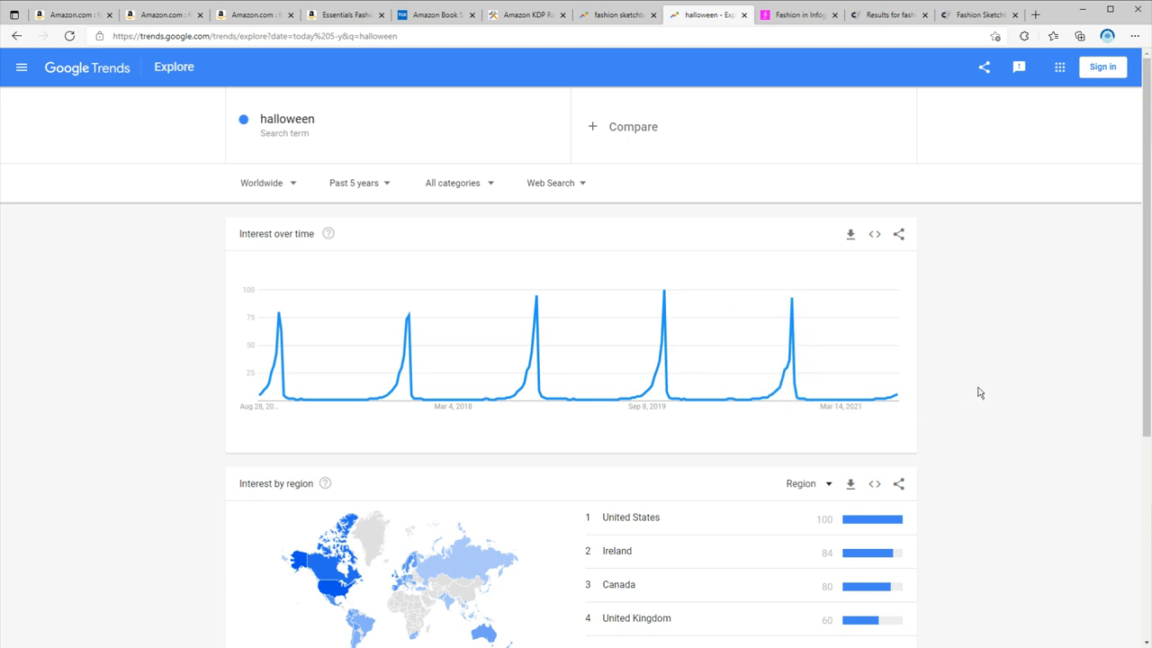
mouse_move(627, 23)
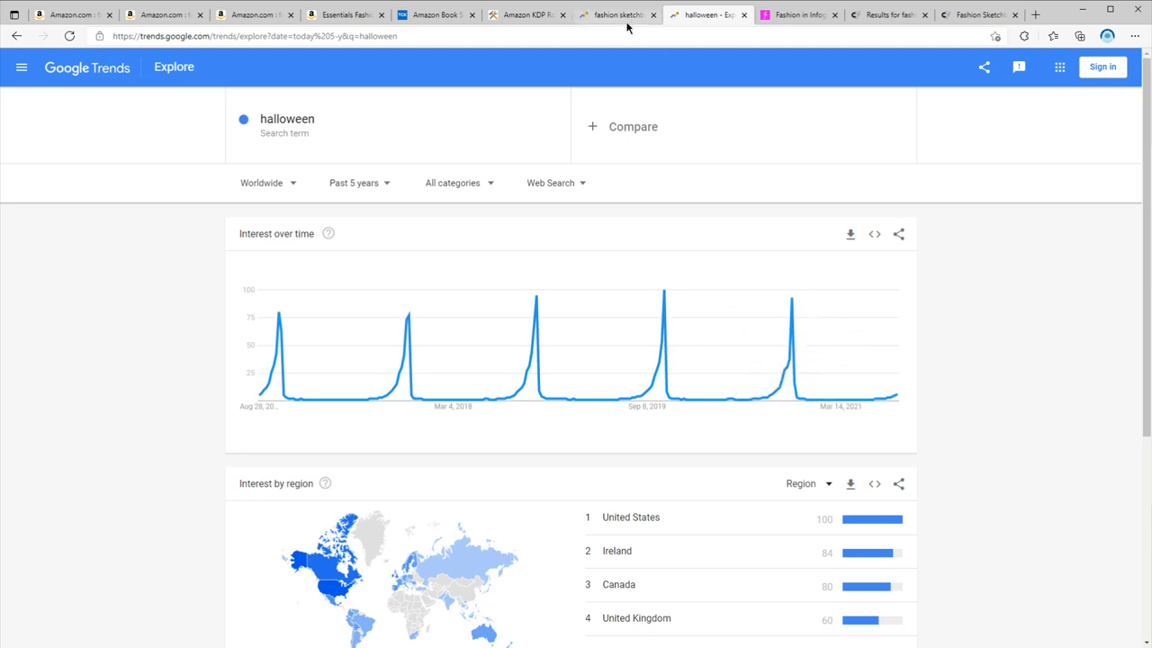
click(616, 14)
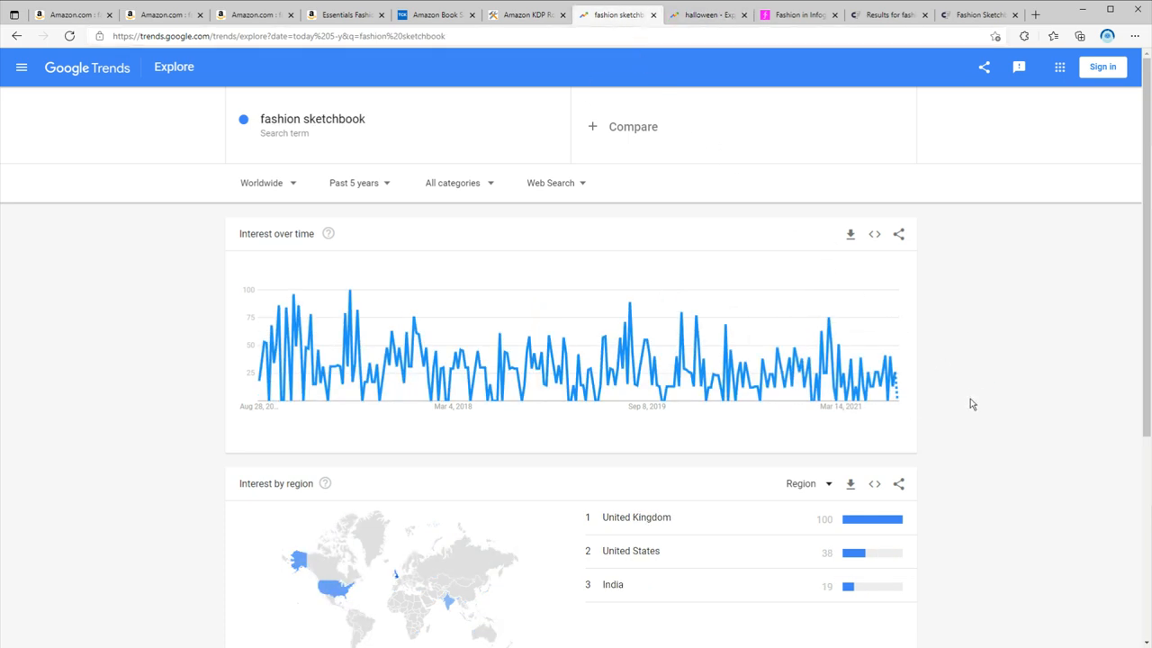
mouse_move(441, 418)
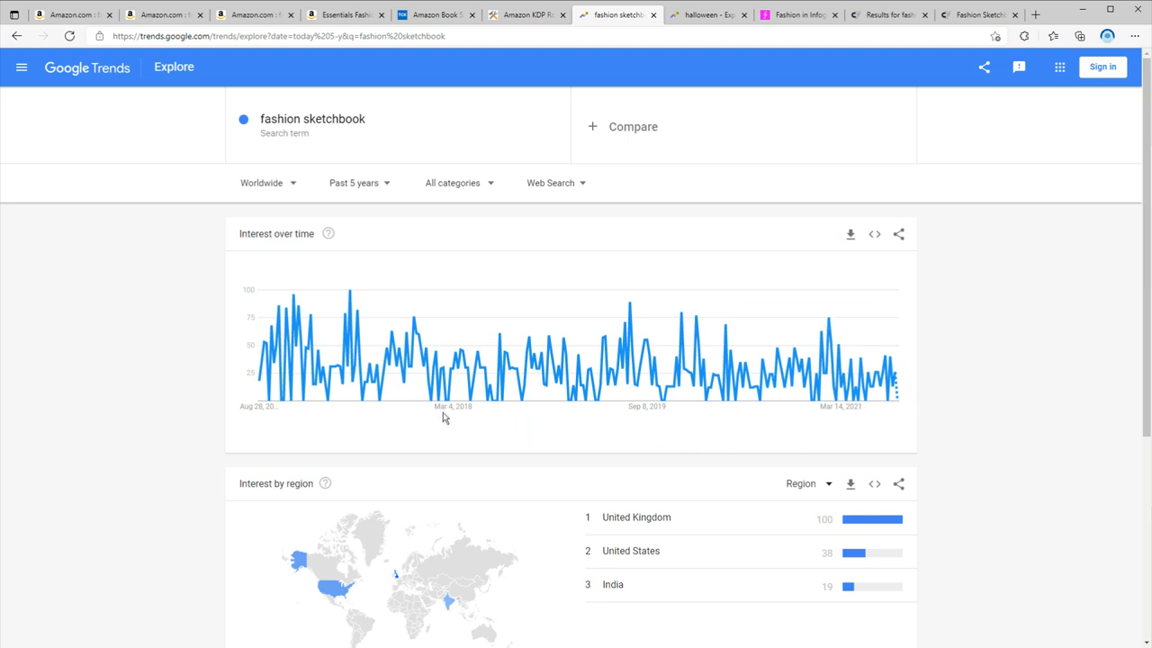
mouse_move(338, 275)
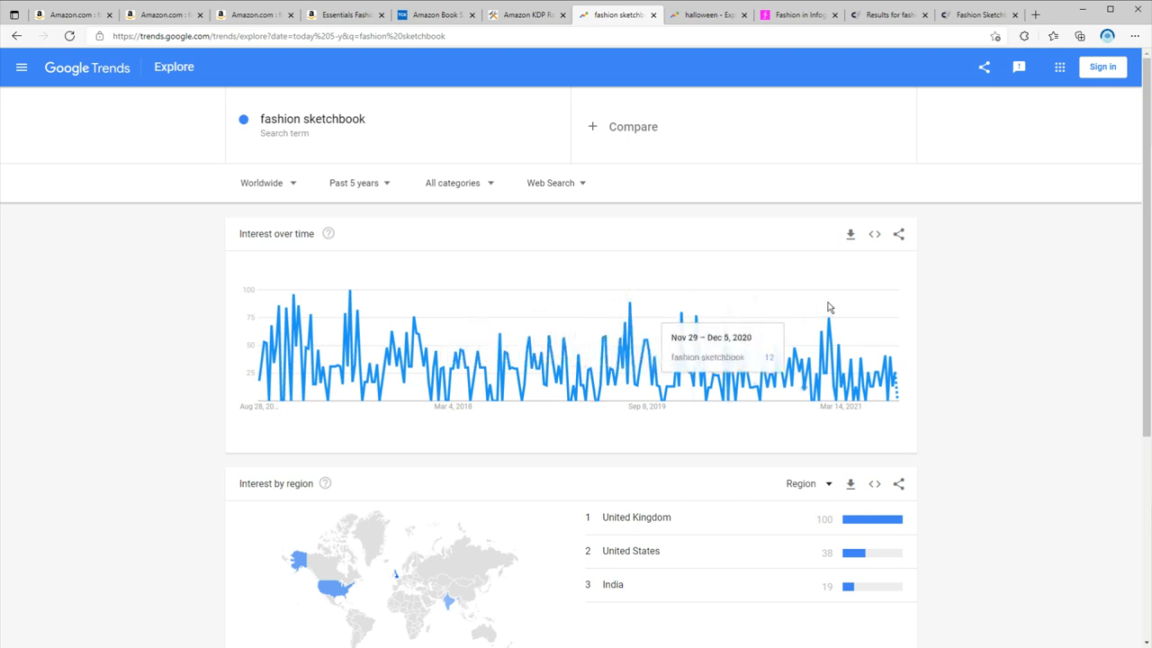
mouse_move(921, 316)
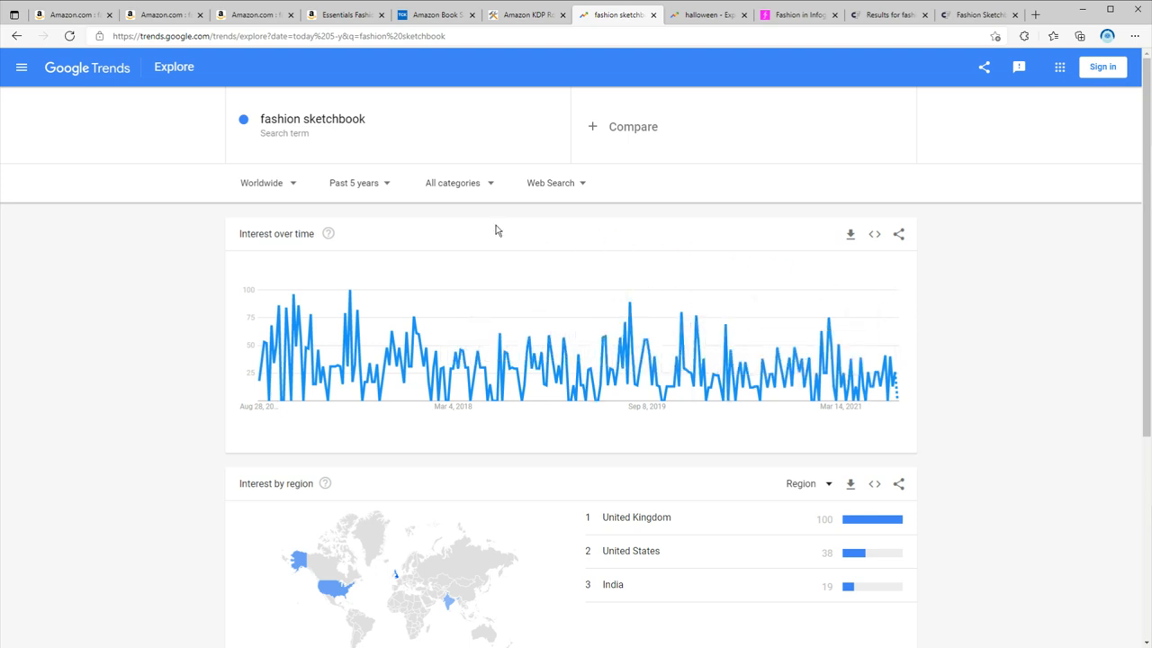
mouse_move(657, 288)
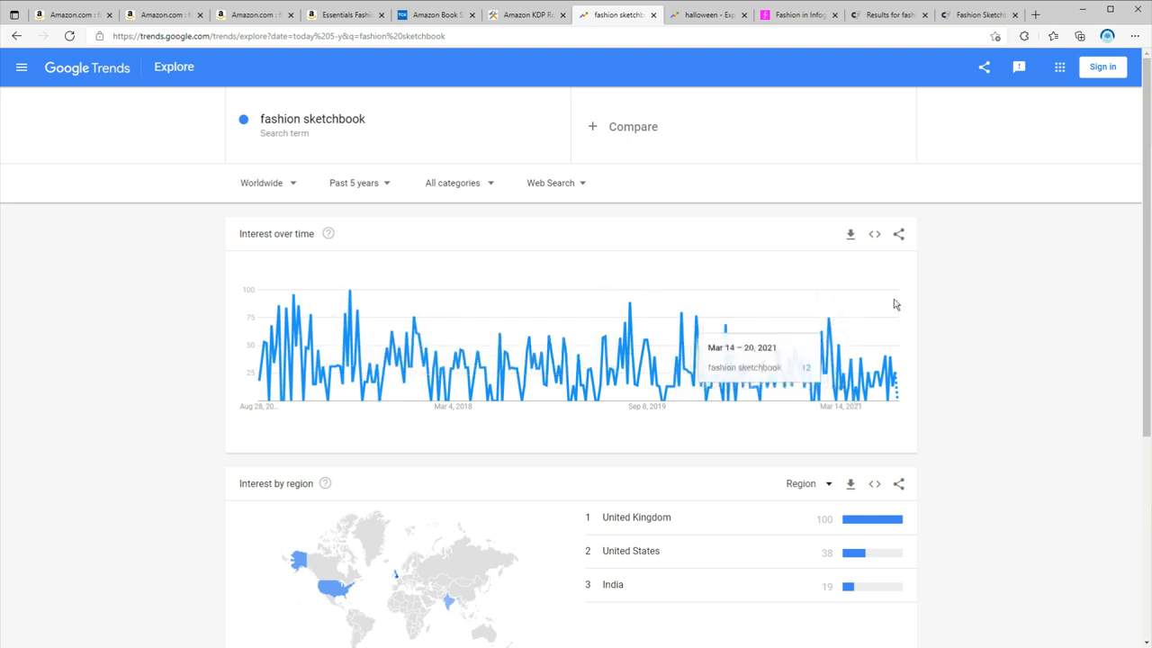
mouse_move(1067, 275)
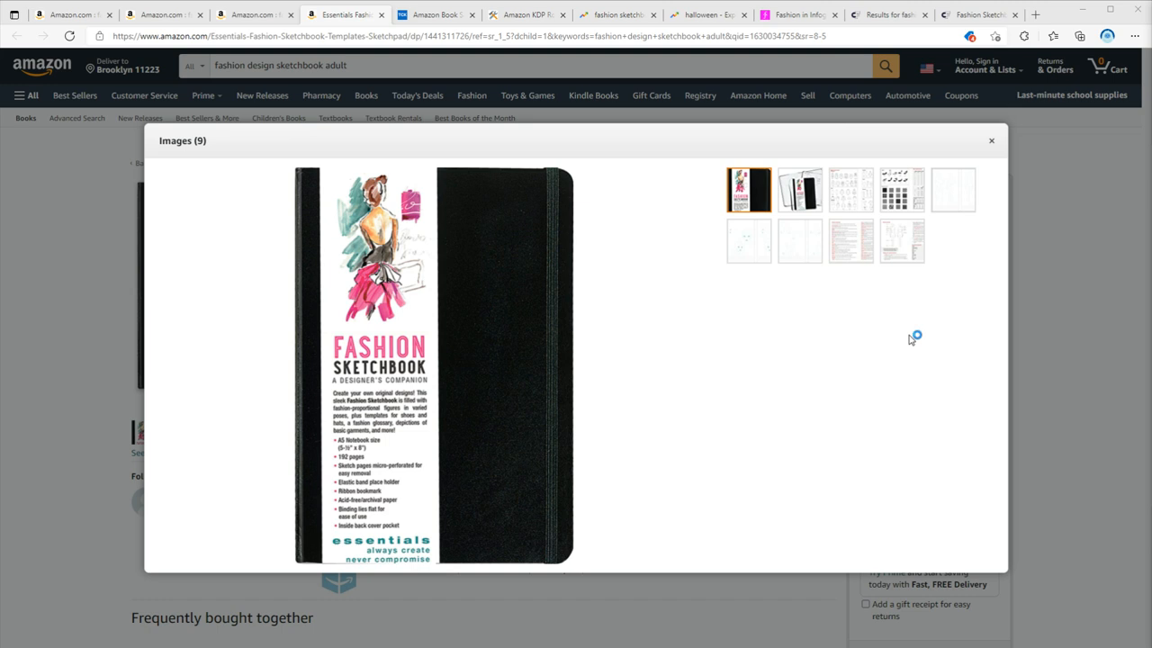
mouse_move(576, 355)
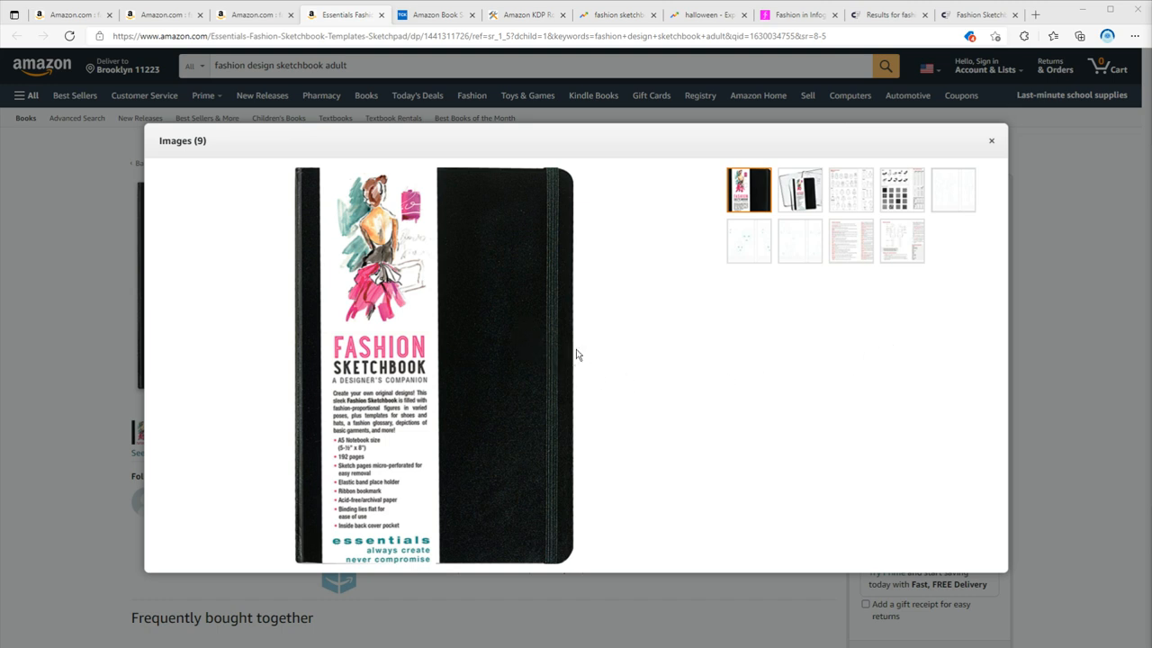
View the basic garments pages, then the shoes, patterns and size-chart spread
click(850, 189)
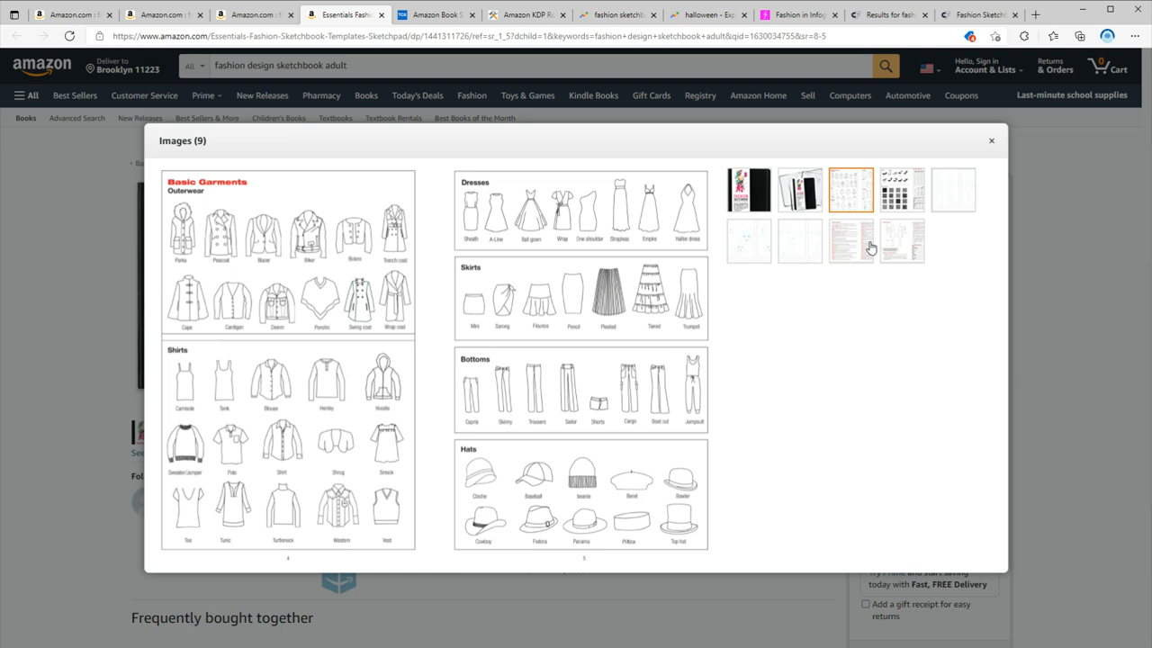
mouse_move(895, 255)
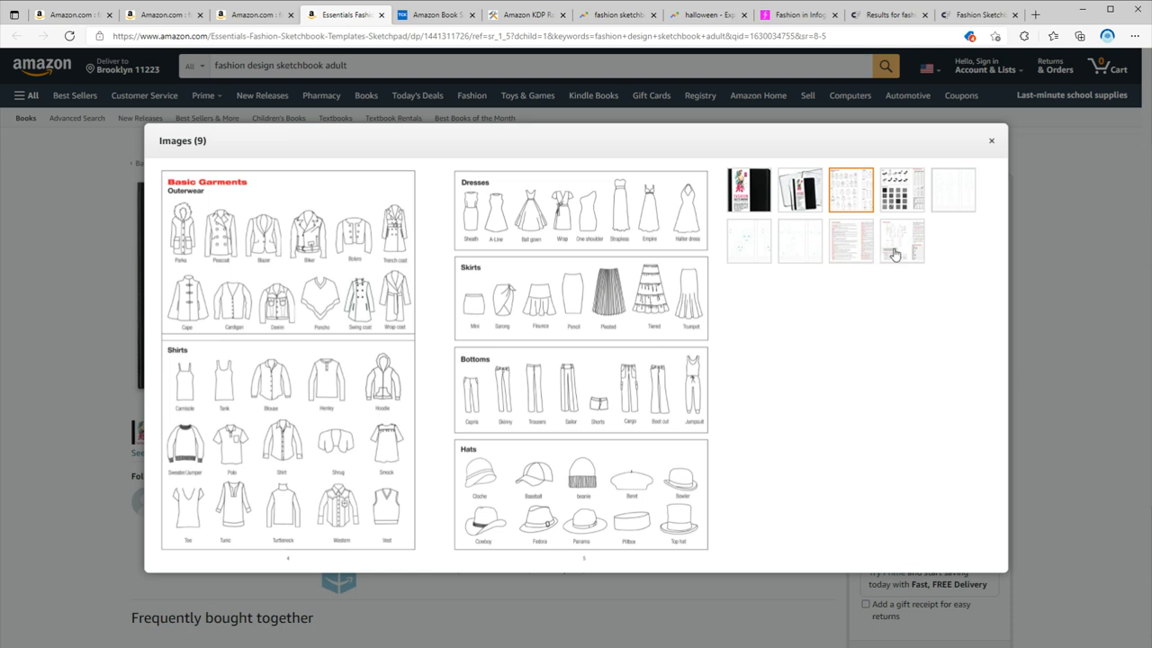
mouse_move(906, 272)
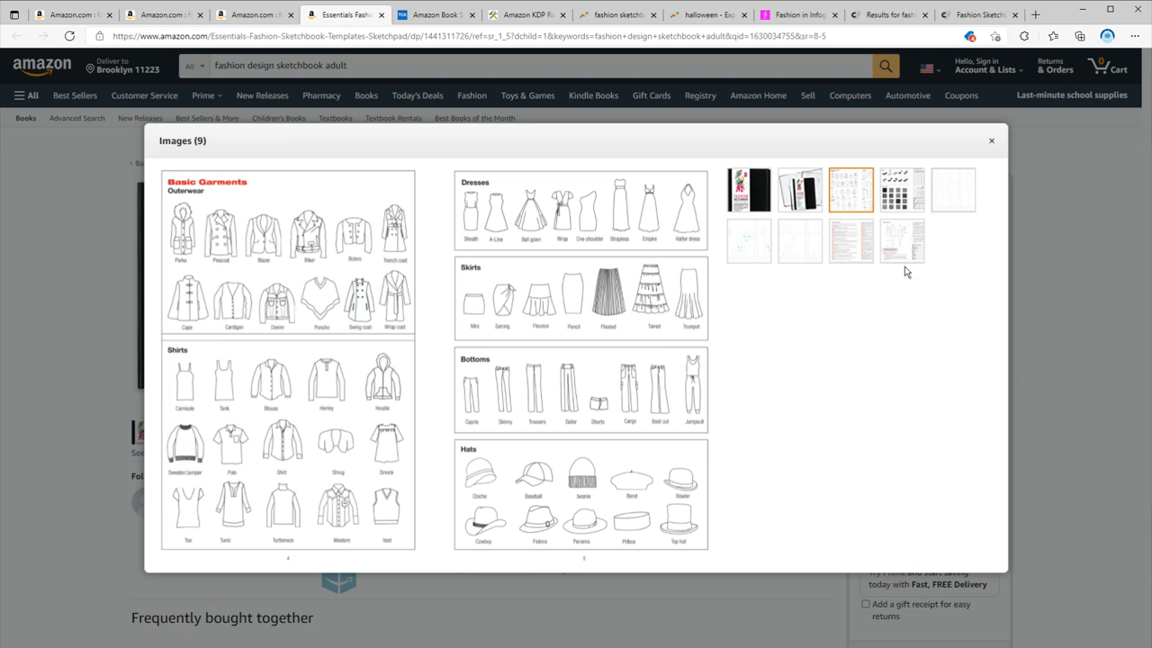
mouse_move(934, 586)
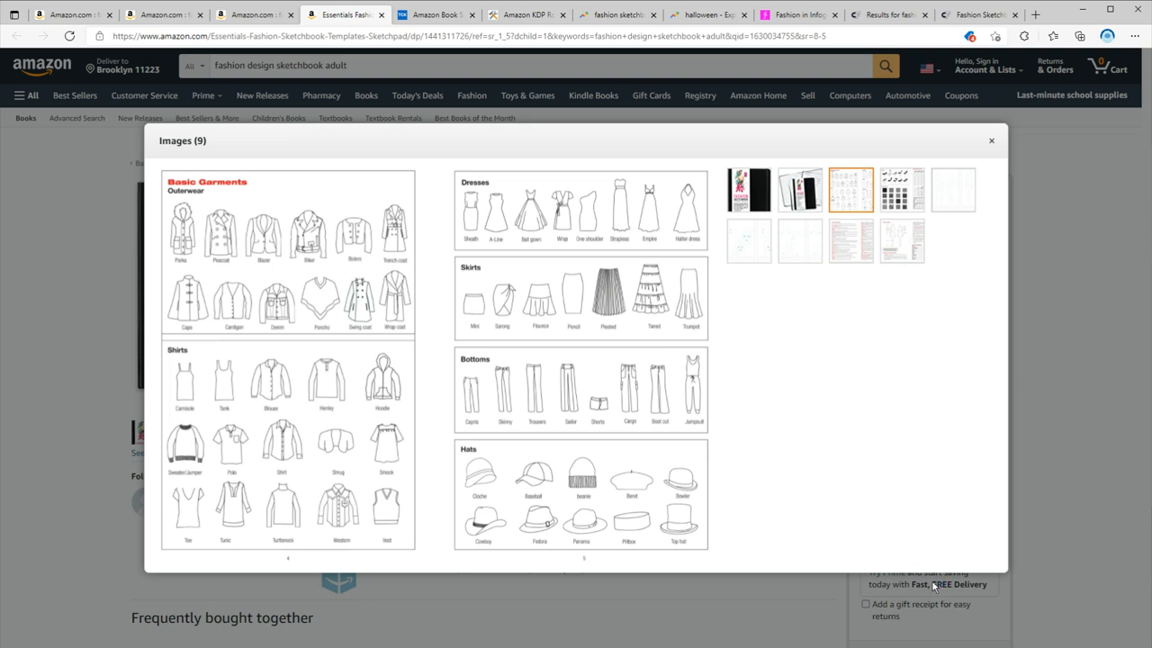
mouse_move(907, 210)
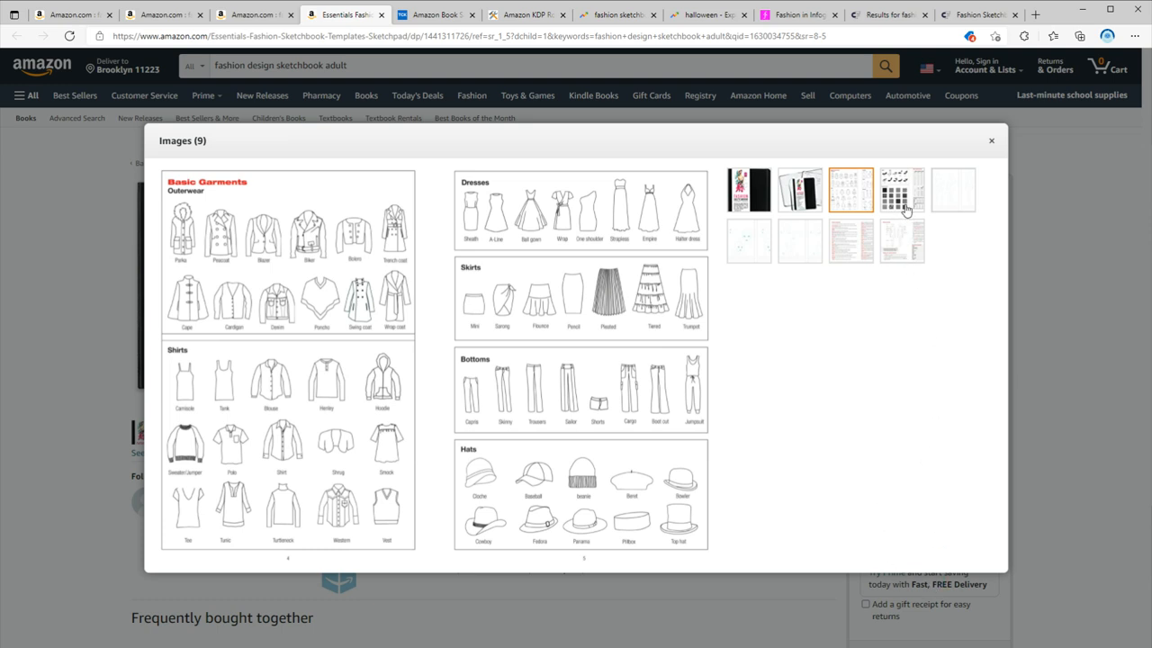
mouse_move(902, 336)
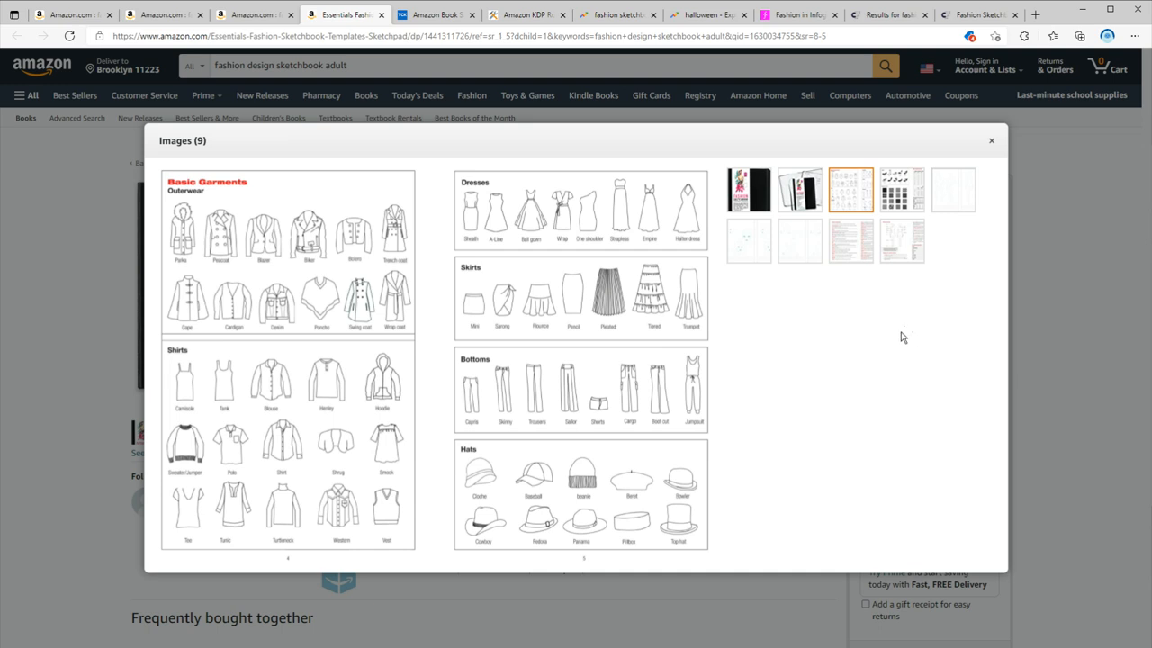
mouse_move(872, 412)
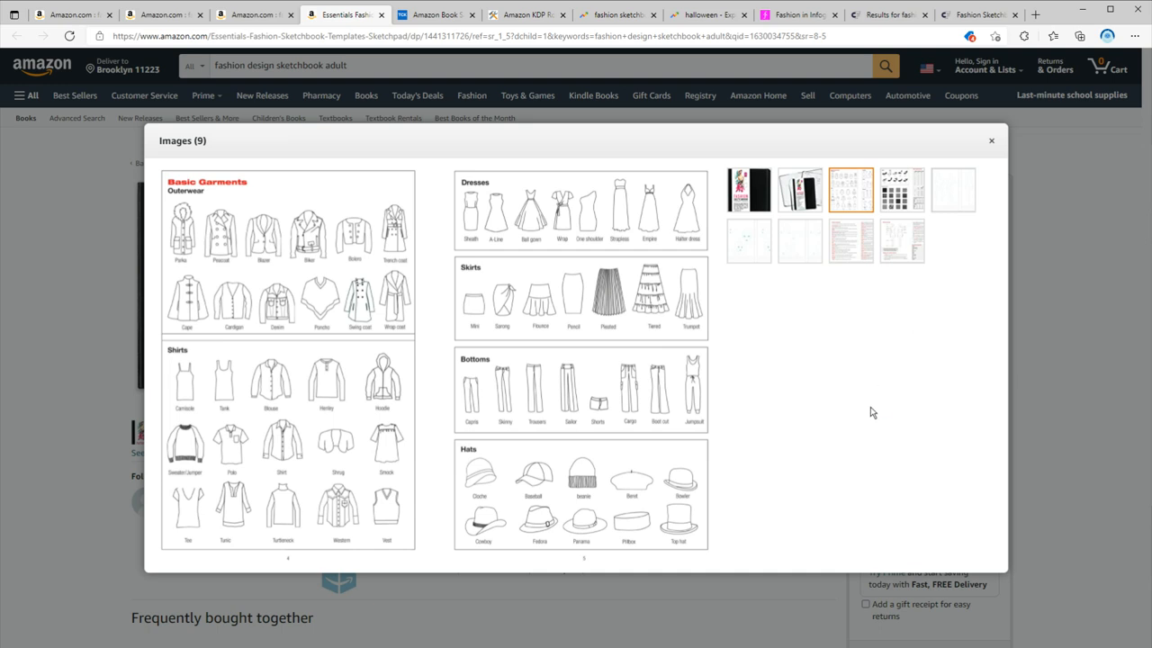
mouse_move(703, 441)
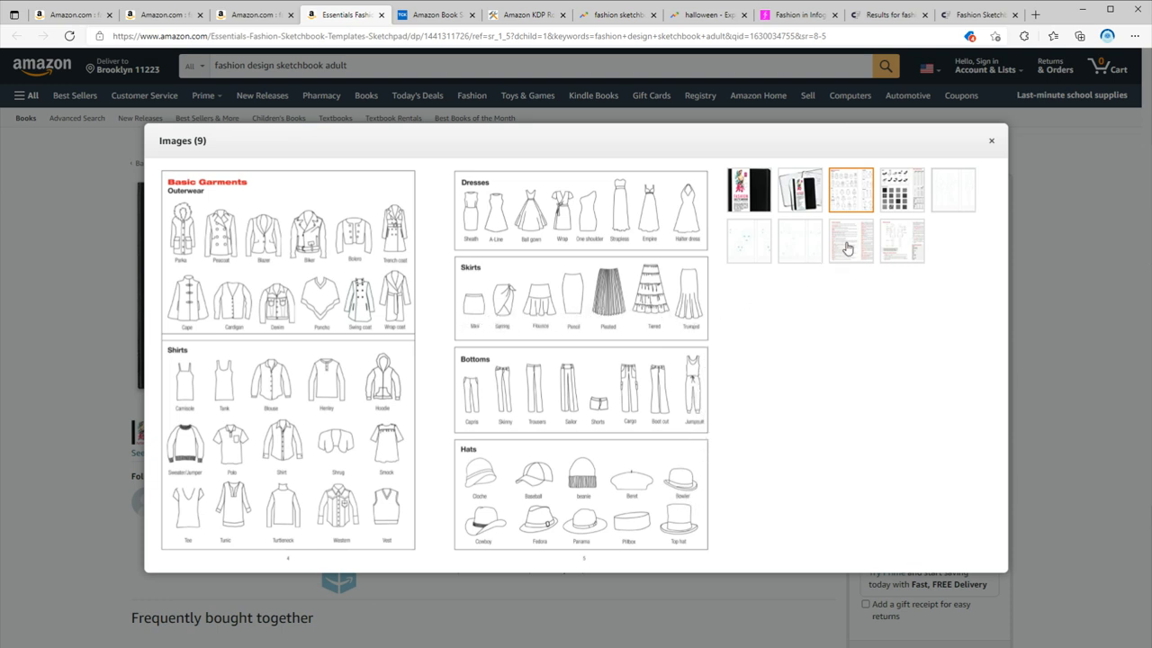
mouse_move(645, 368)
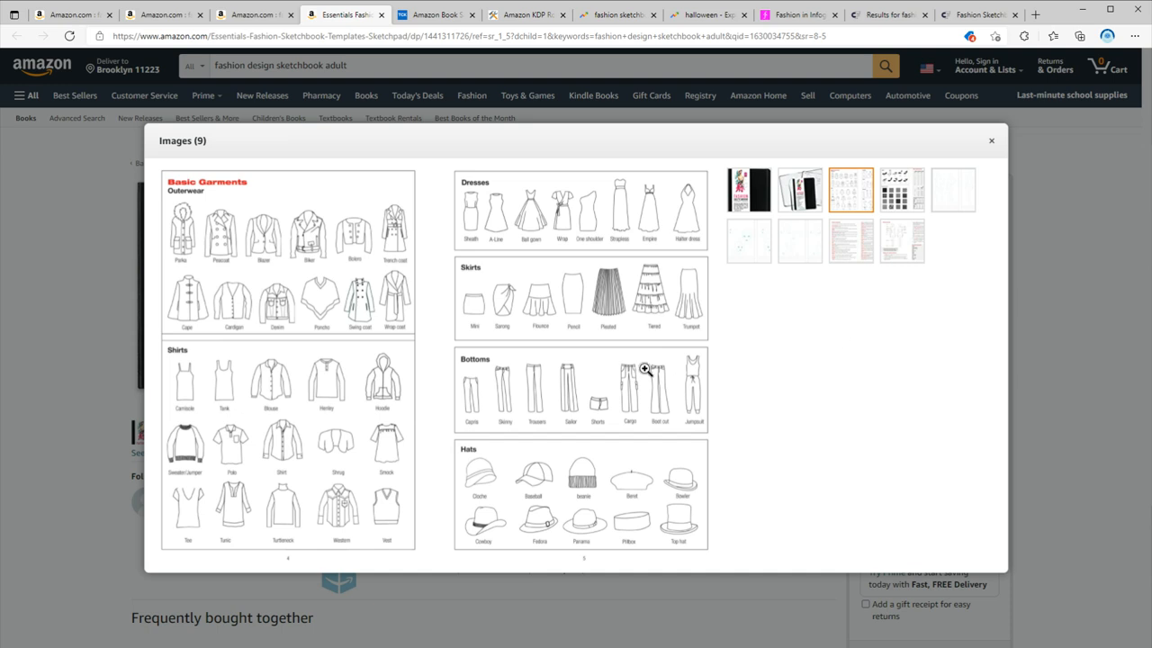
mouse_move(649, 550)
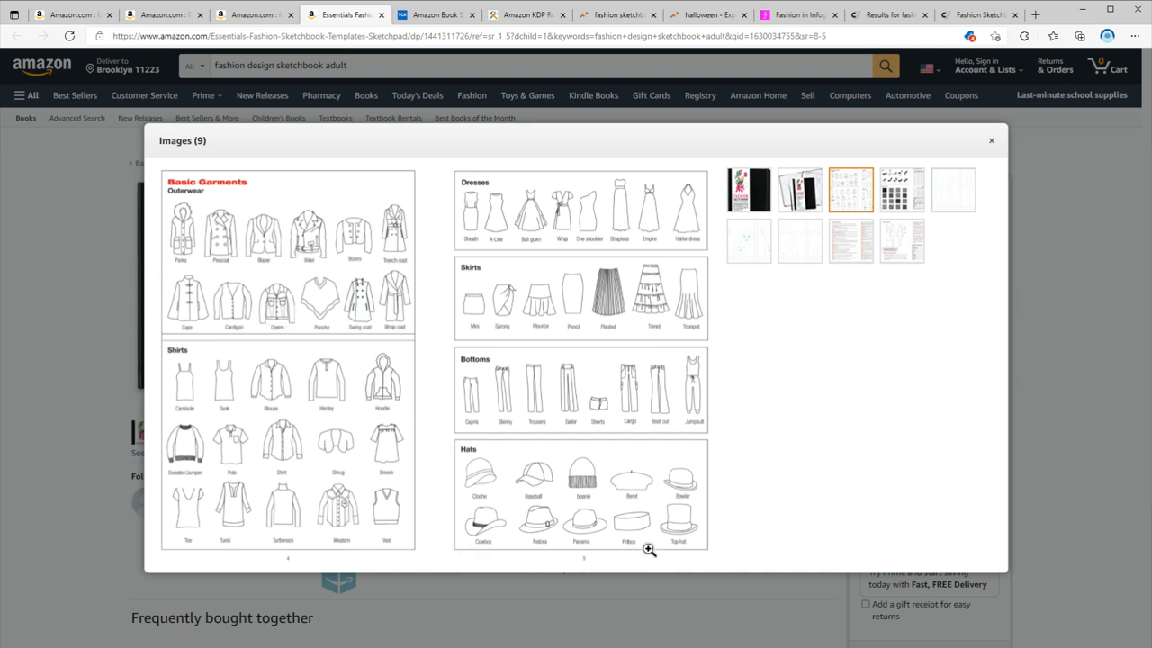
mouse_move(656, 382)
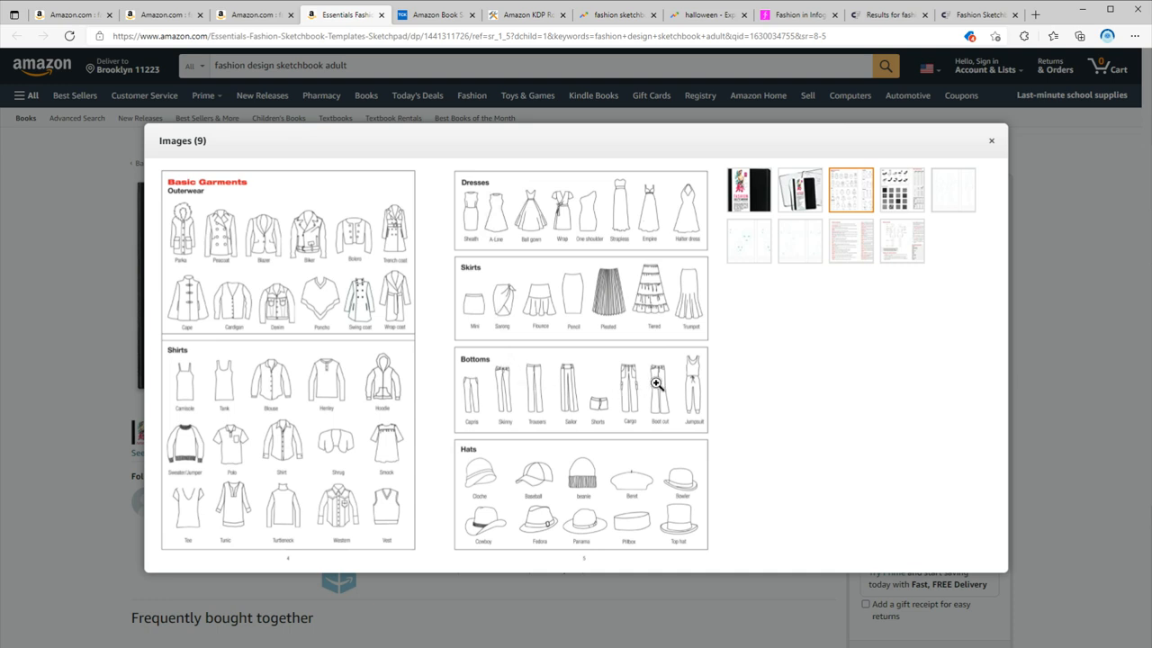
click(902, 189)
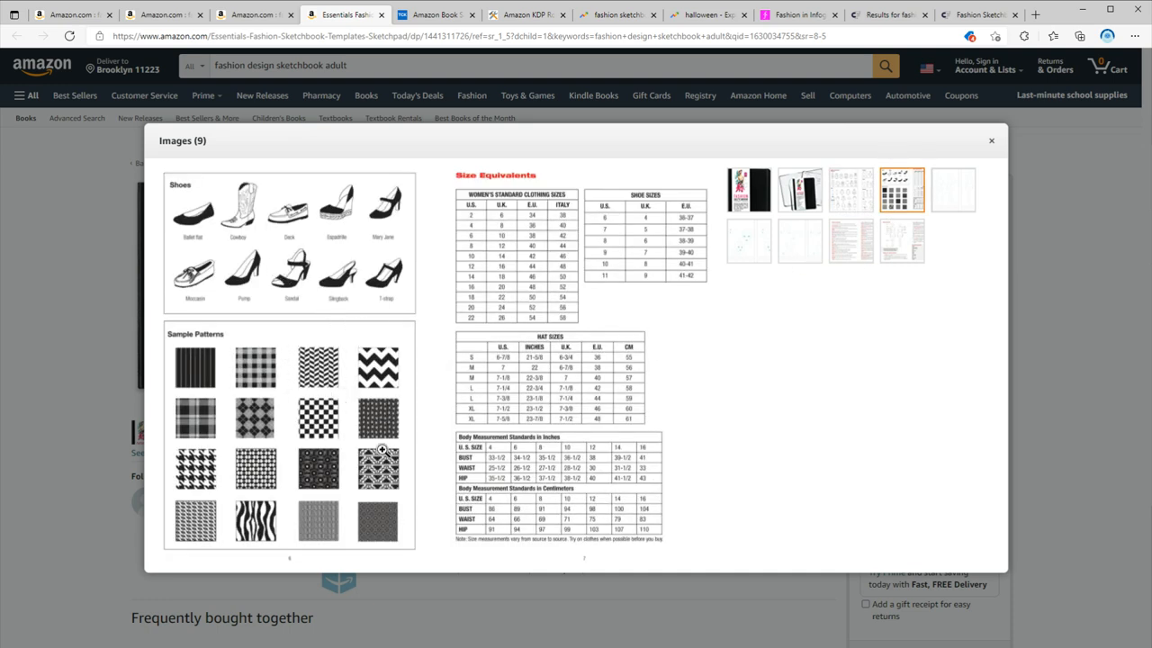
mouse_move(680, 509)
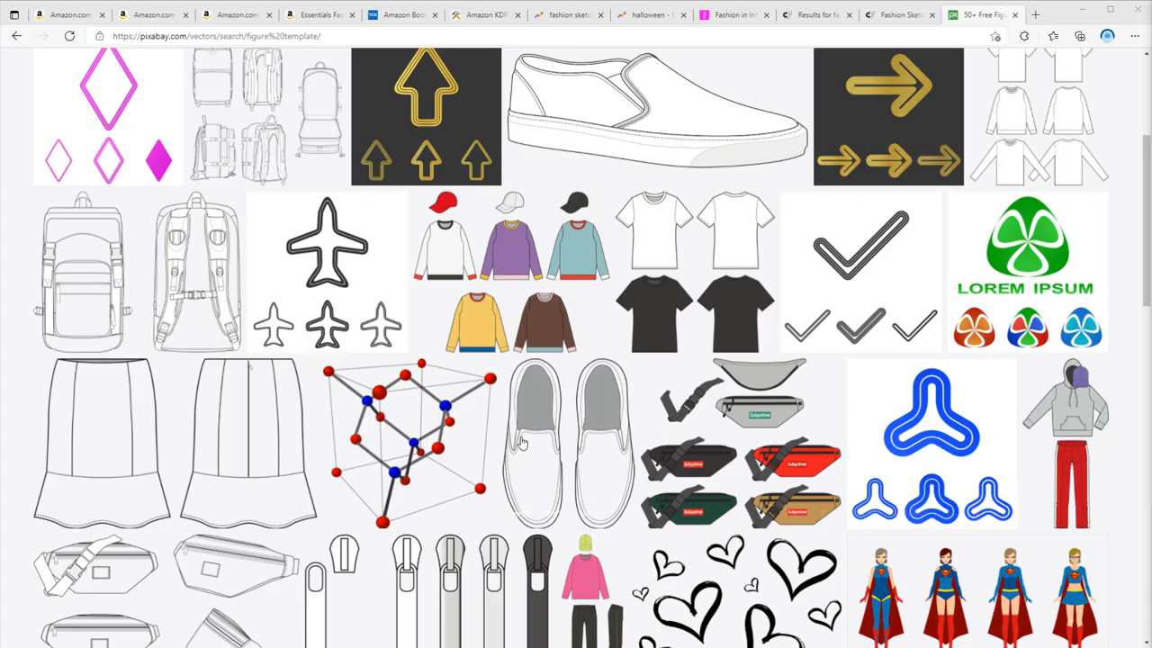
Scroll the Pixabay 'figure template' vectors of garment, shoe and accessory outlines
scroll(down, 3)
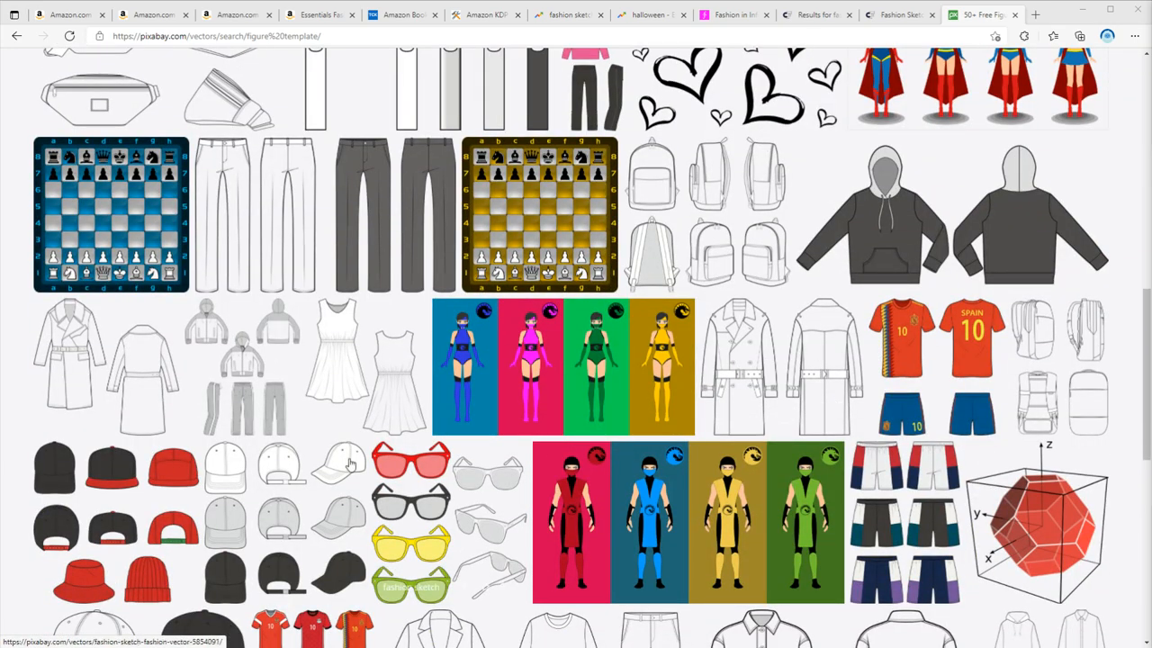
mouse_move(534, 387)
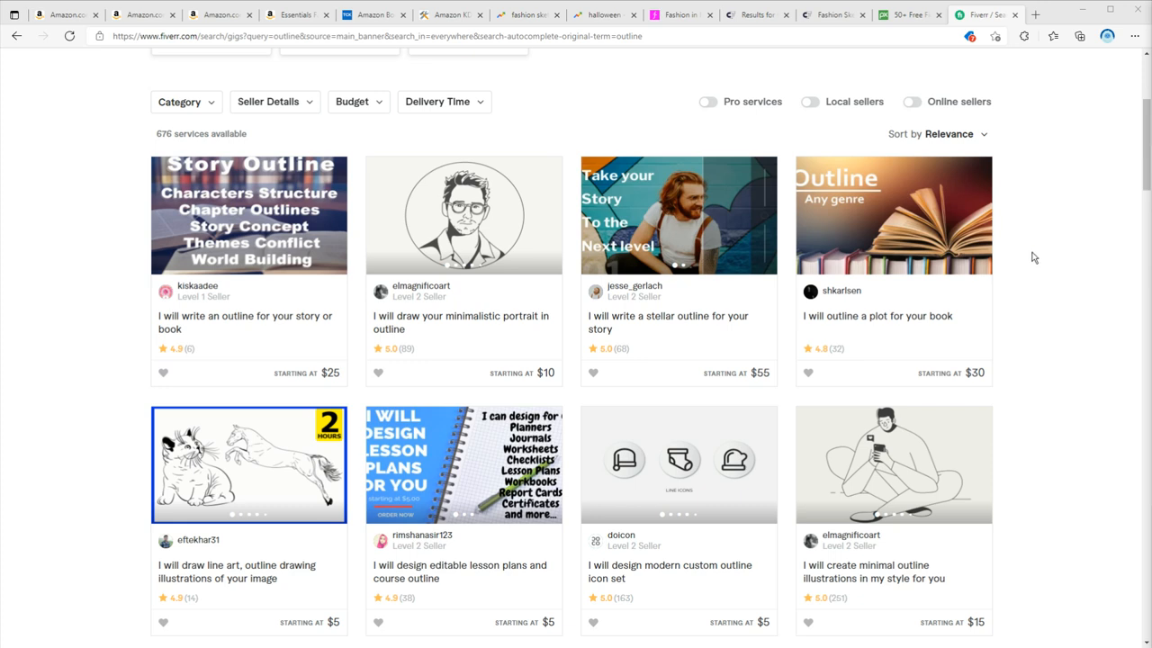
mouse_move(1027, 242)
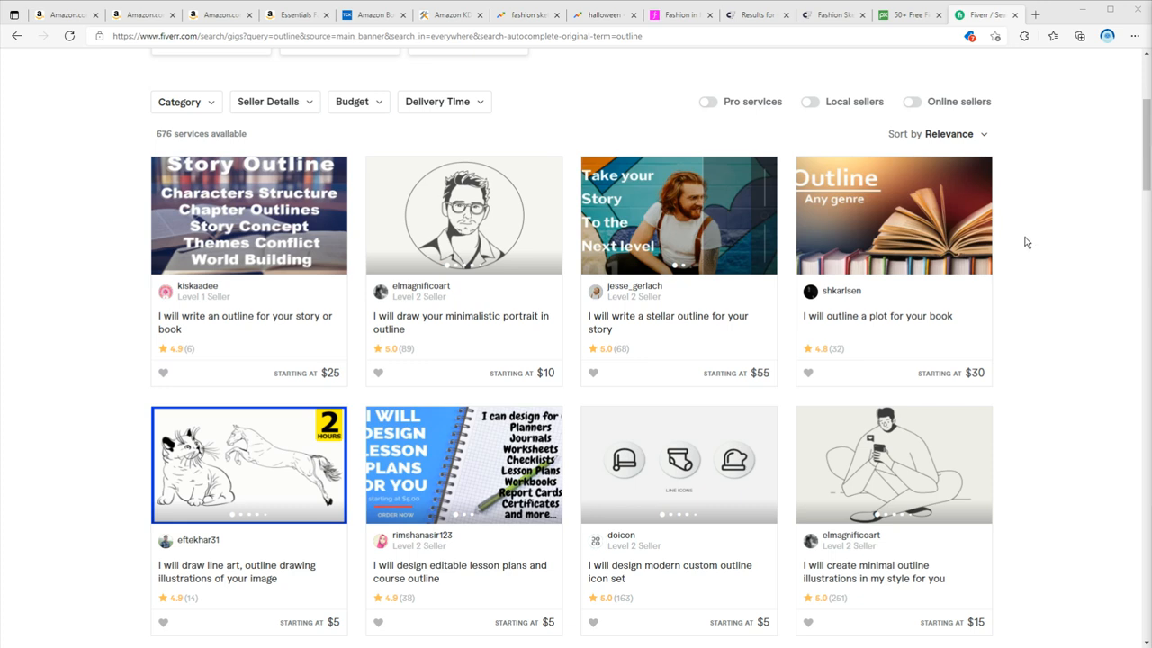
mouse_move(1030, 240)
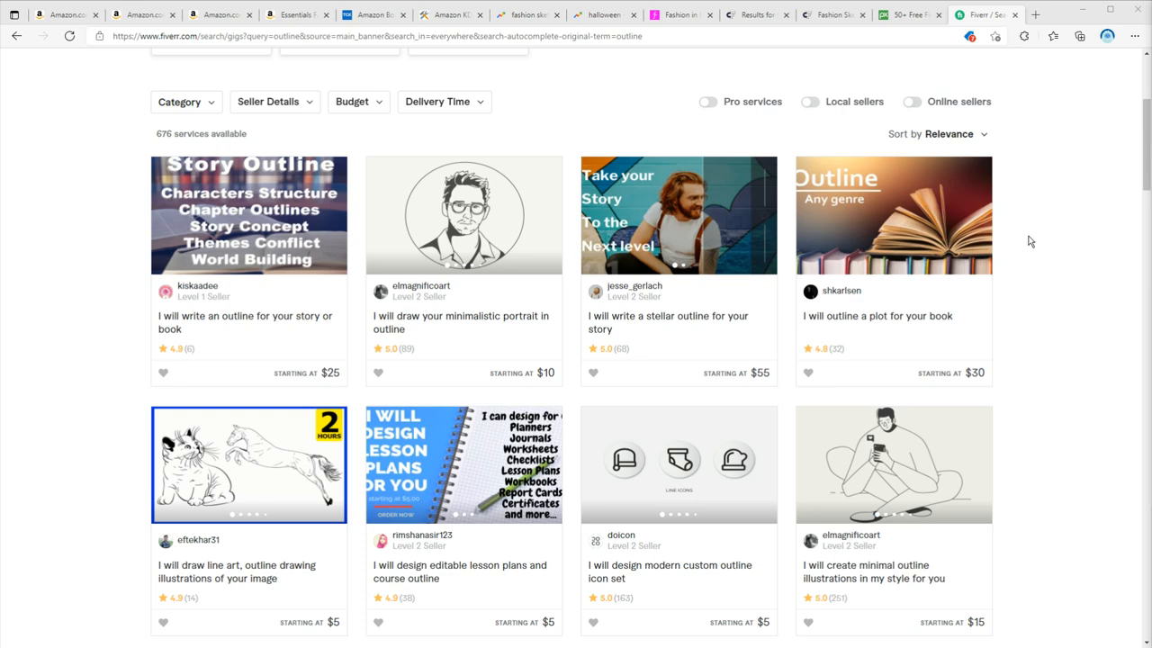
Browse the Fiverr 'outline' line art gig results and their prices
scroll(down, 3)
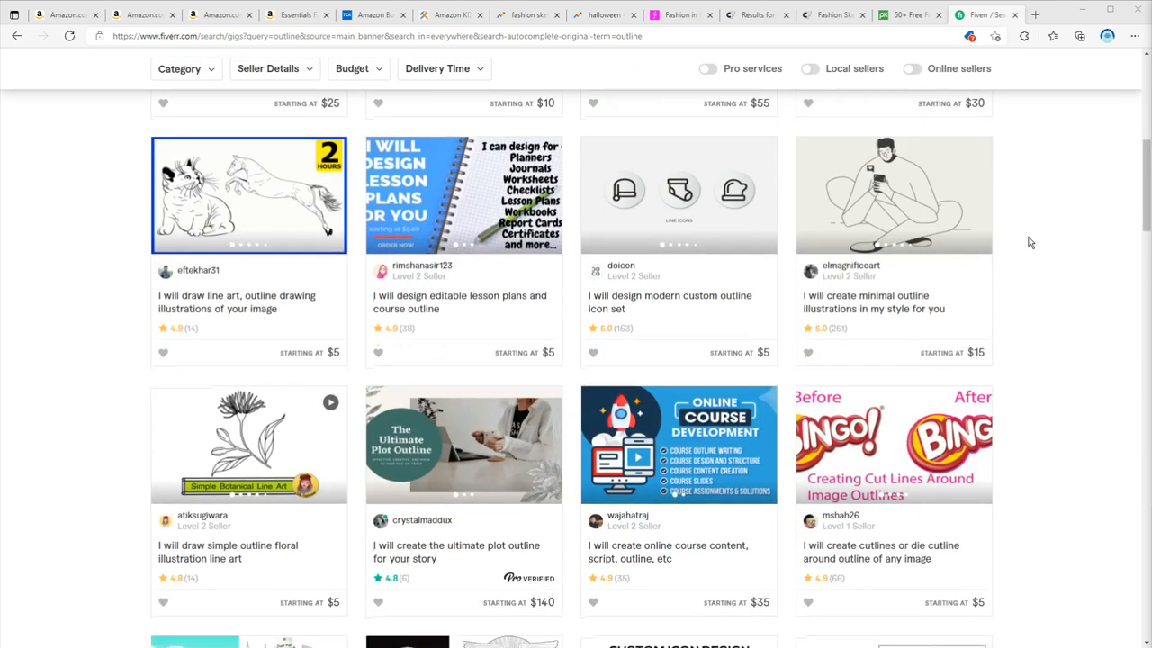
scroll(down, 3)
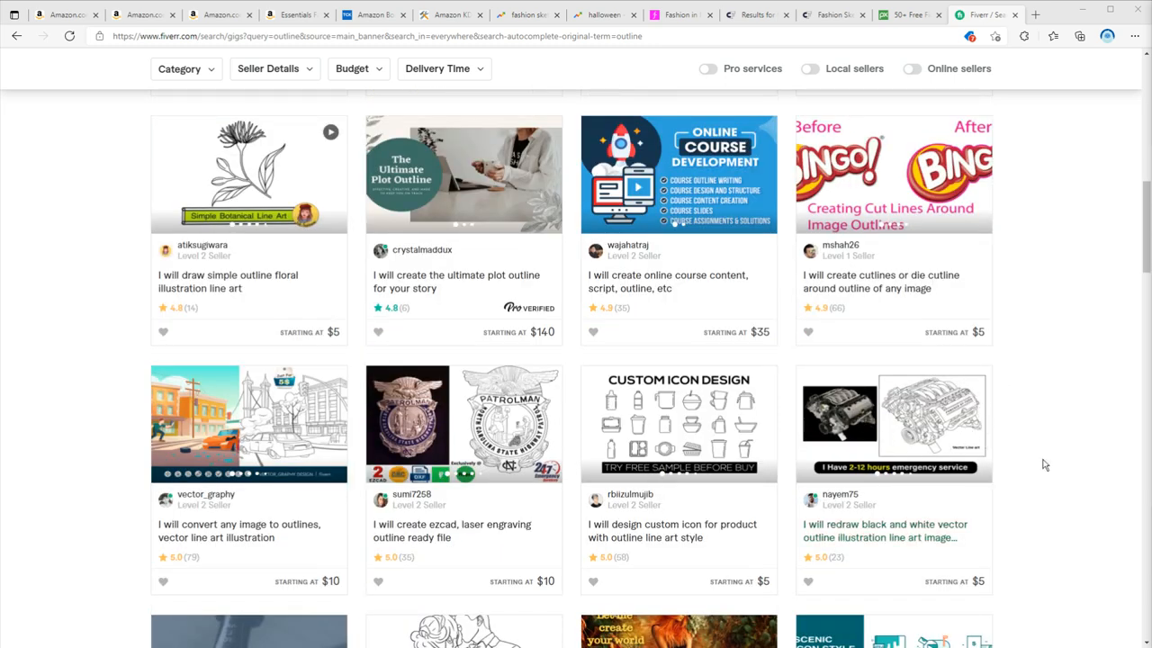
scroll(down, 3)
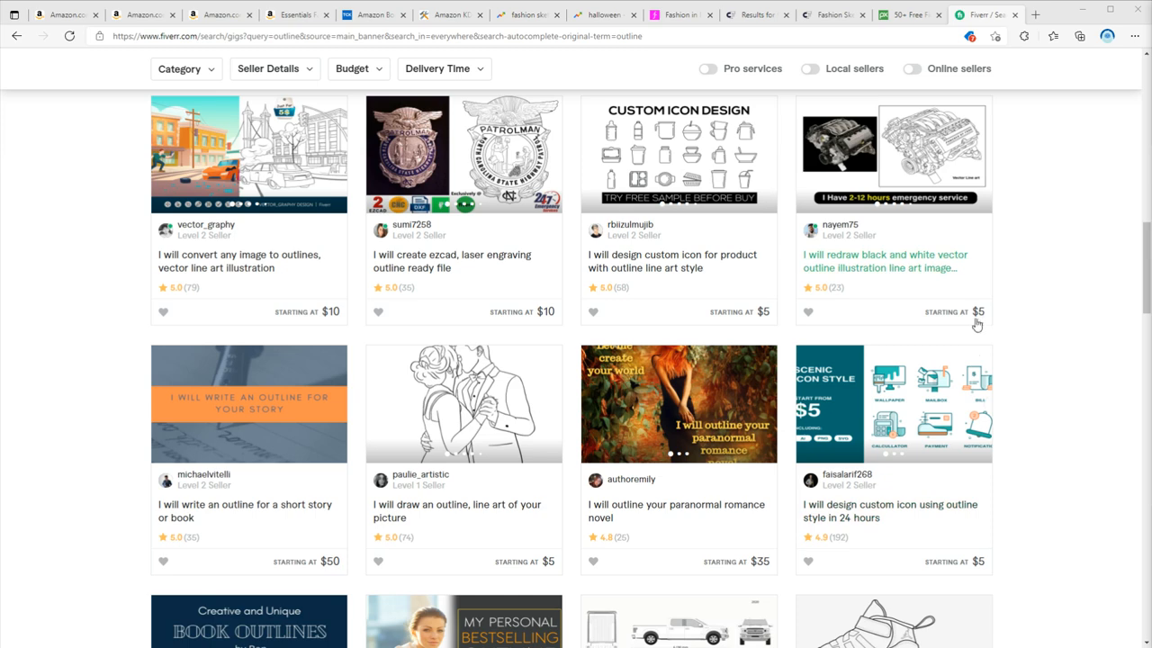
scroll(down, 3)
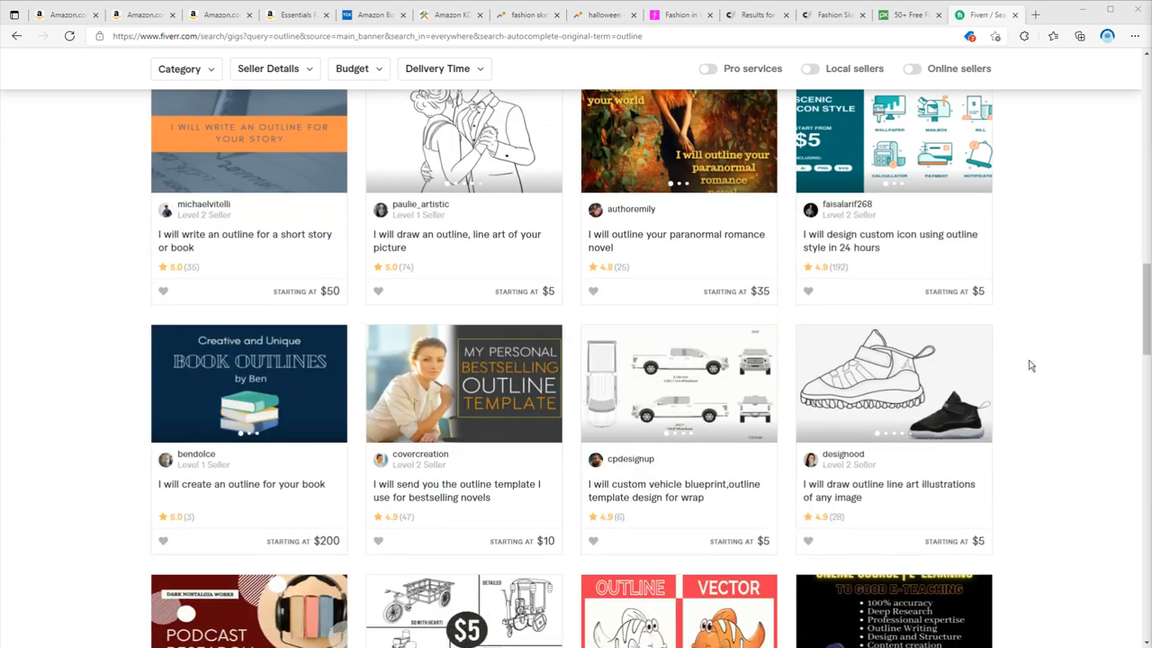
scroll(down, 3)
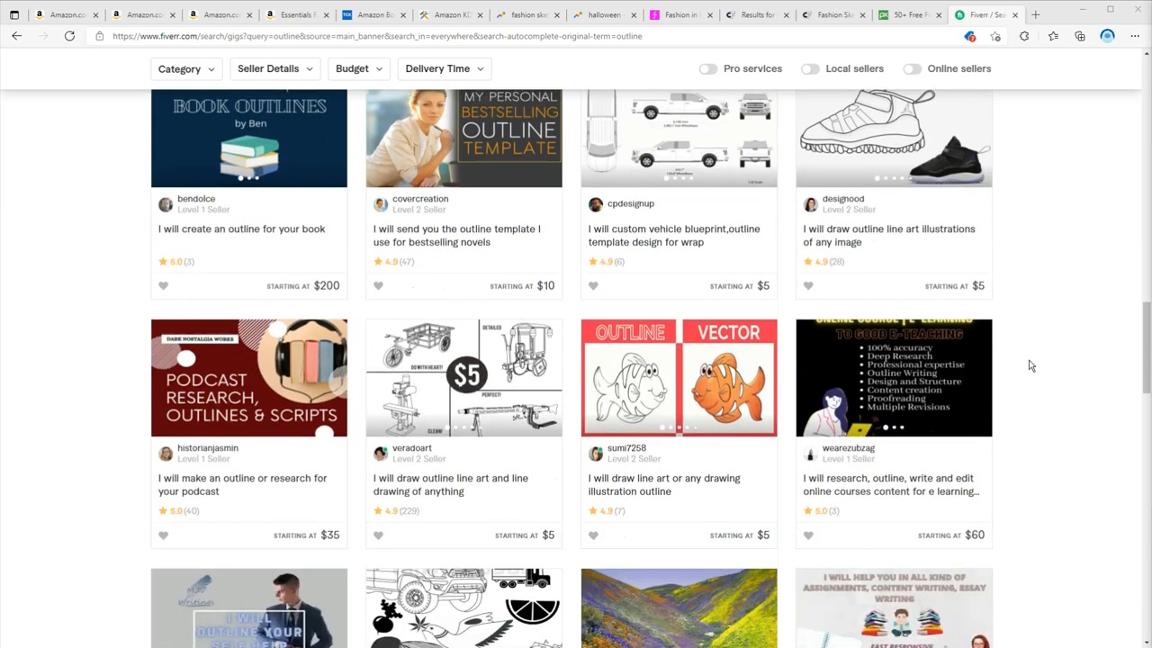
scroll(down, 3)
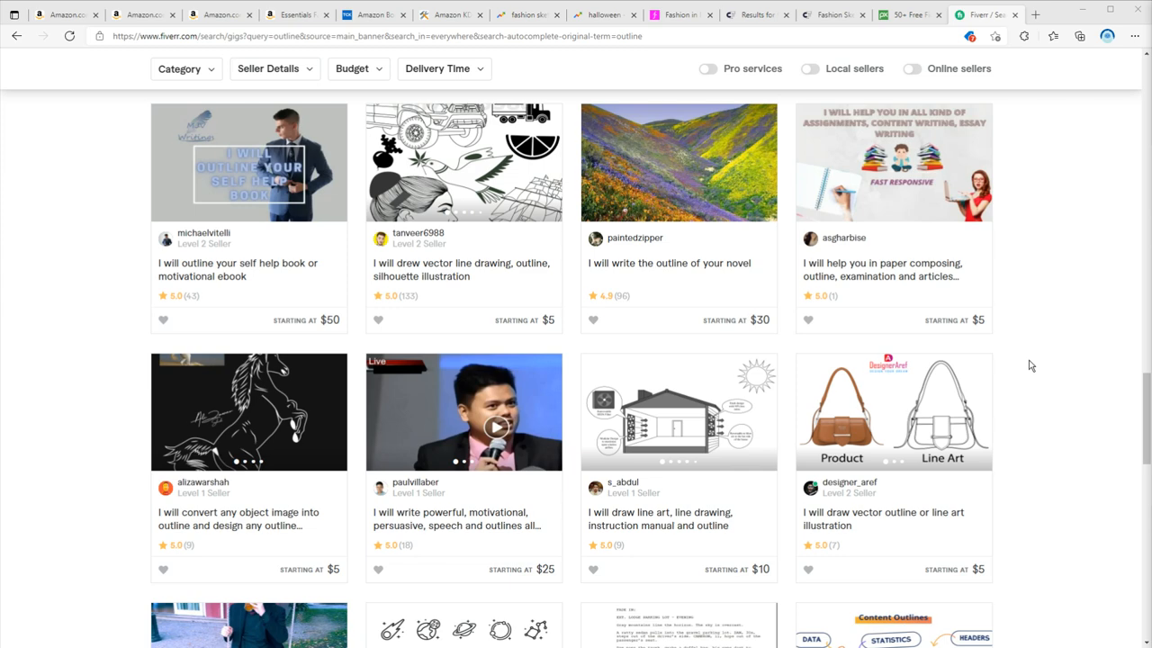
scroll(down, 3)
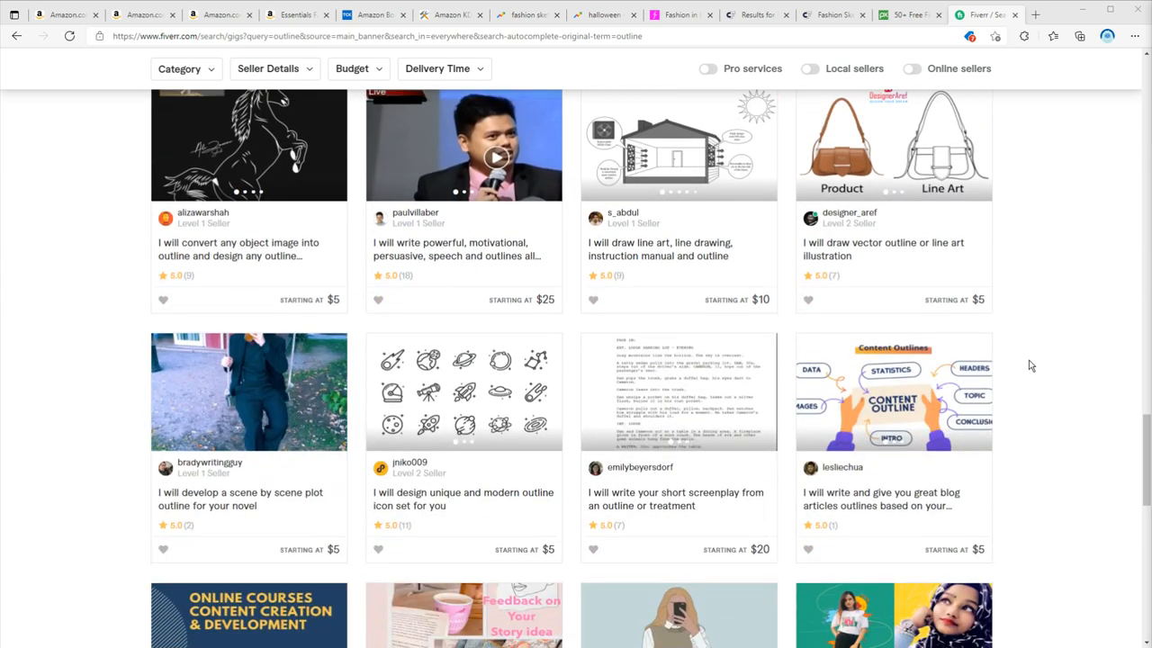
Switch to the Fashion in Infographics neckline-style chart
click(679, 14)
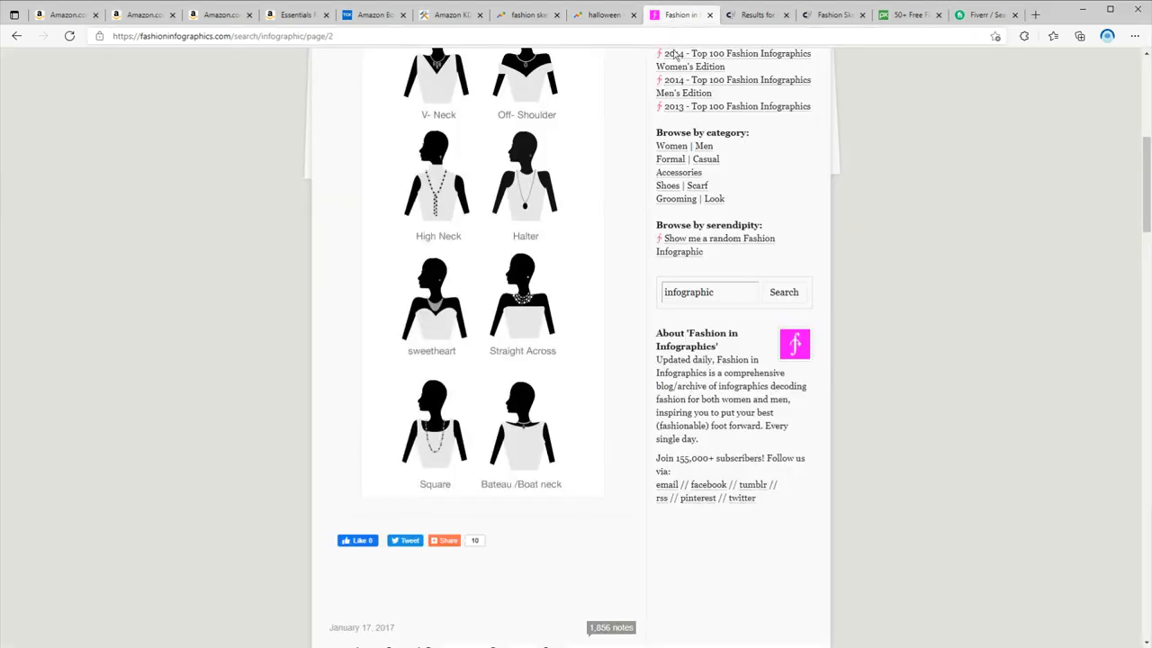
Browse the eyebrow, jacket, getaway outfit and tie-dye infographics, then return to Amazon's size-chart spread
scroll(up, 3)
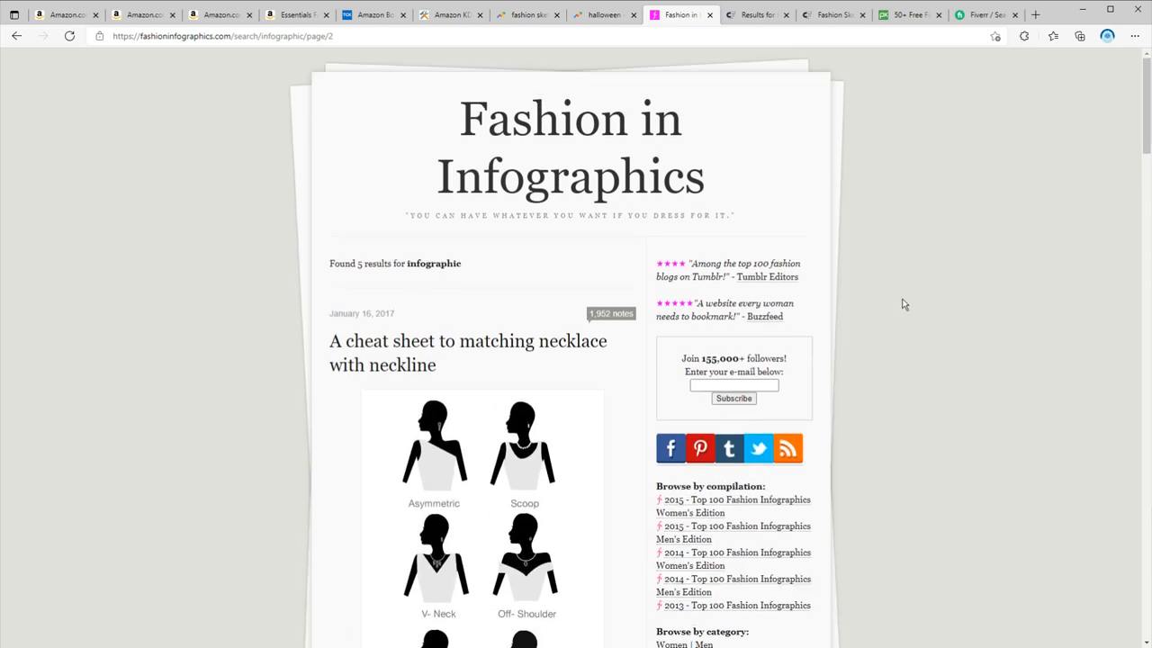
mouse_move(832, 284)
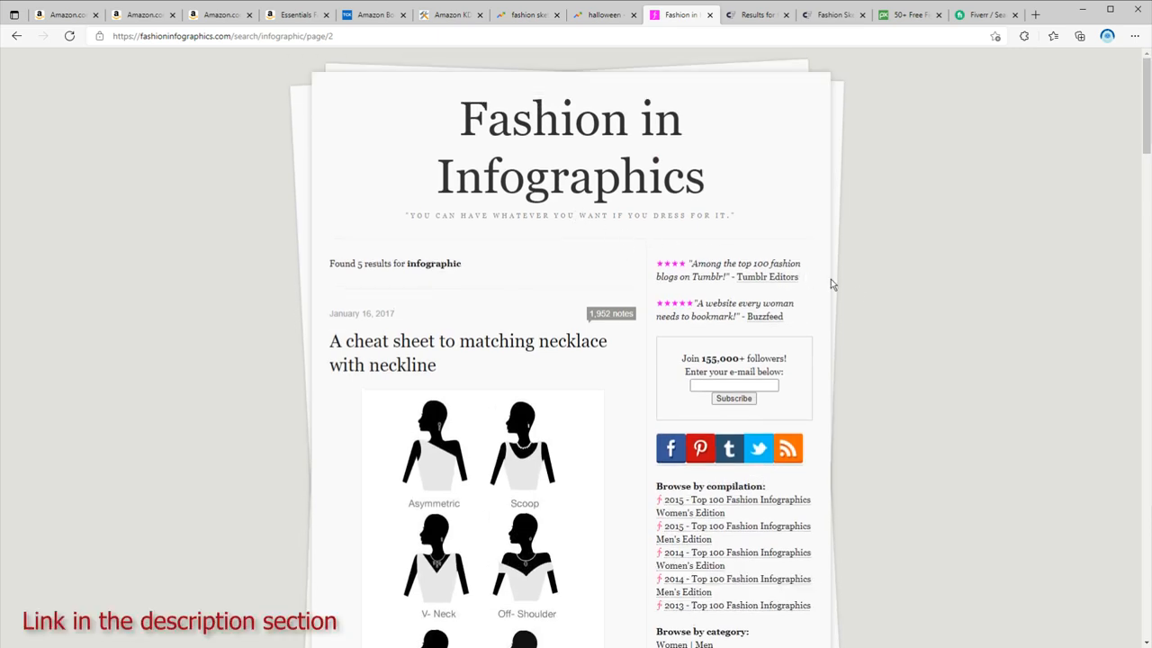
scroll(down, 3)
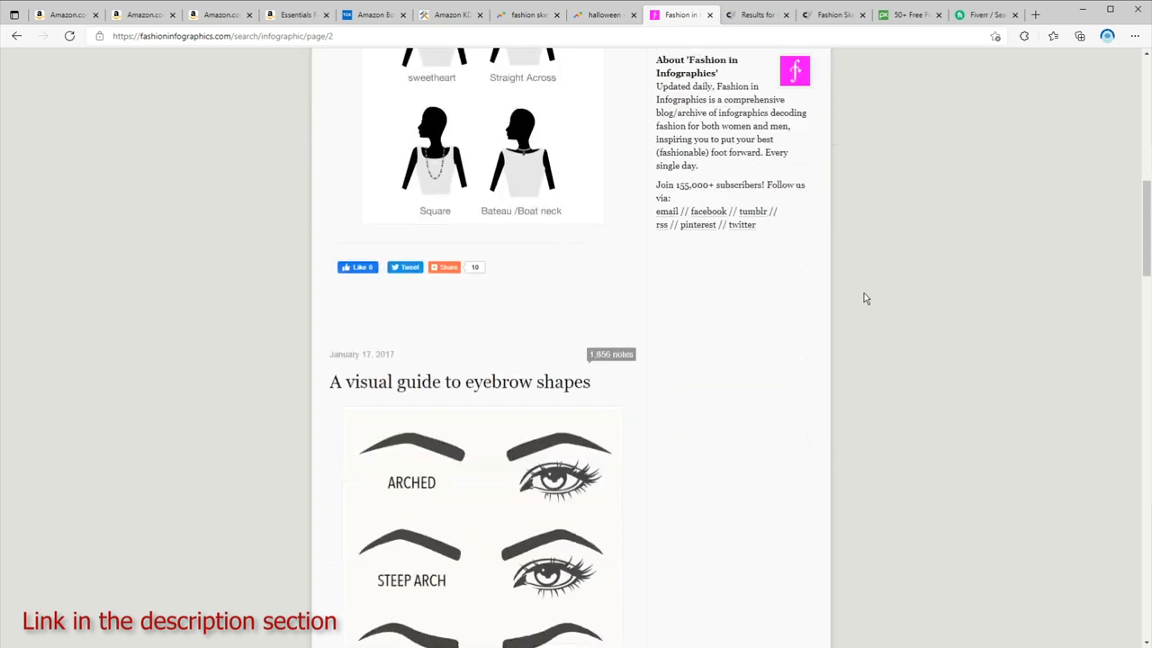
scroll(down, 3)
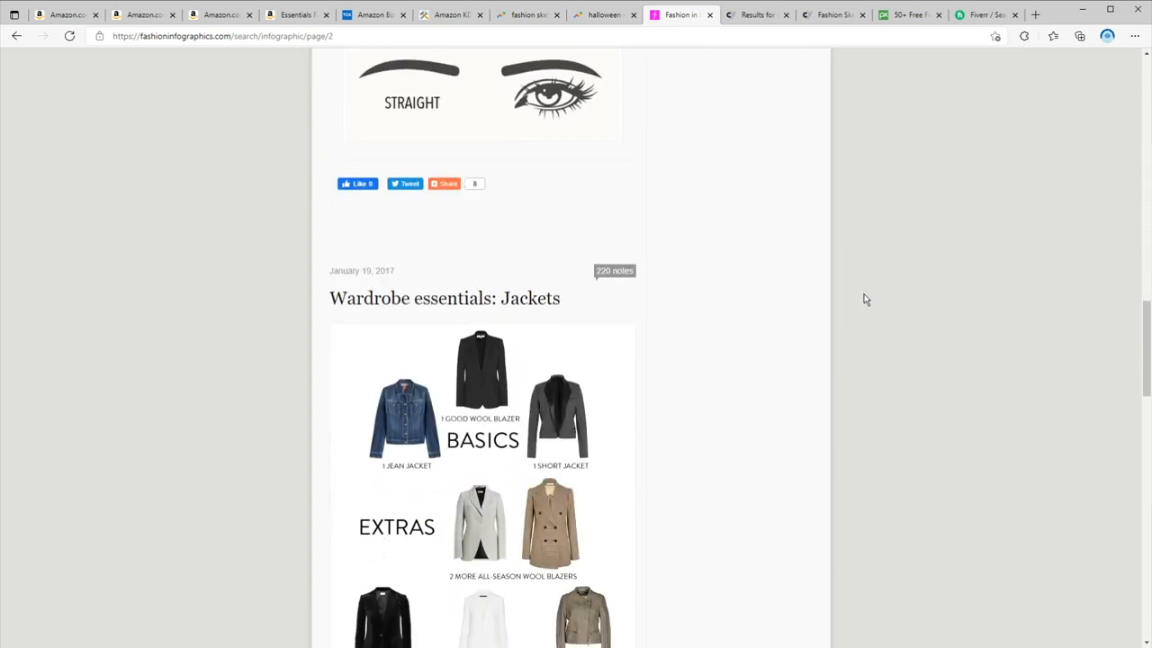
scroll(down, 3)
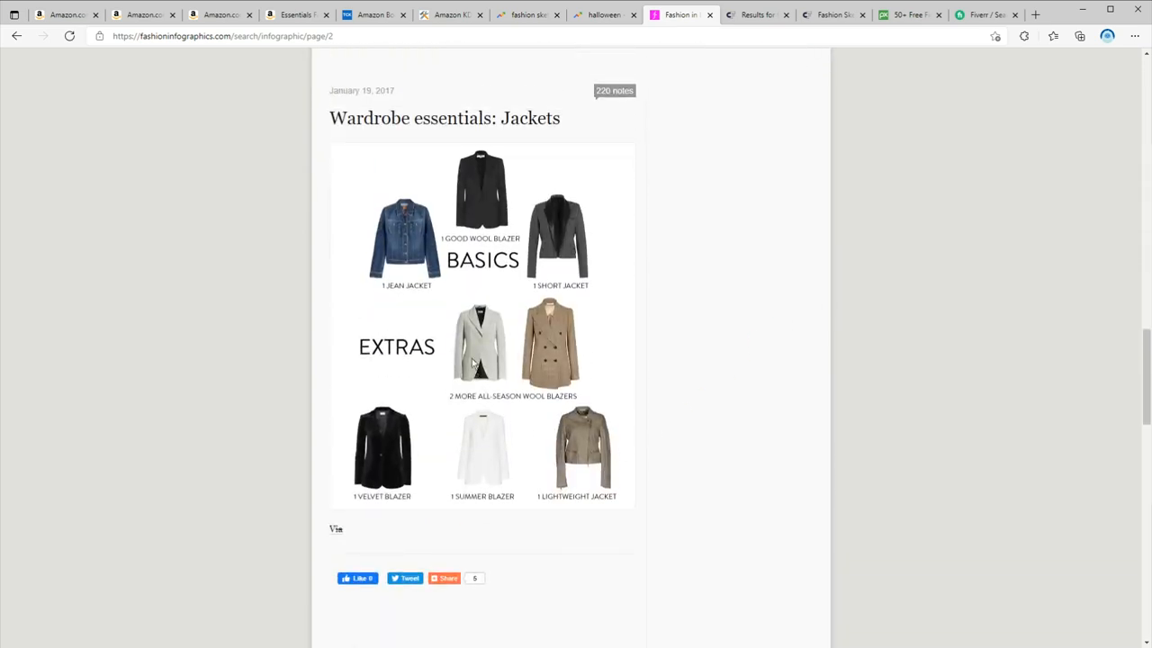
scroll(down, 3)
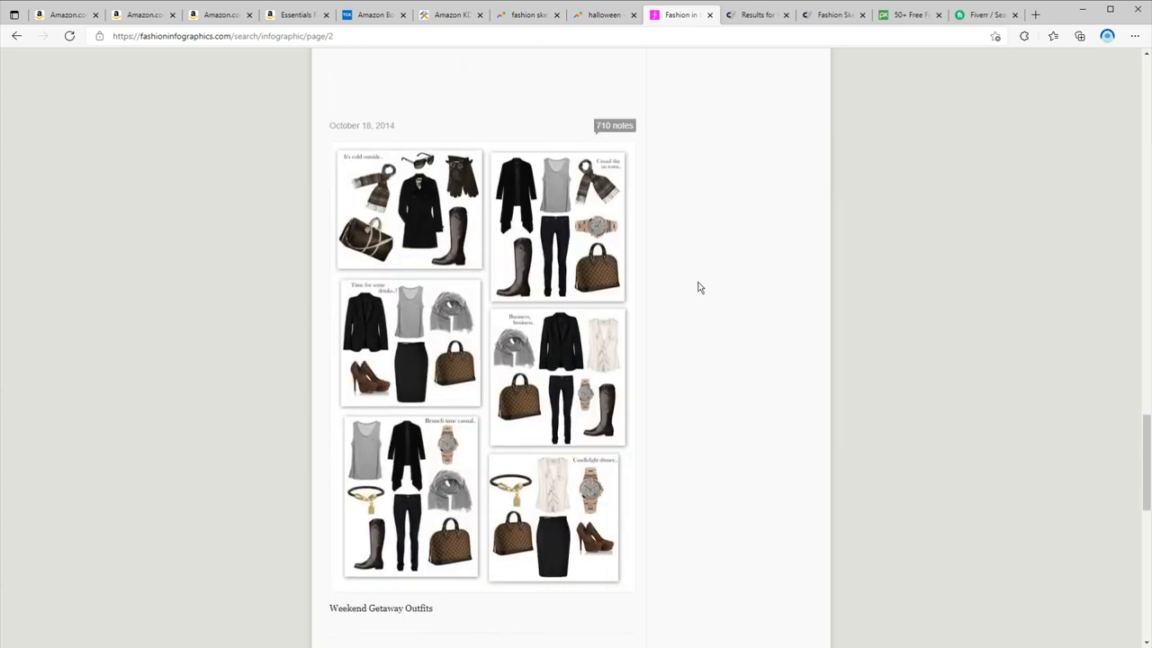
scroll(down, 3)
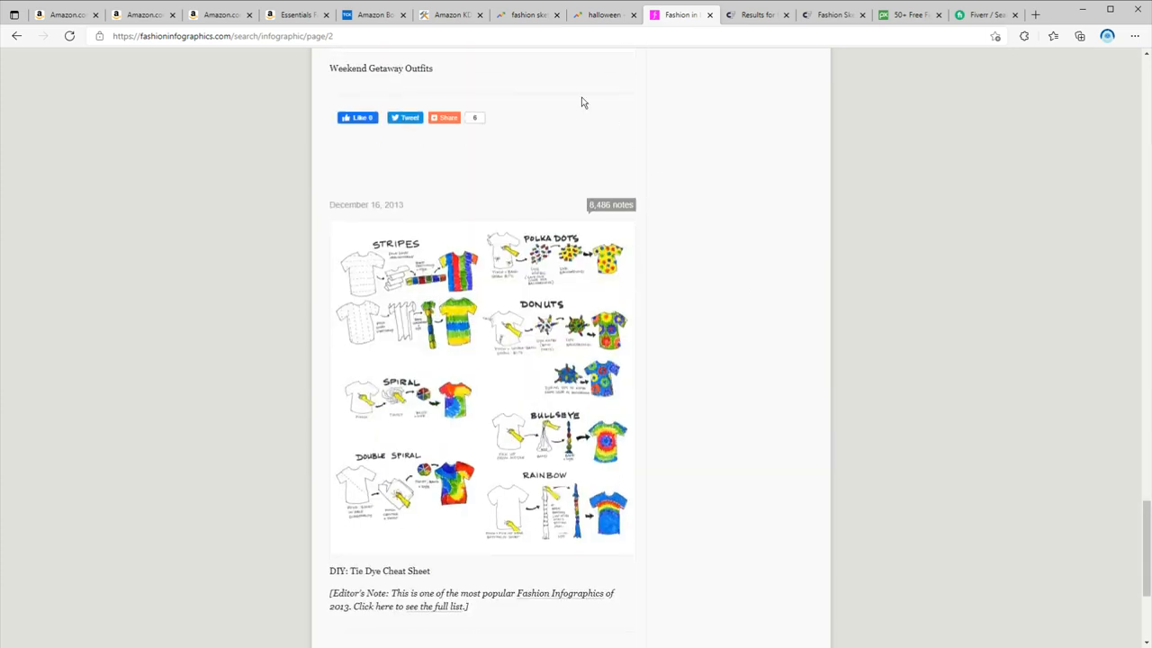
click(297, 14)
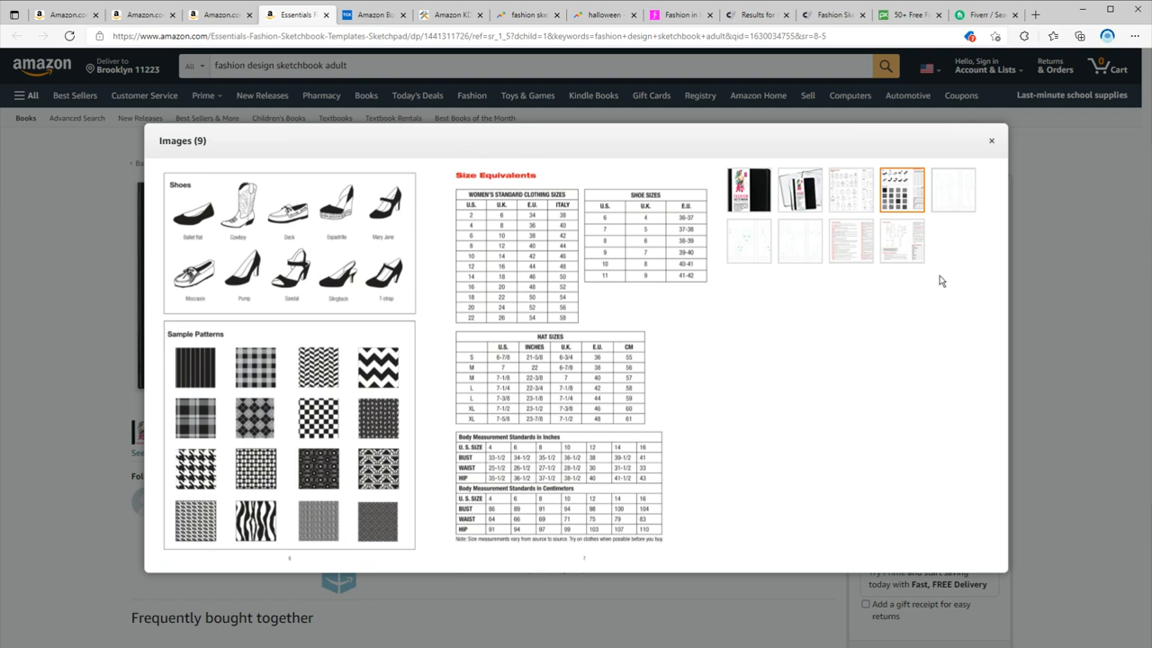
Enlarge the sketchbook's Fashion Glossary, measurements guide and blank croquis pages, then the next preview
click(849, 241)
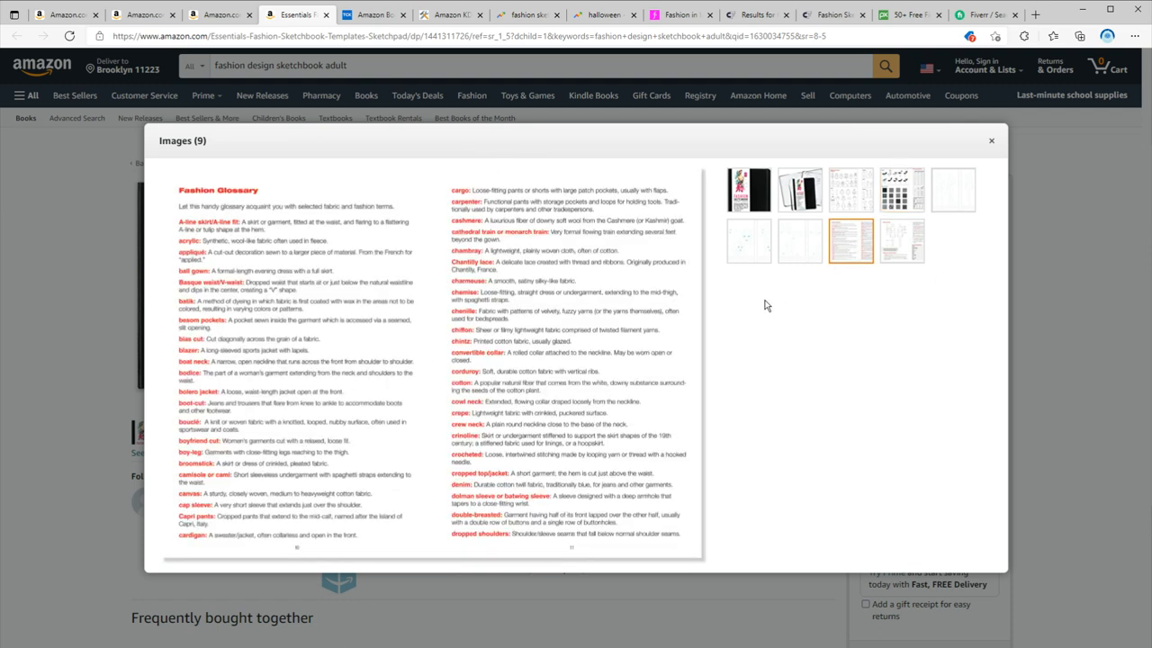
mouse_move(214, 167)
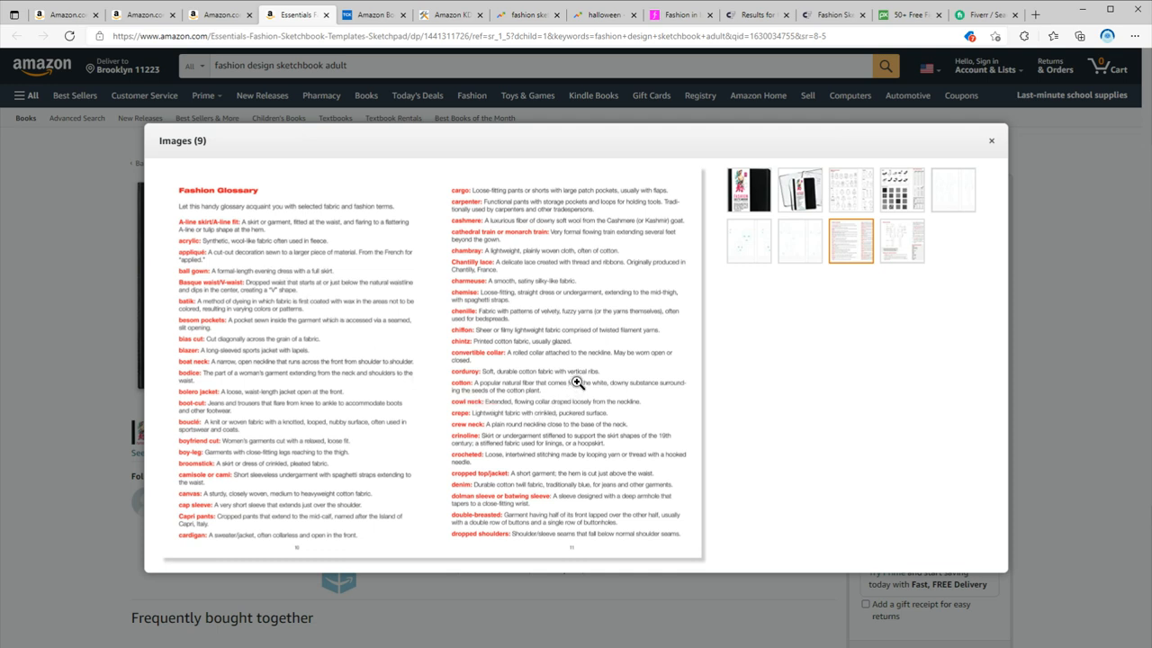
mouse_move(900, 261)
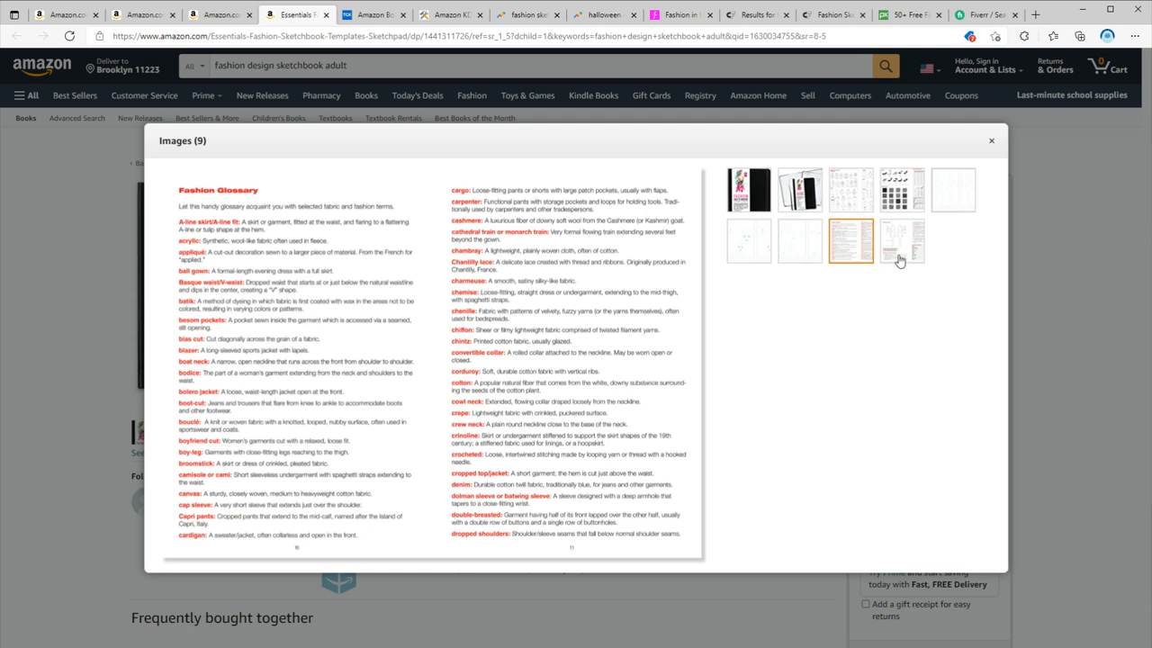
click(901, 240)
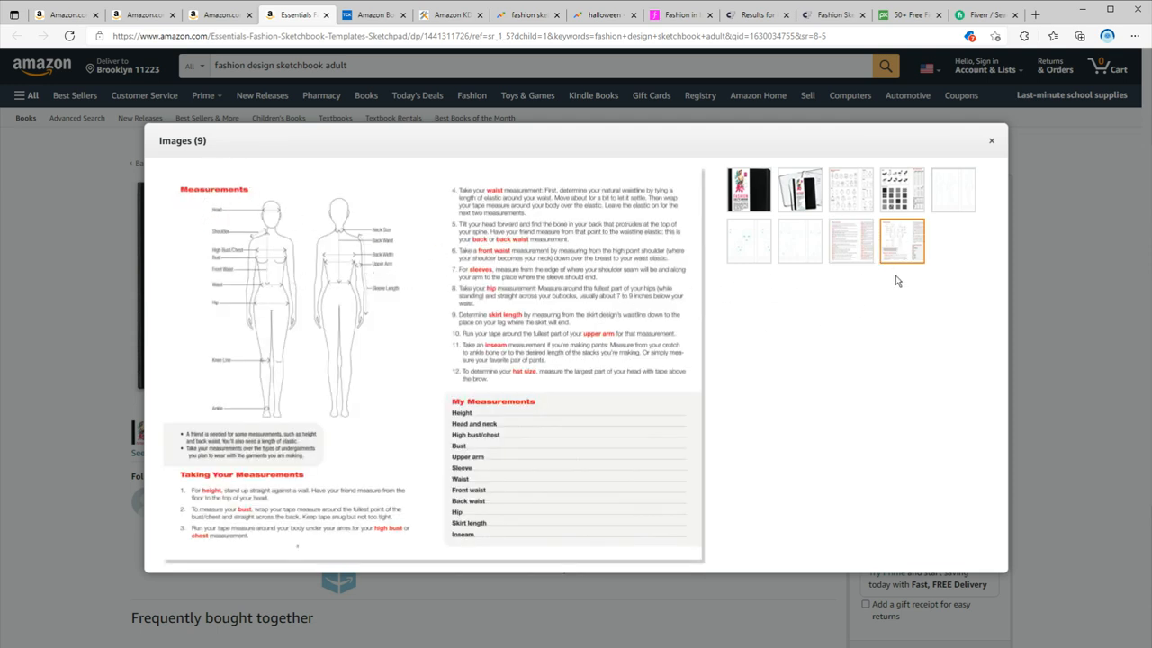
click(952, 189)
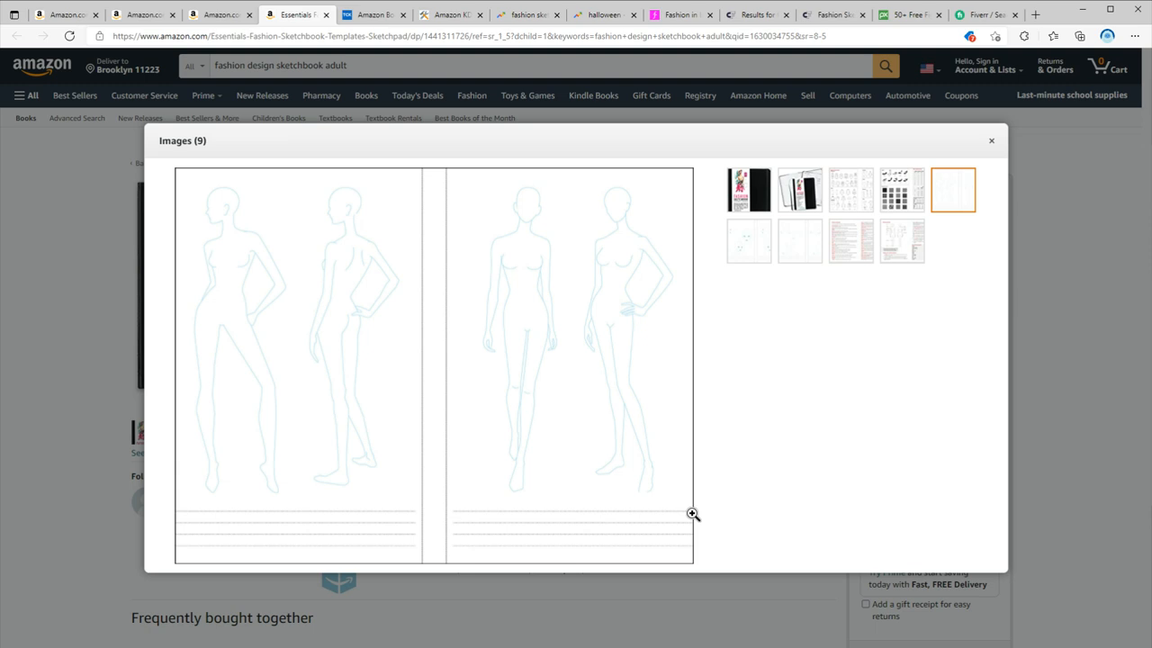
mouse_move(635, 385)
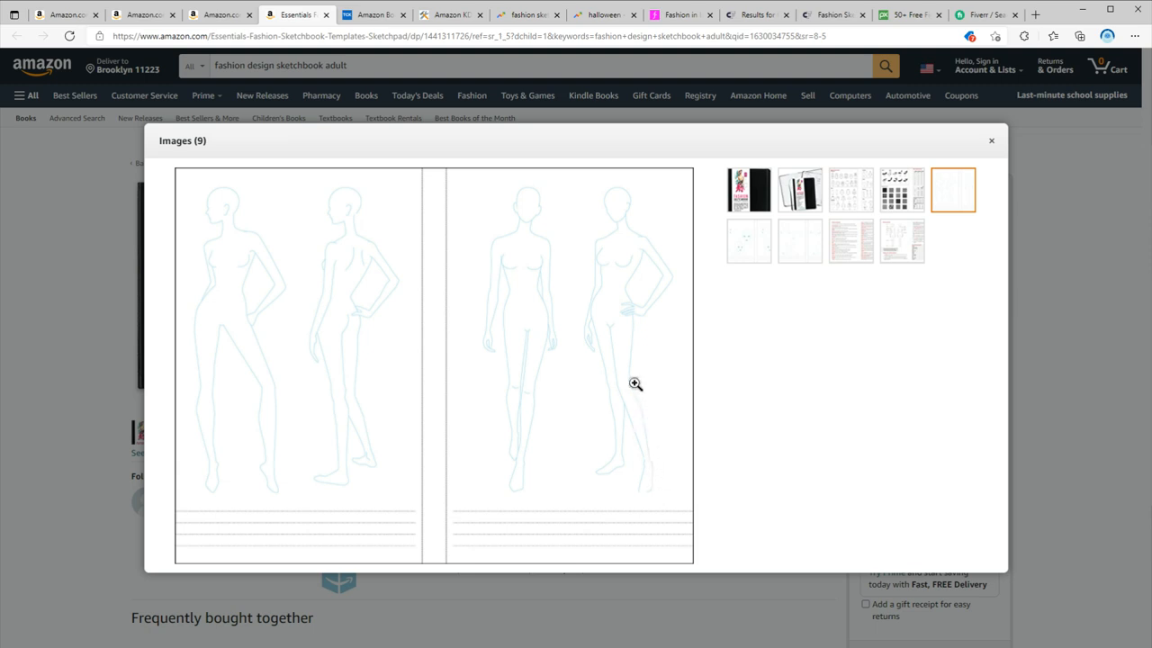
mouse_move(609, 435)
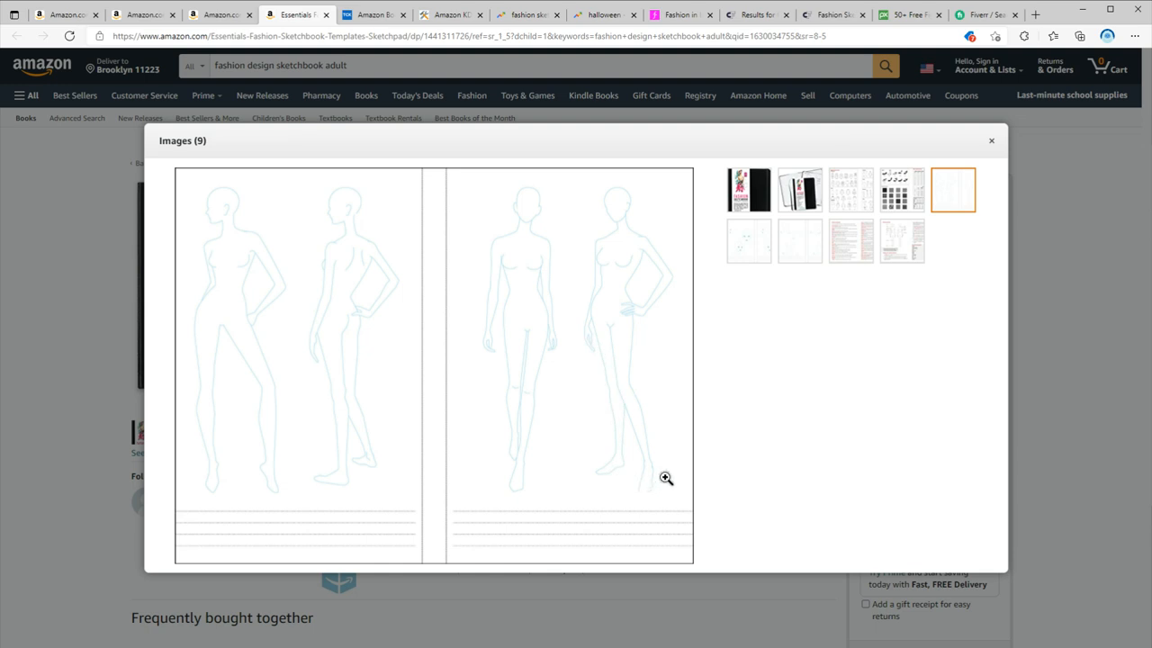
mouse_move(676, 309)
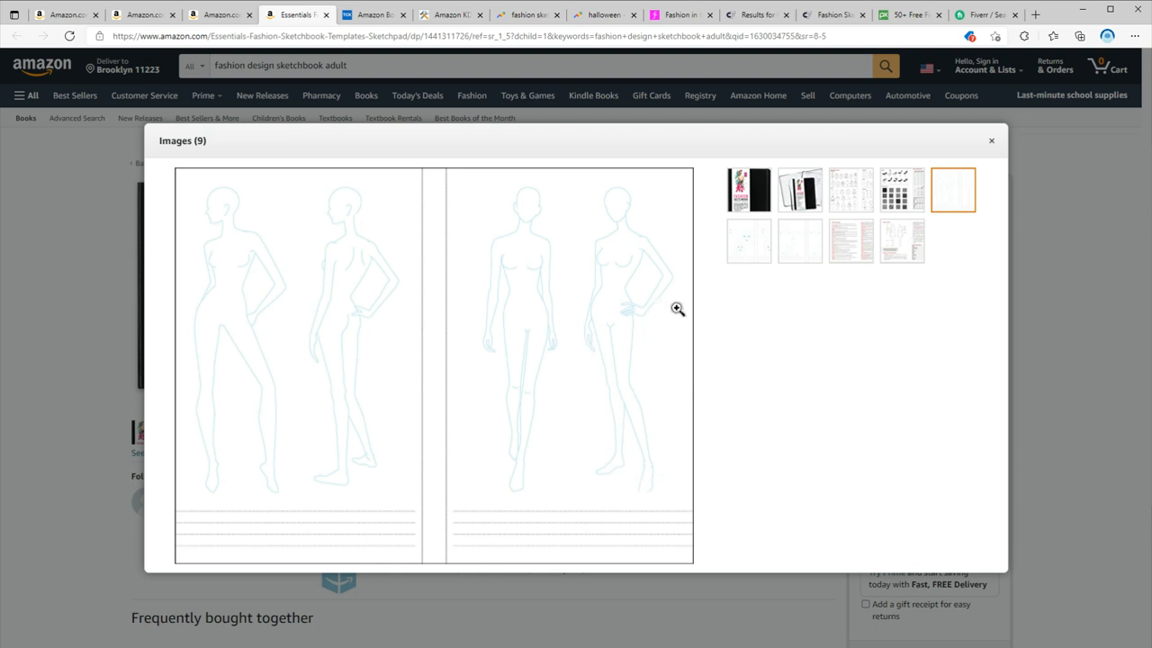
mouse_move(470, 342)
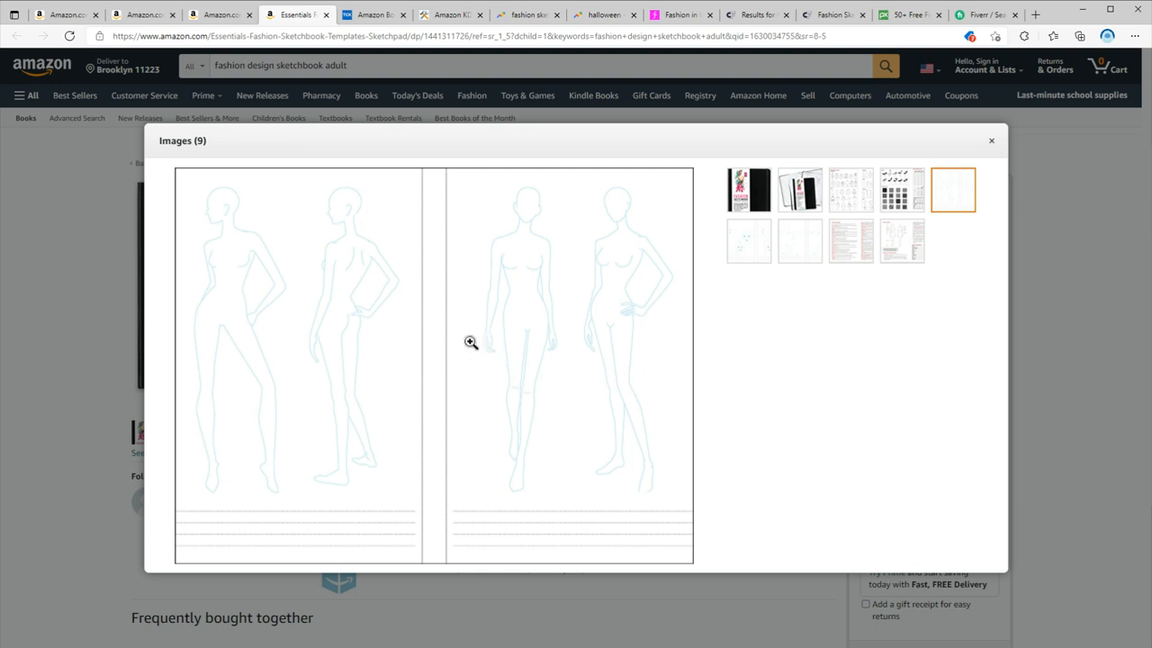
mouse_move(728, 403)
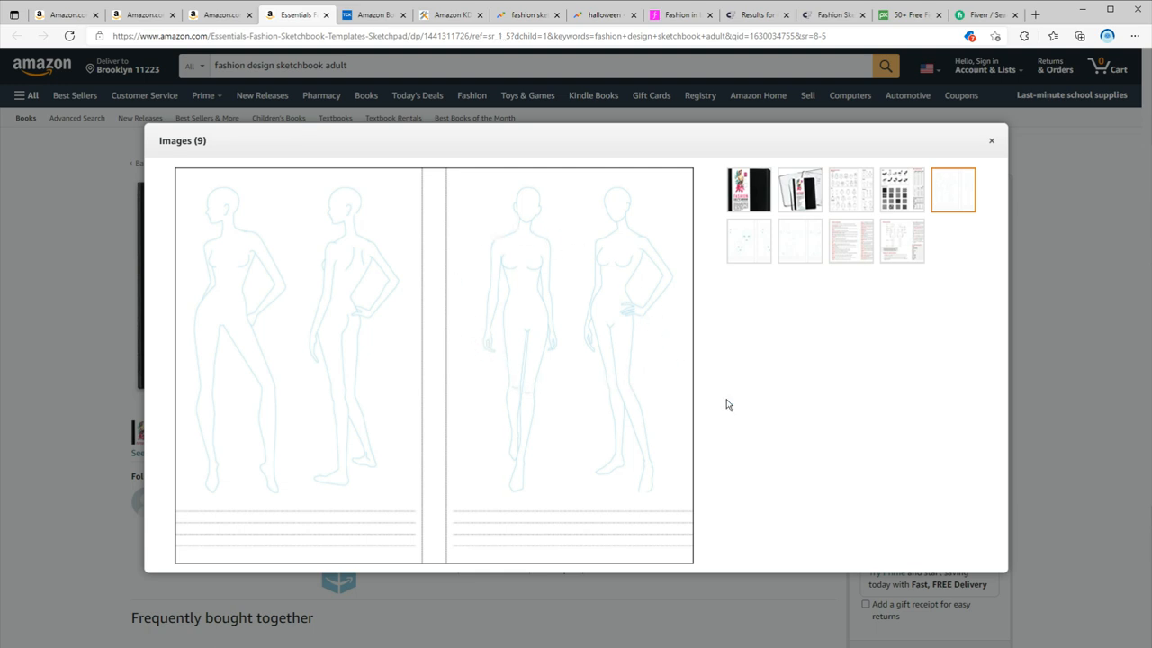
click(748, 240)
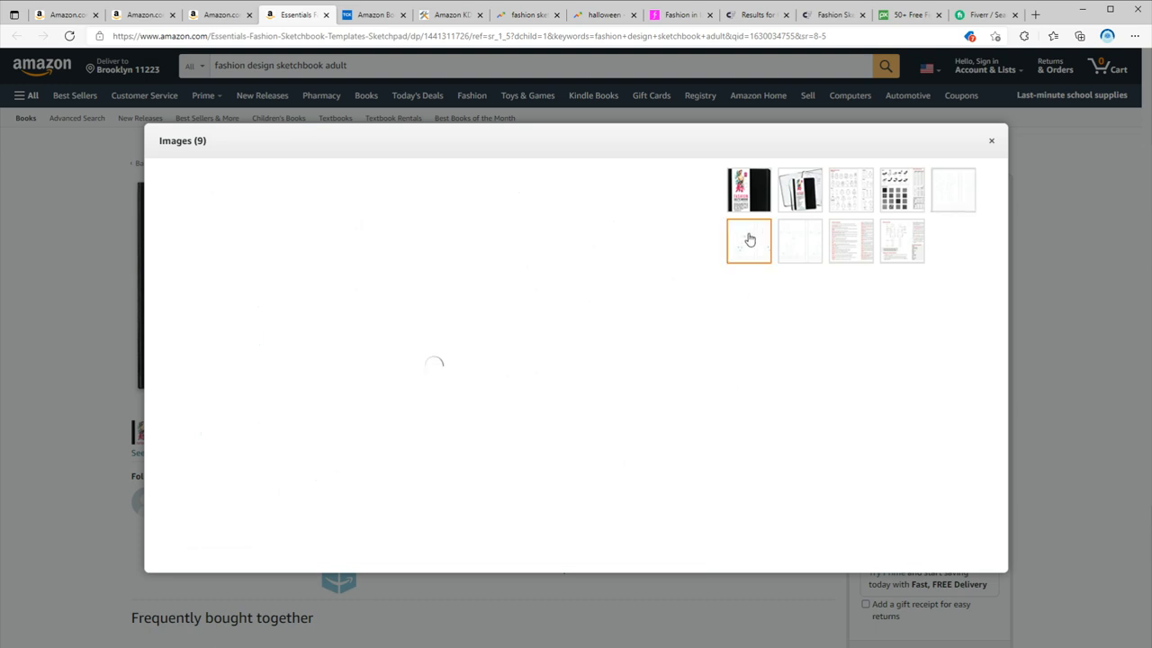
View the foot-template spread and croquis spread again, then go to Creative Fabrica results
click(799, 240)
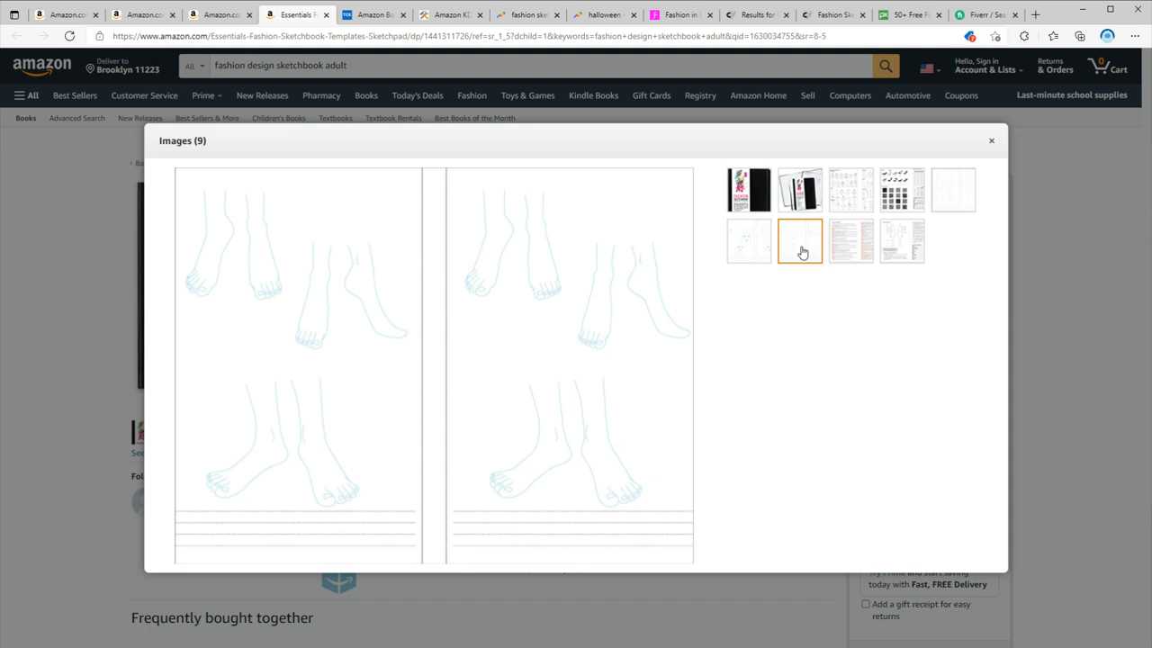
mouse_move(804, 253)
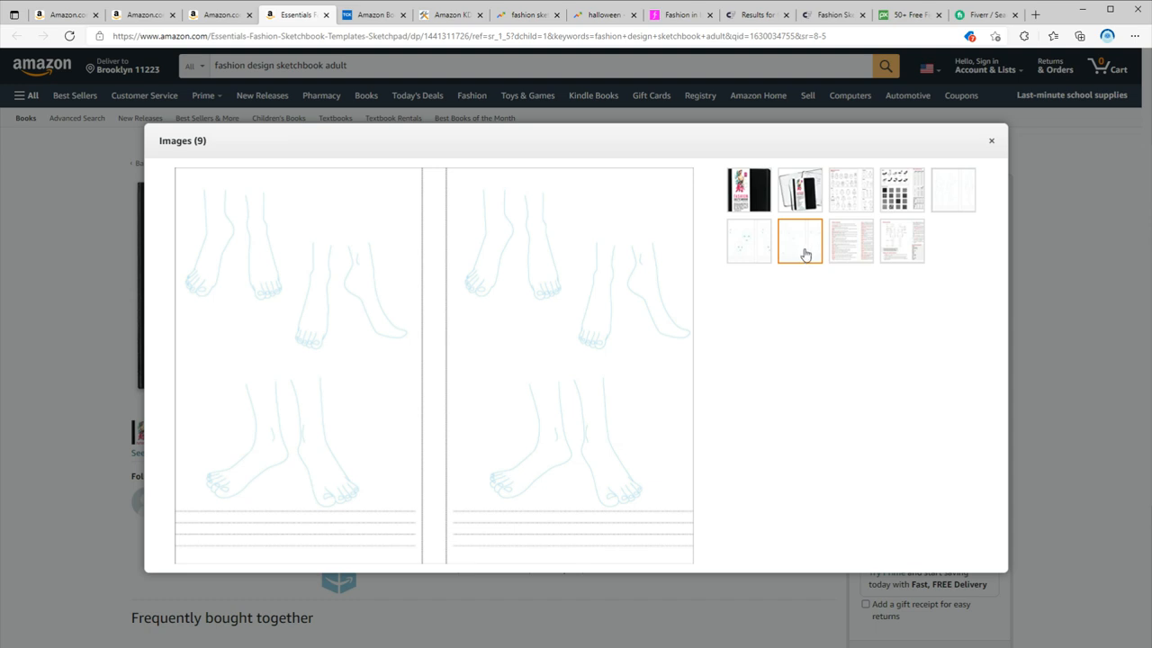
click(952, 189)
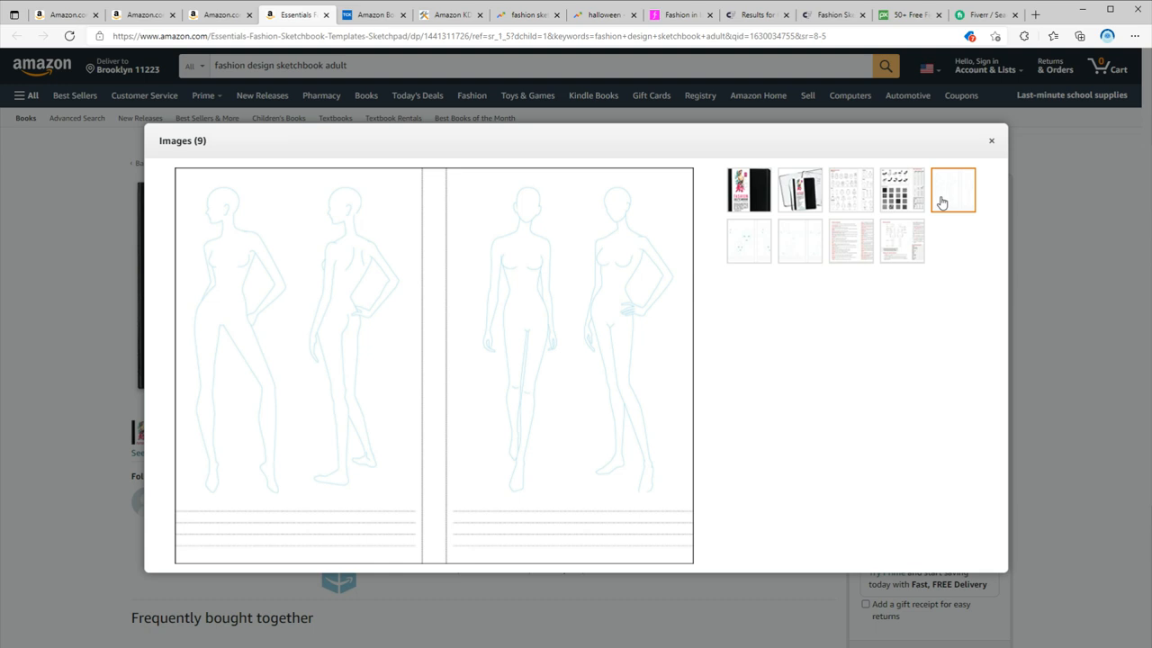
mouse_move(943, 203)
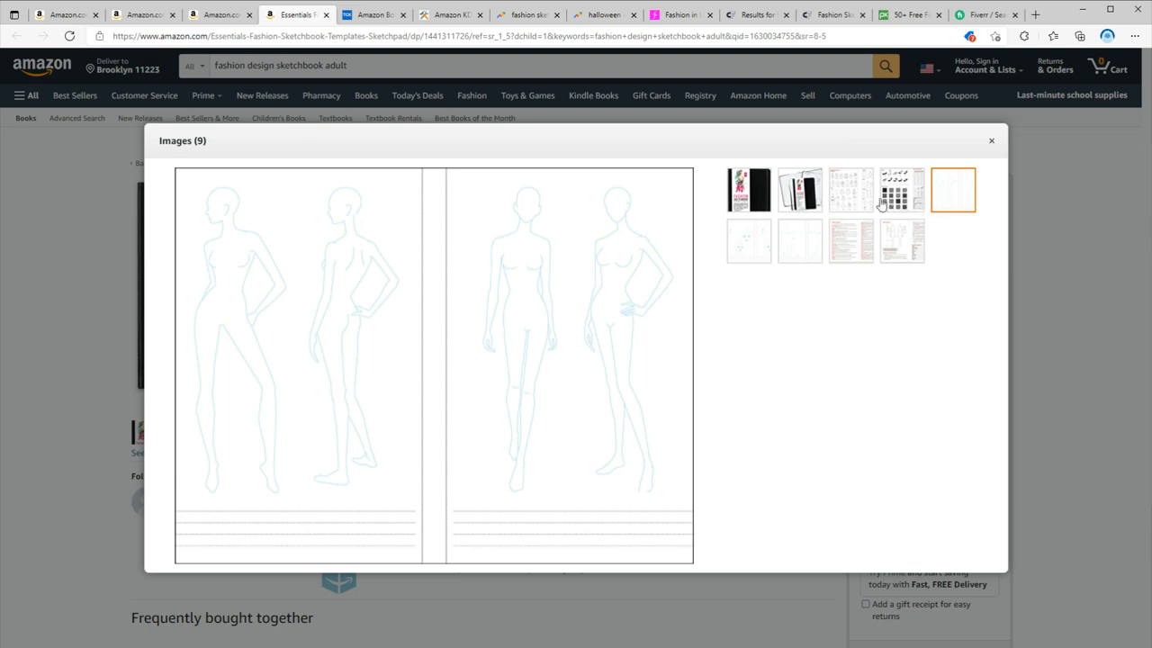
click(756, 15)
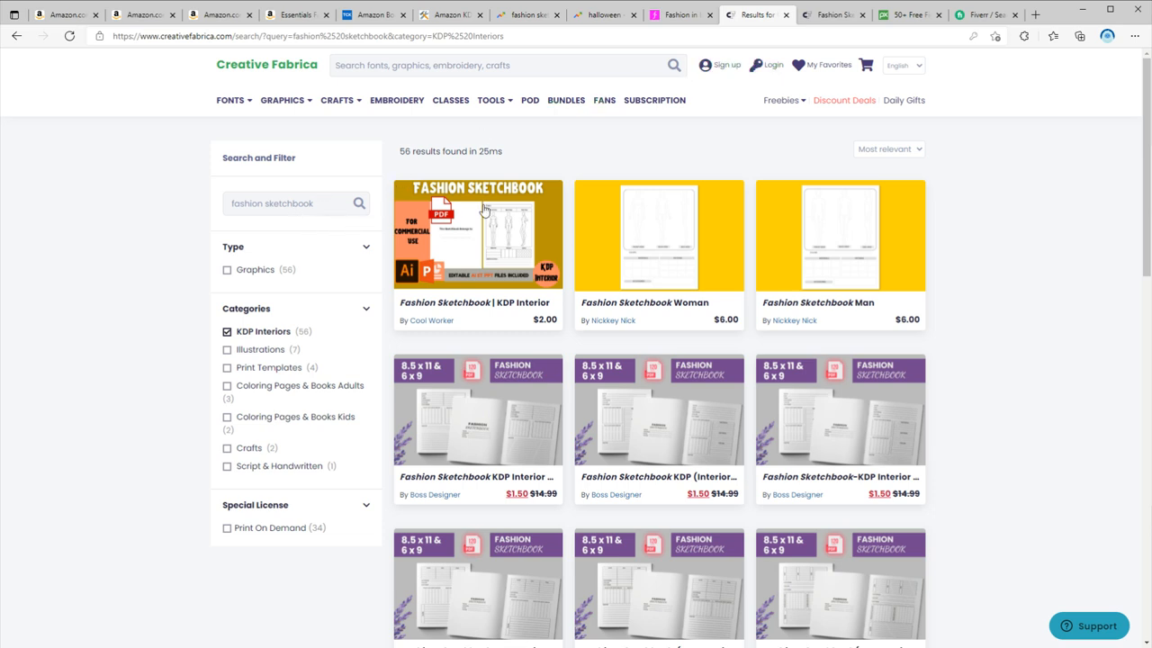
mouse_move(515, 620)
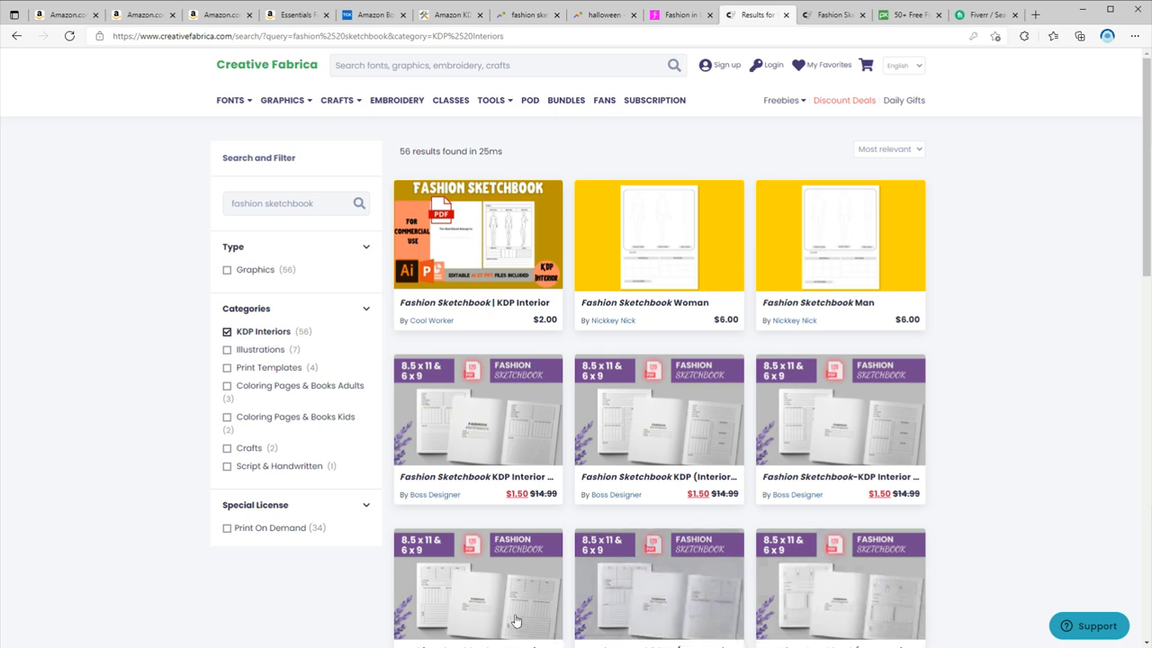
mouse_move(826, 302)
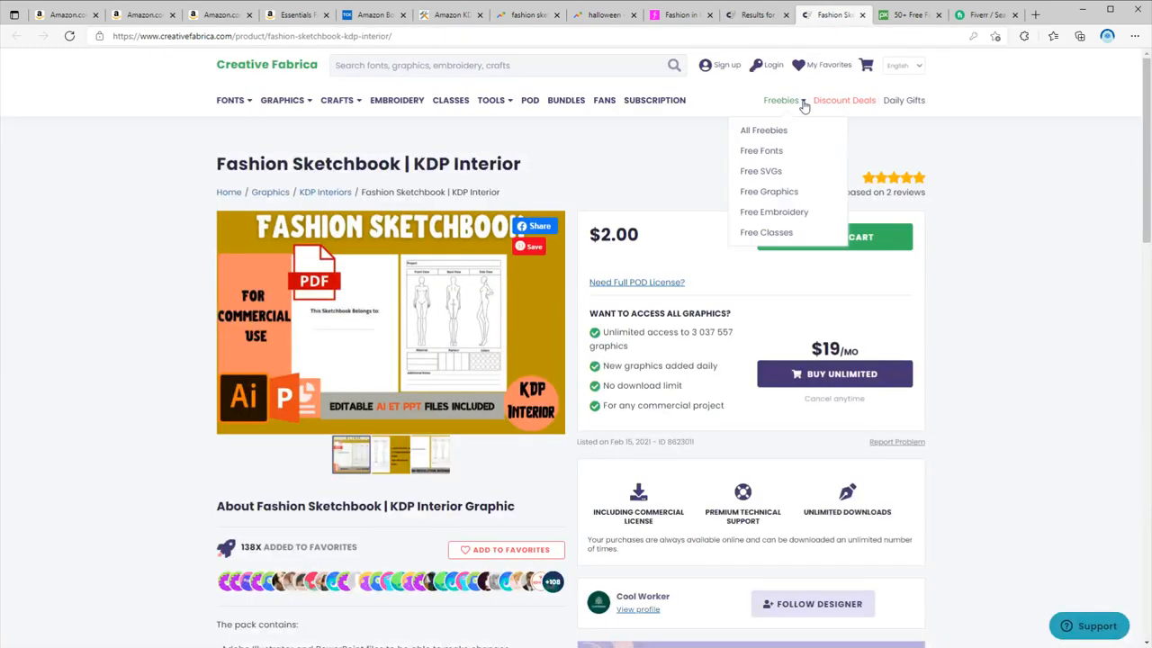
mouse_move(627, 259)
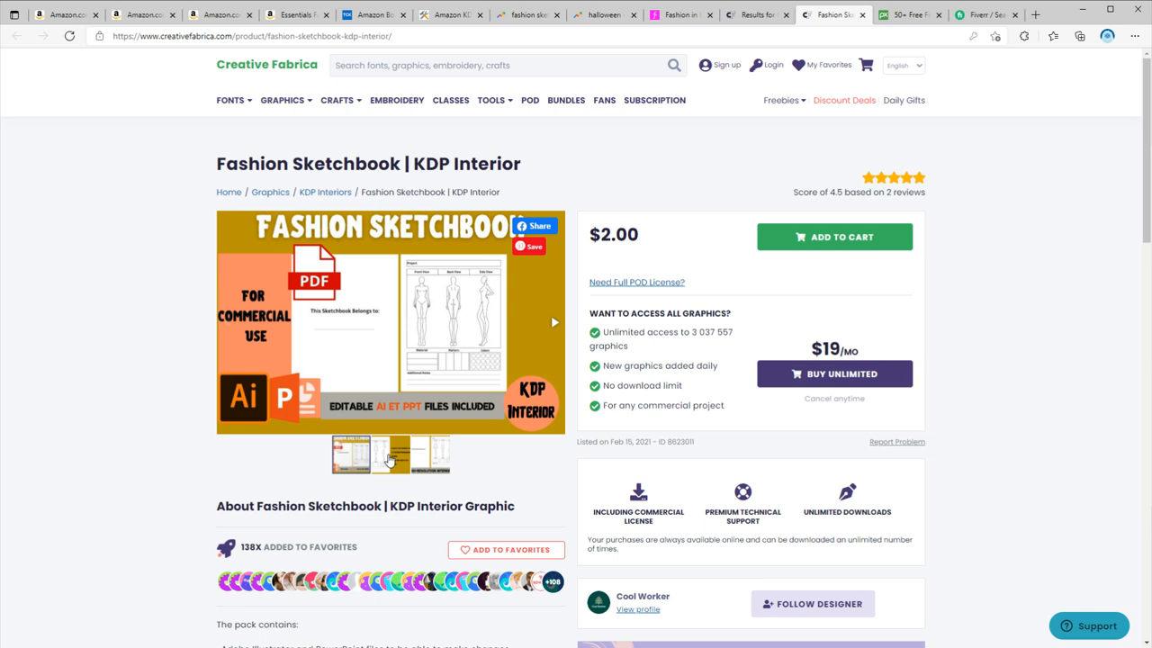
Open the $2.00 'Fashion Sketchbook | KDP Interior' product with editable AI and PPT files
click(392, 454)
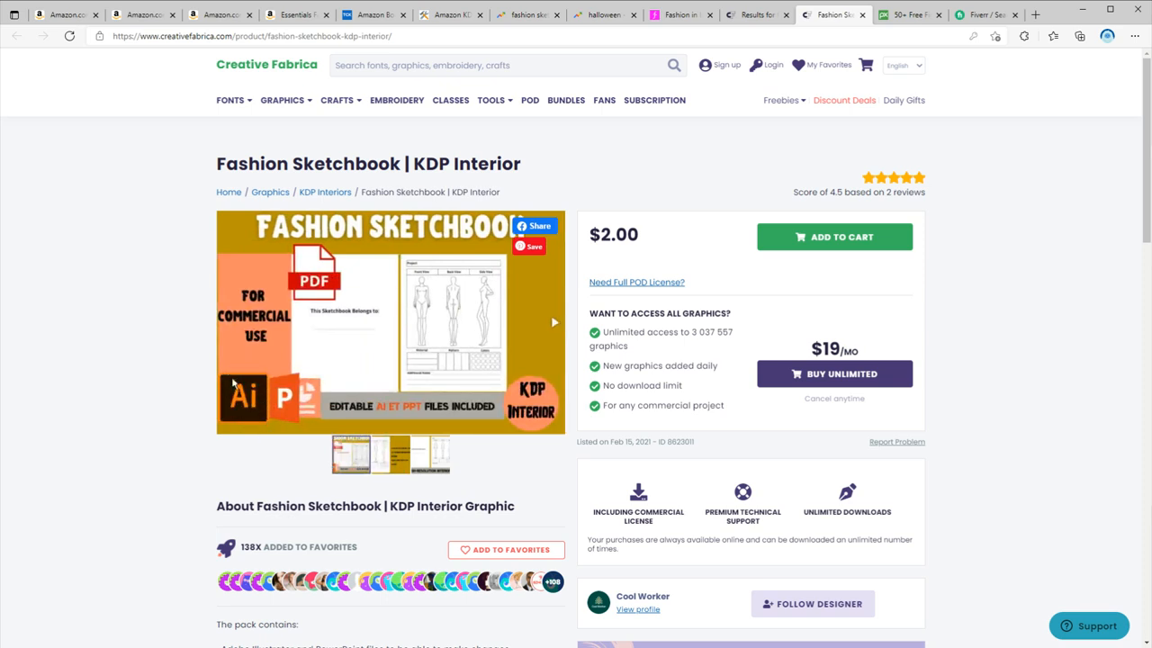
mouse_move(104, 356)
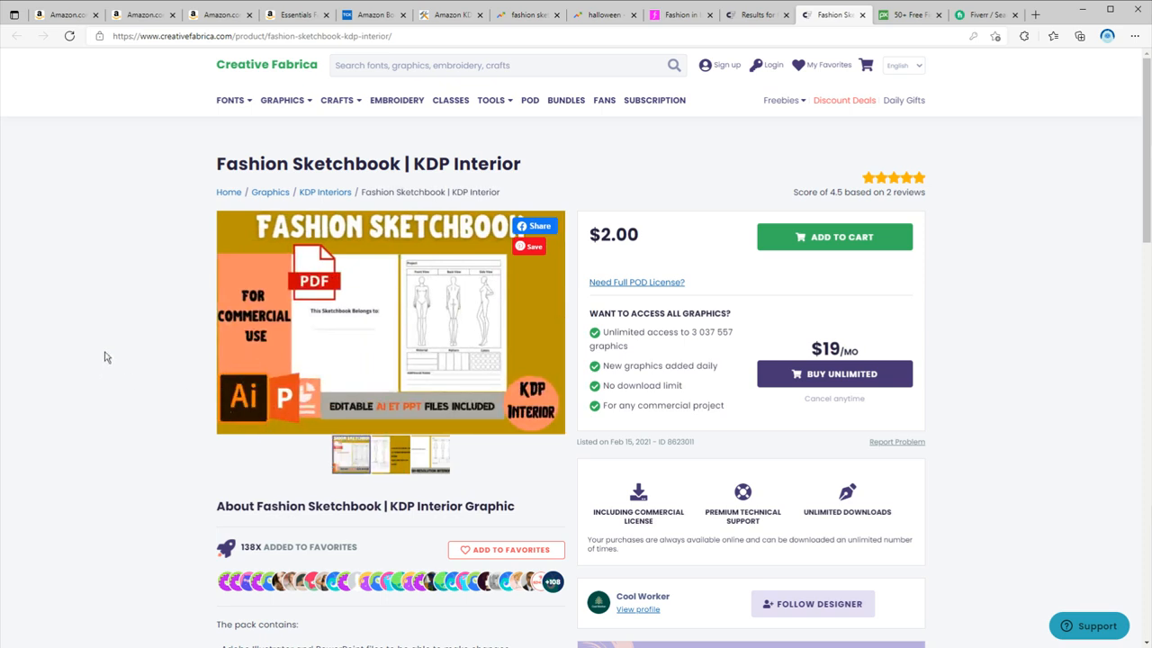
mouse_move(153, 390)
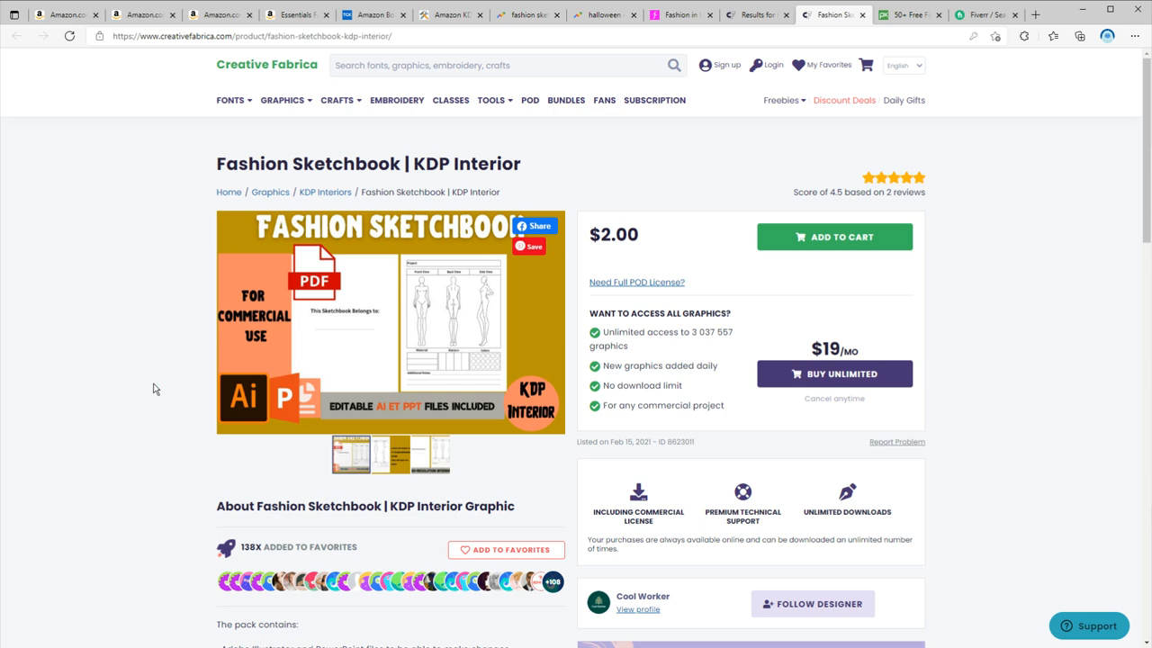
mouse_move(960, 388)
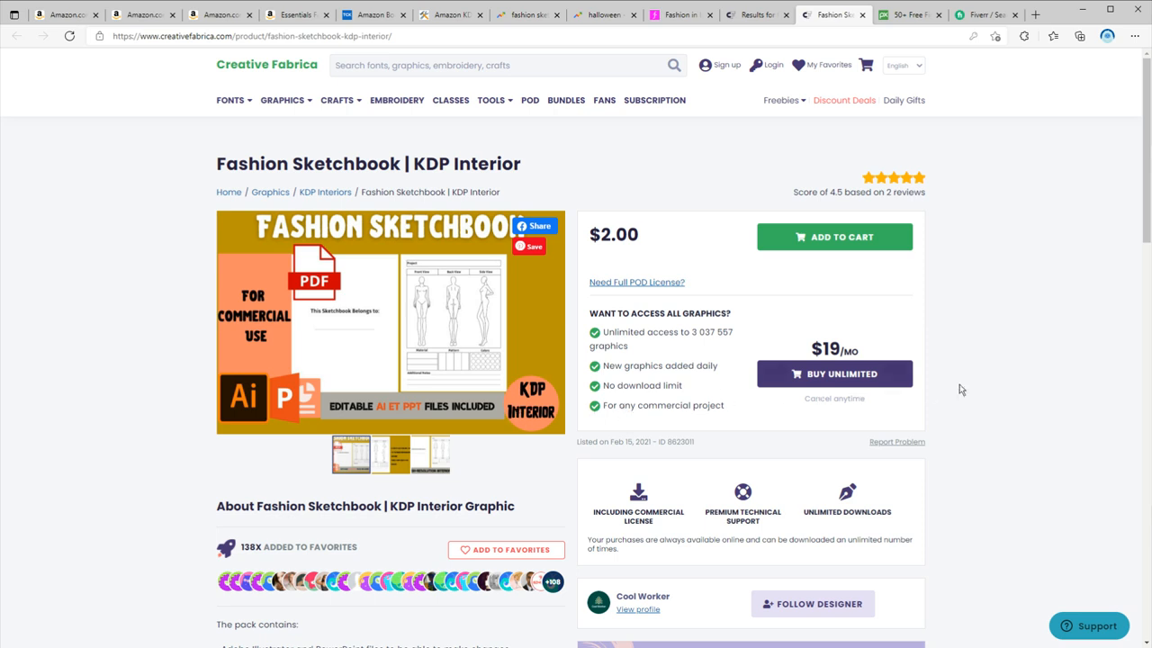
mouse_move(1038, 359)
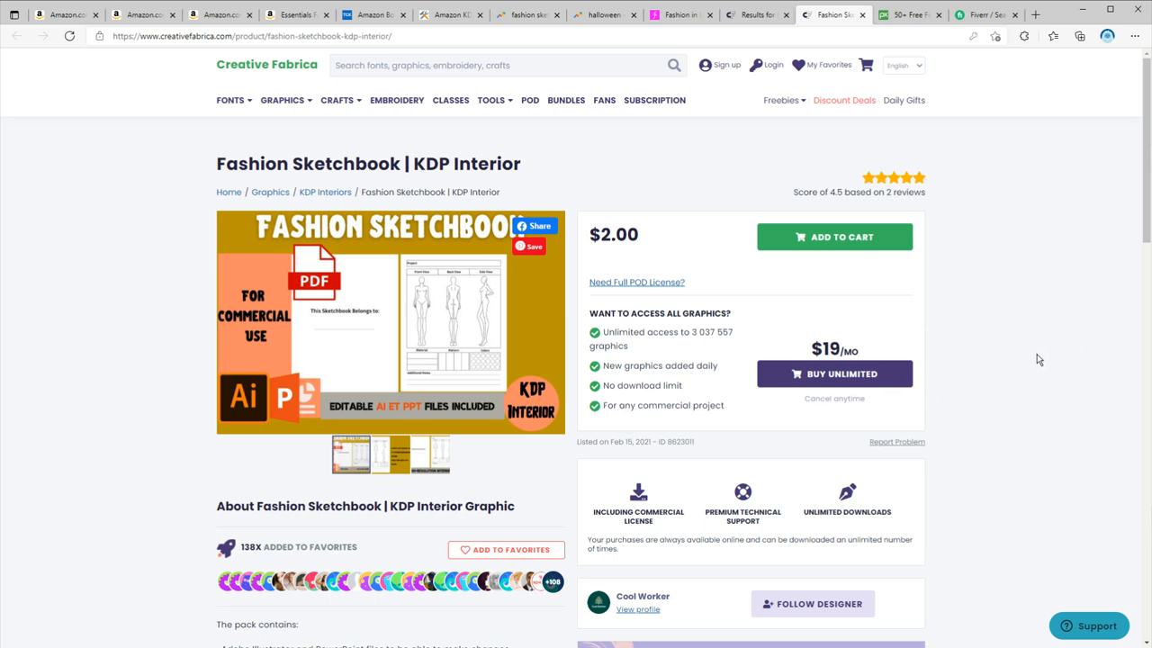